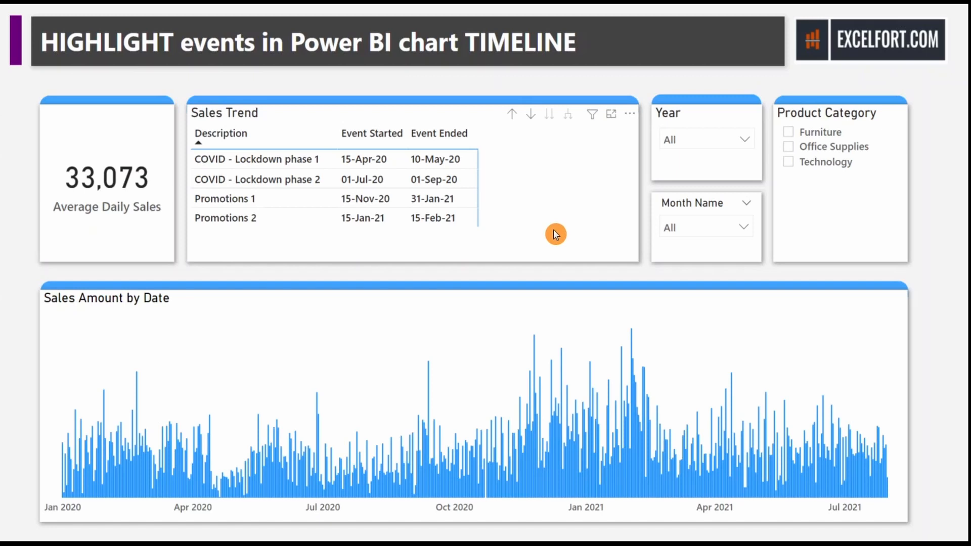
pyautogui.moveTo(437, 398)
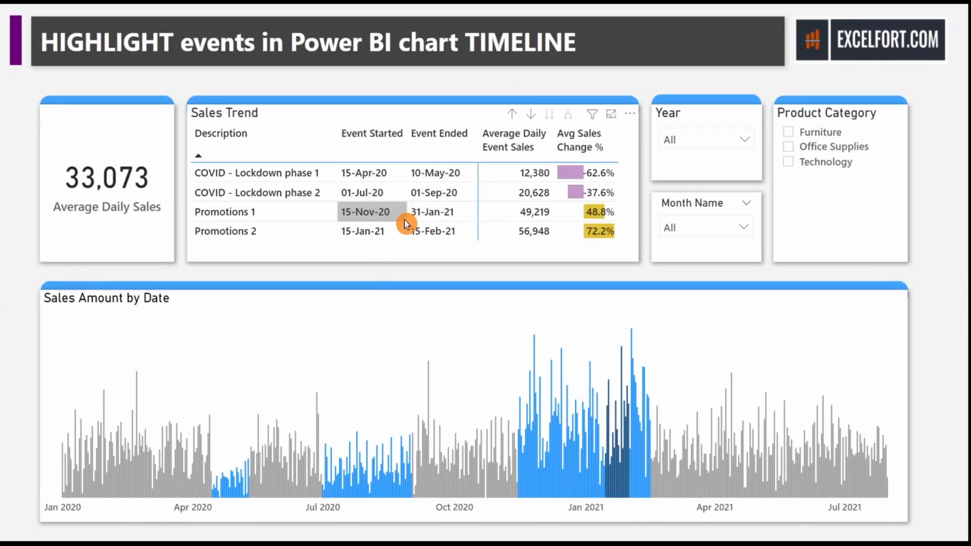
pyautogui.moveTo(383, 477)
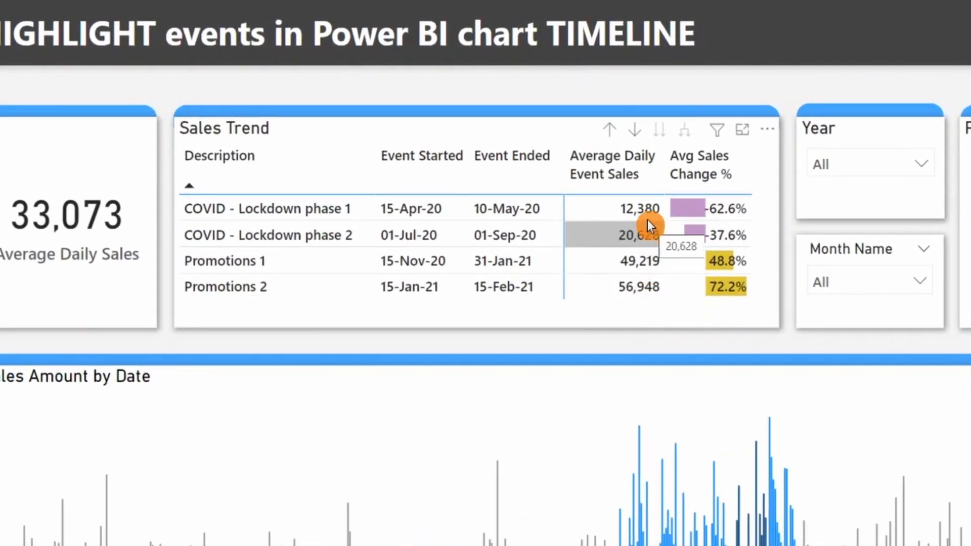
pyautogui.moveTo(767, 221)
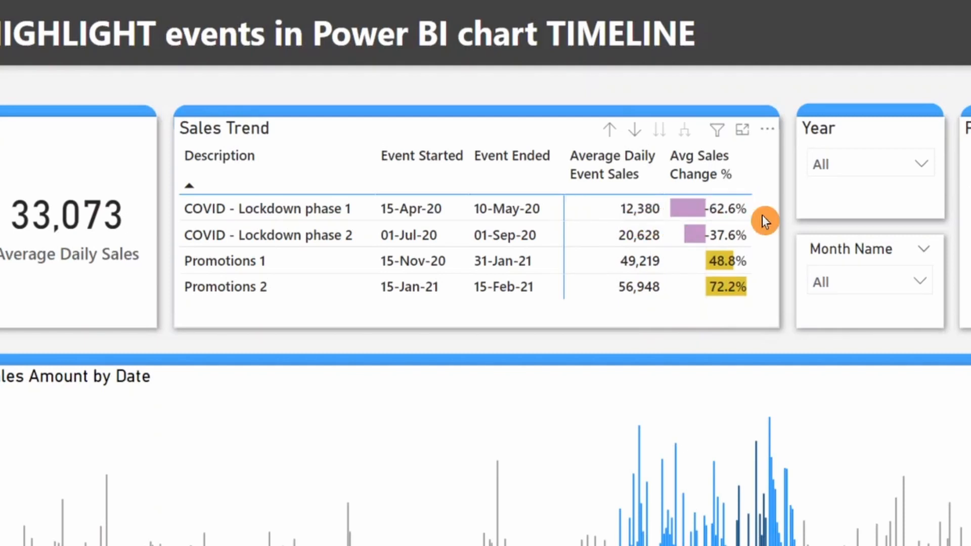
pyautogui.moveTo(762, 223)
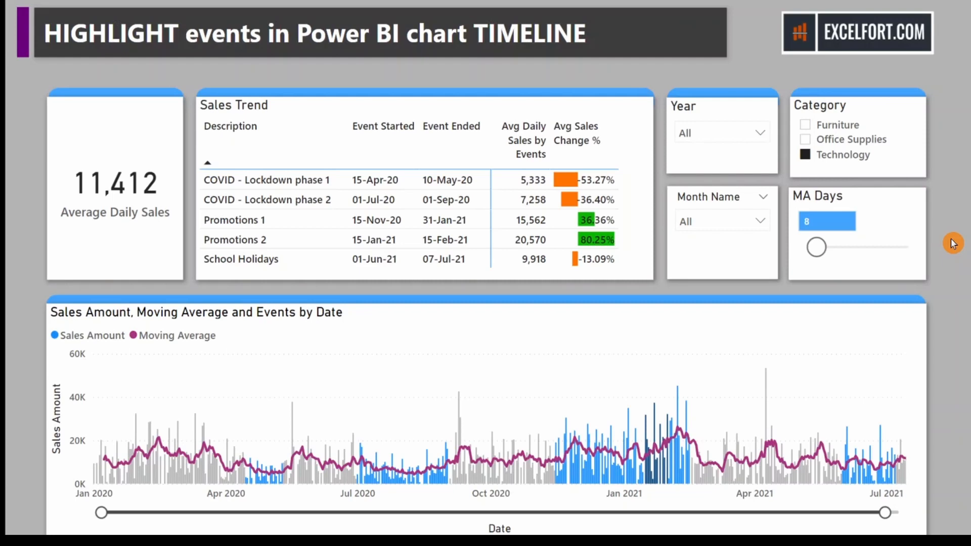
# Widen the MA Days slicer from 8 to 17 days for a smoother moving average.
pyautogui.scroll(-3)
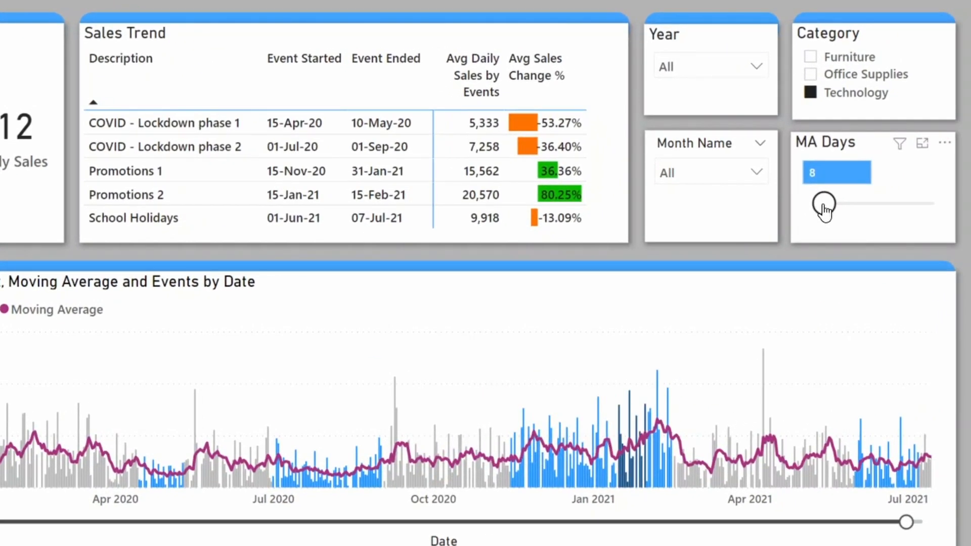
pyautogui.moveTo(824, 203); pyautogui.dragTo(834, 203)
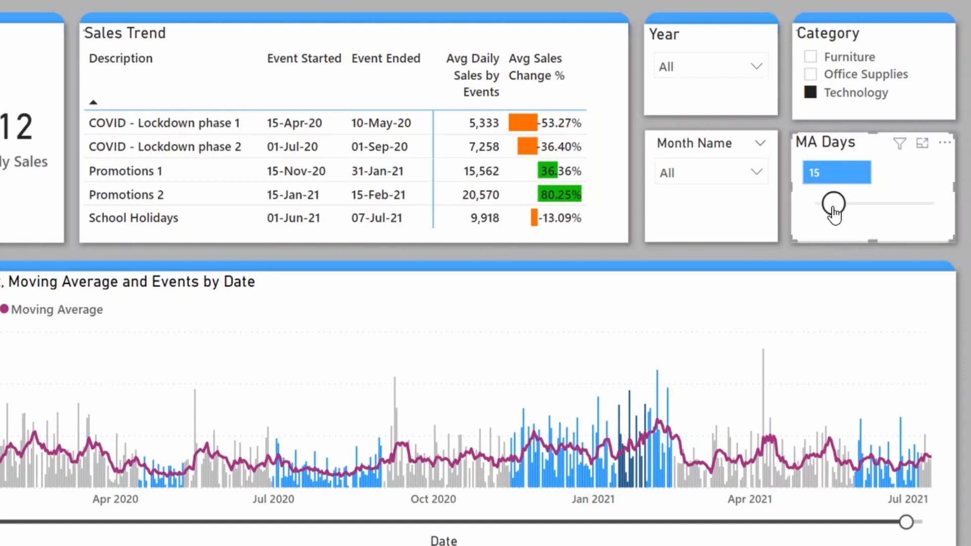
pyautogui.moveTo(834, 202); pyautogui.dragTo(840, 202)
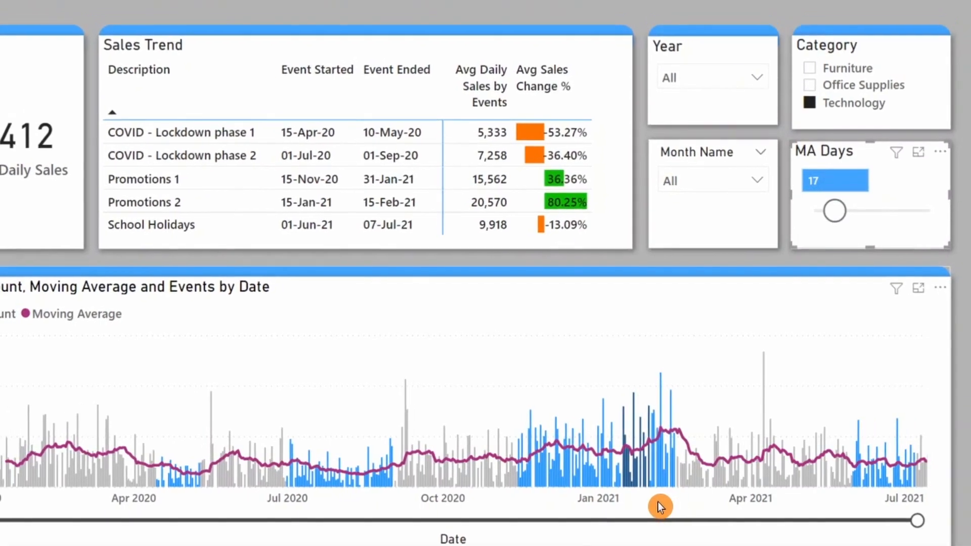
pyautogui.moveTo(638, 483)
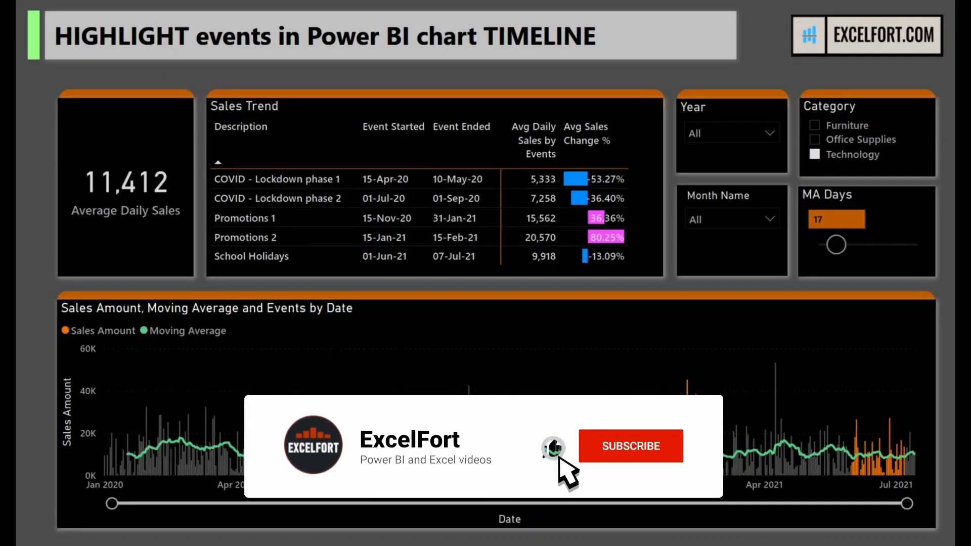
pyautogui.click(630, 446)
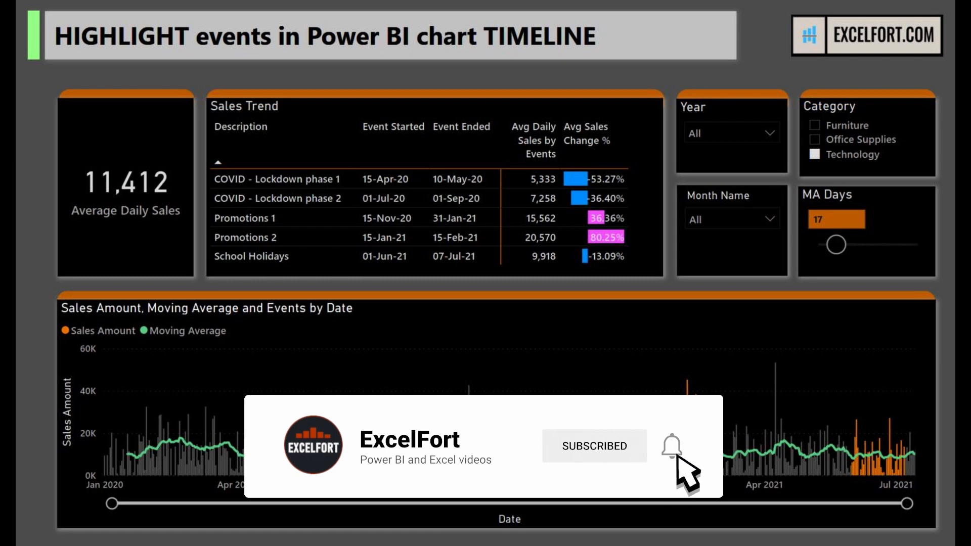
pyautogui.click(675, 446)
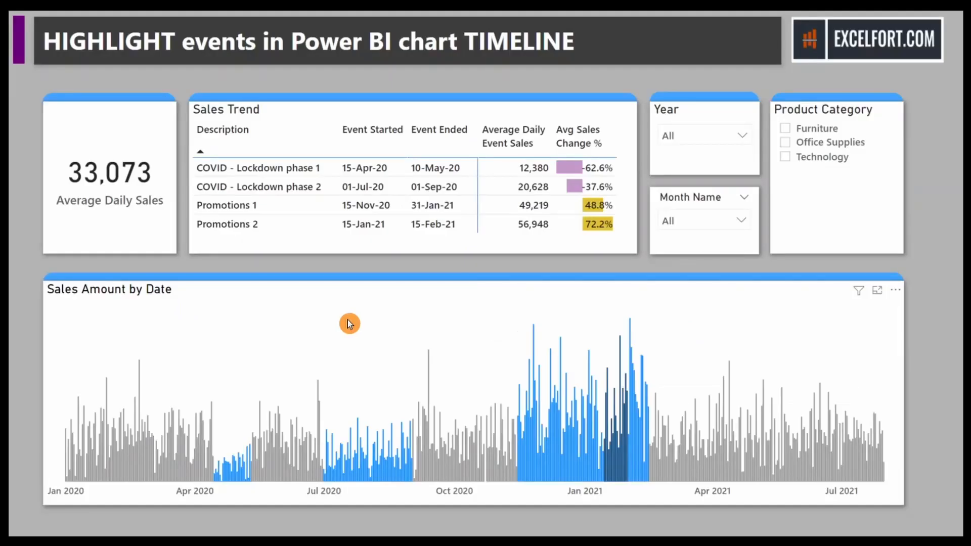
pyautogui.moveTo(392, 370)
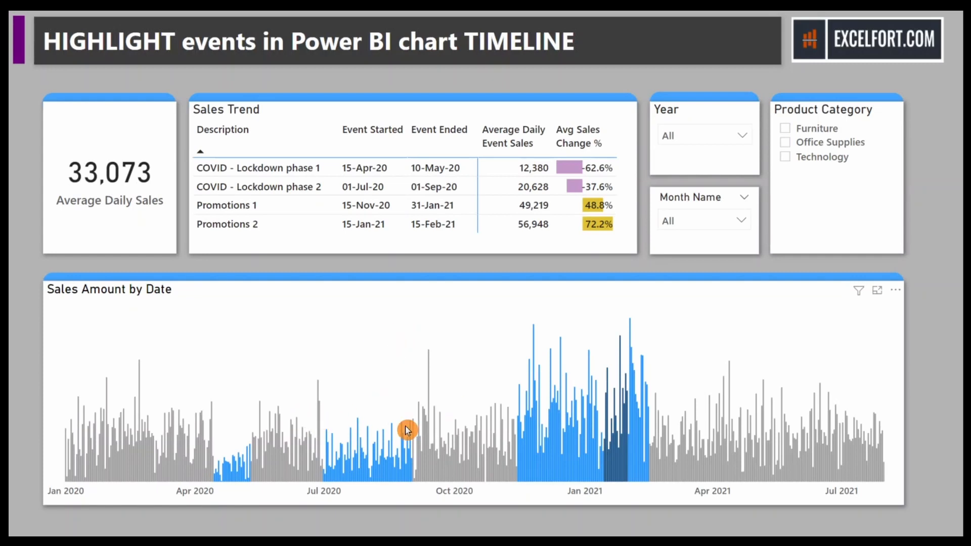
pyautogui.moveTo(553, 440)
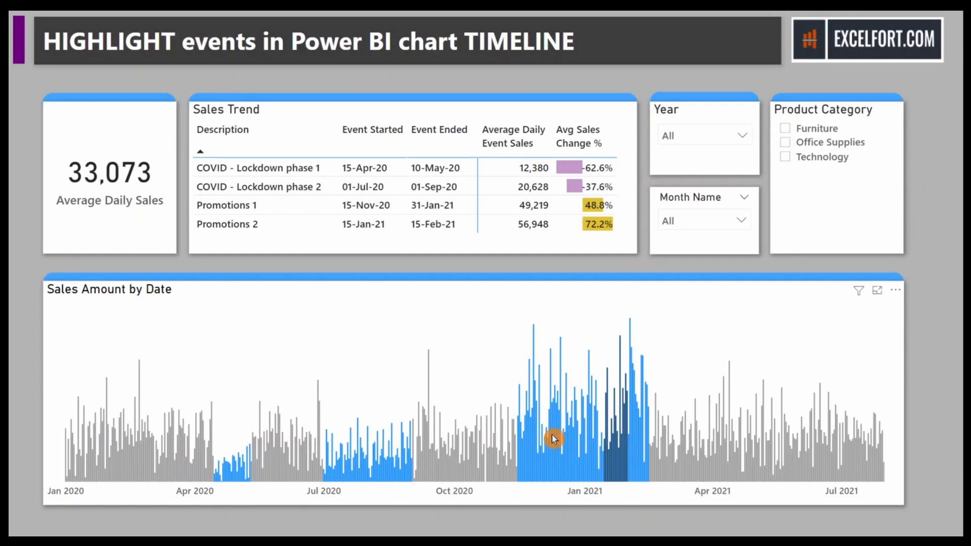
pyautogui.moveTo(435, 397)
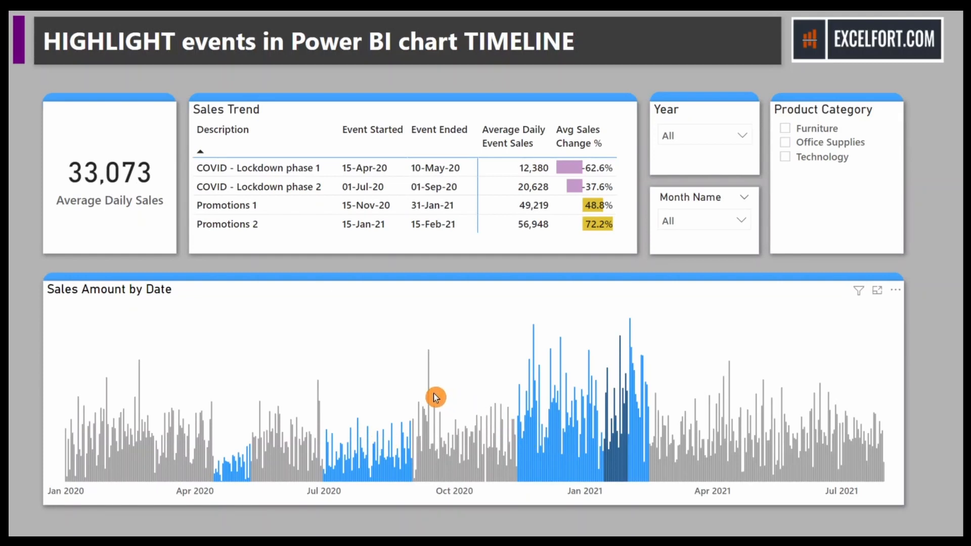
pyautogui.moveTo(438, 395)
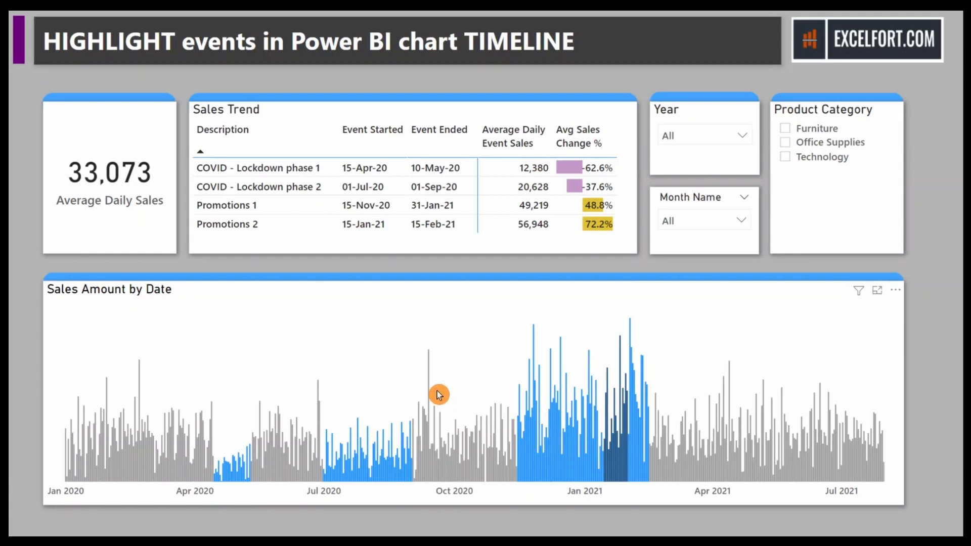
pyautogui.moveTo(456, 401)
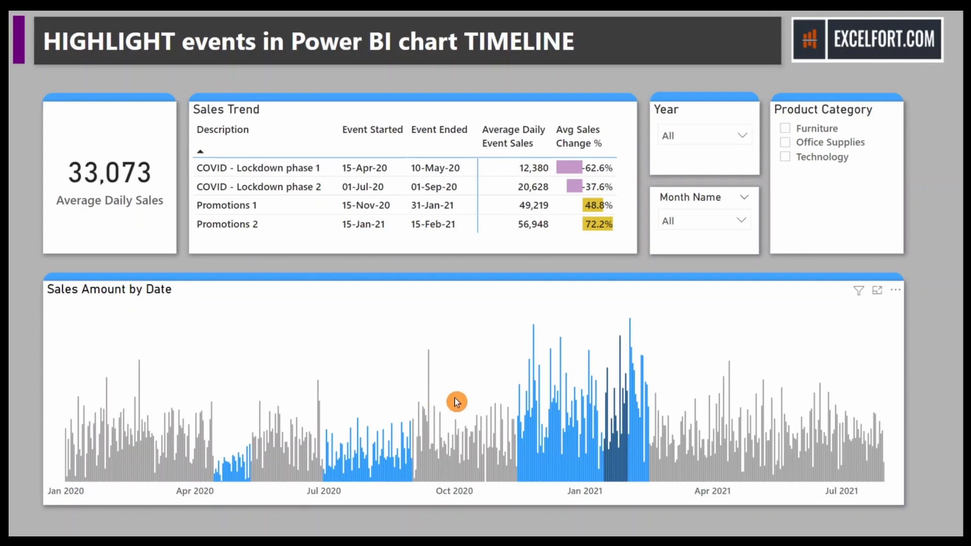
pyautogui.moveTo(552, 361)
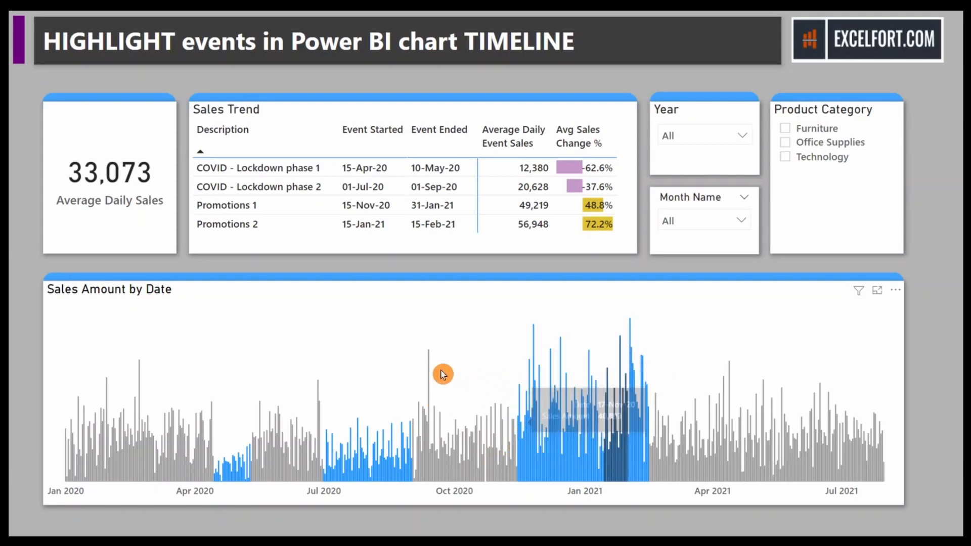
pyautogui.moveTo(487, 430)
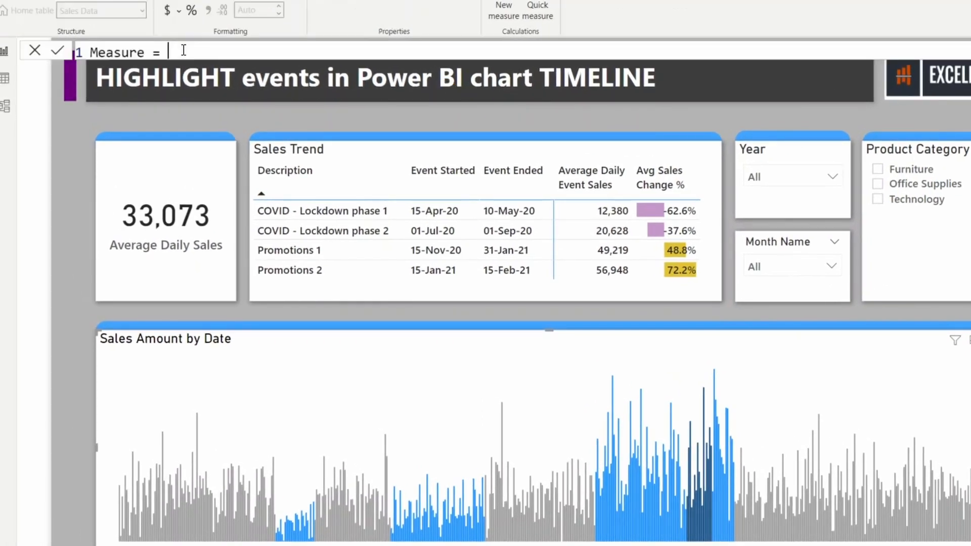
# Name the measure Moving Average and add VAR __Days = 7 and a DATESINPERIOD __Period variable.
pyautogui.write('Moving Averag')
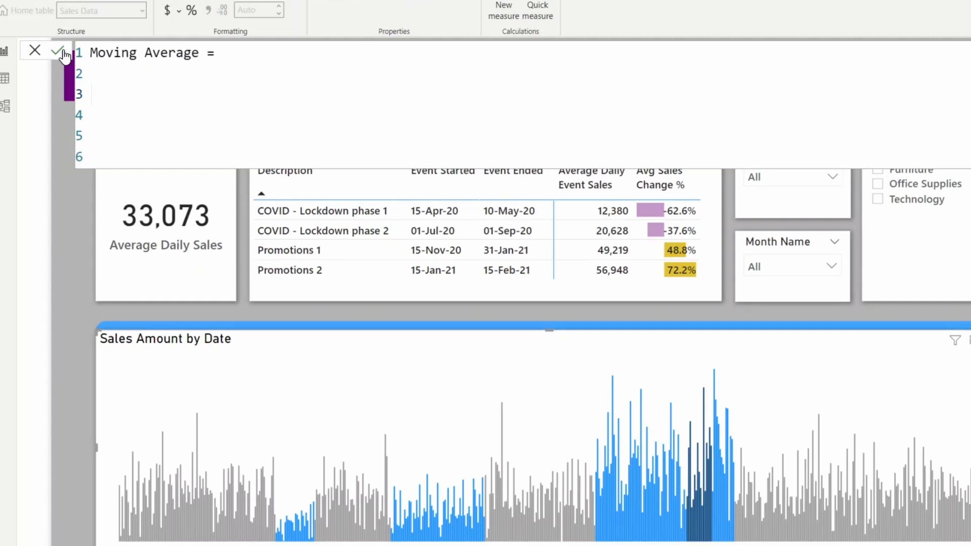
pyautogui.write('VAR')
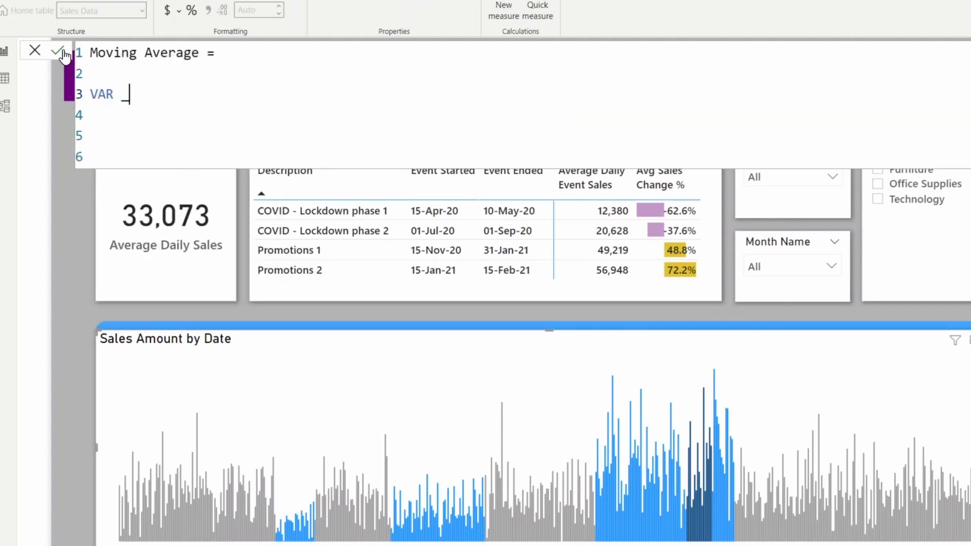
pyautogui.write('_Days =')
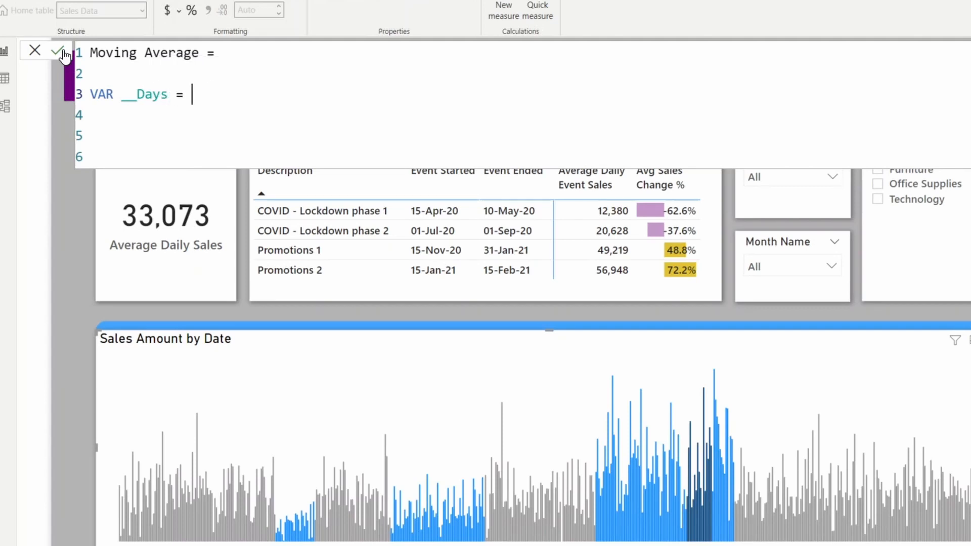
pyautogui.write('7')
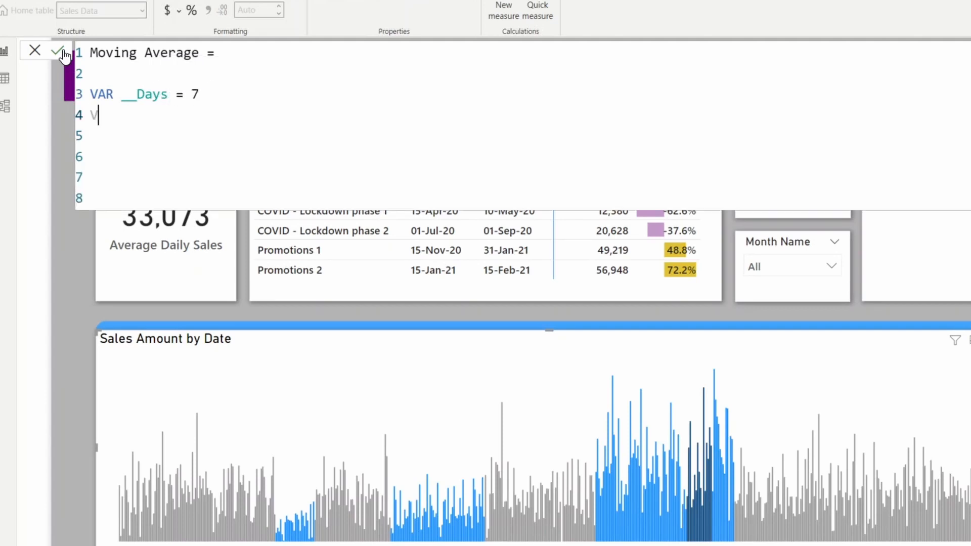
pyautogui.write('AR __Peri')
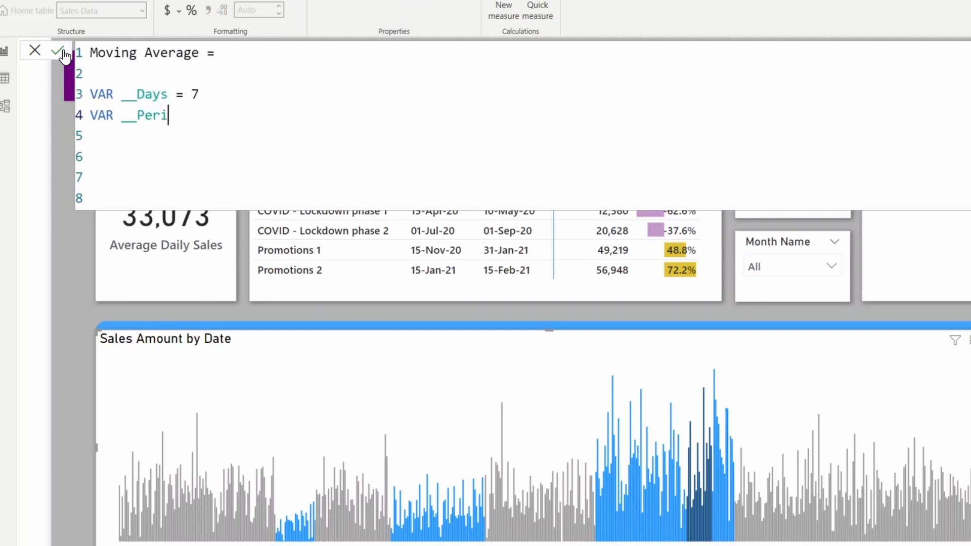
pyautogui.write('od =')
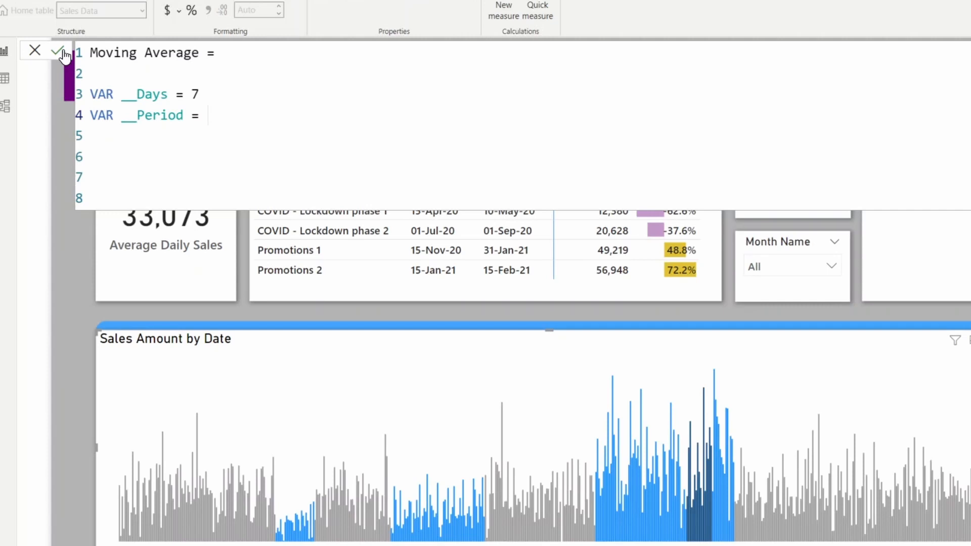
pyautogui.write('dates')
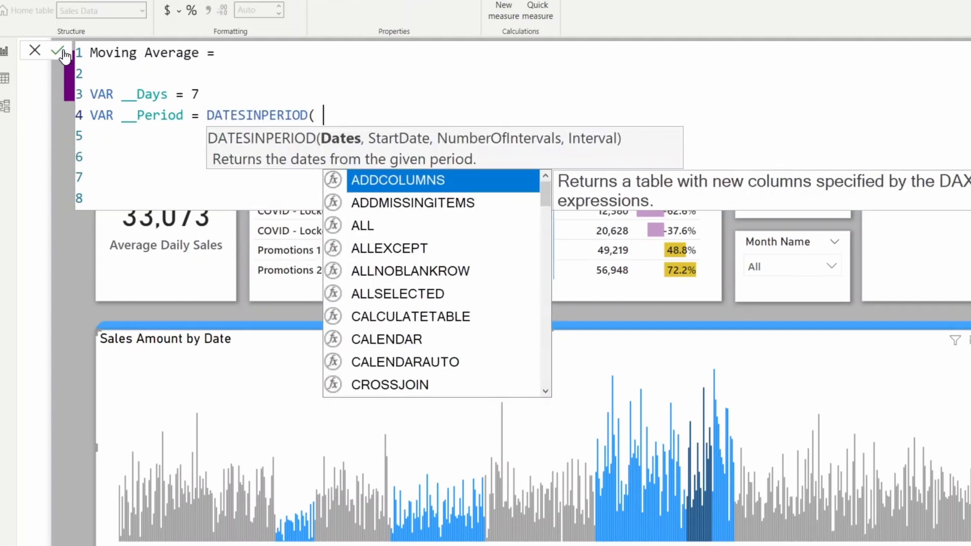
# Complete the DATESINPERIOD arguments: Dates[Date], MAX date, and -__Days.
pyautogui.write('Dates[Date]')
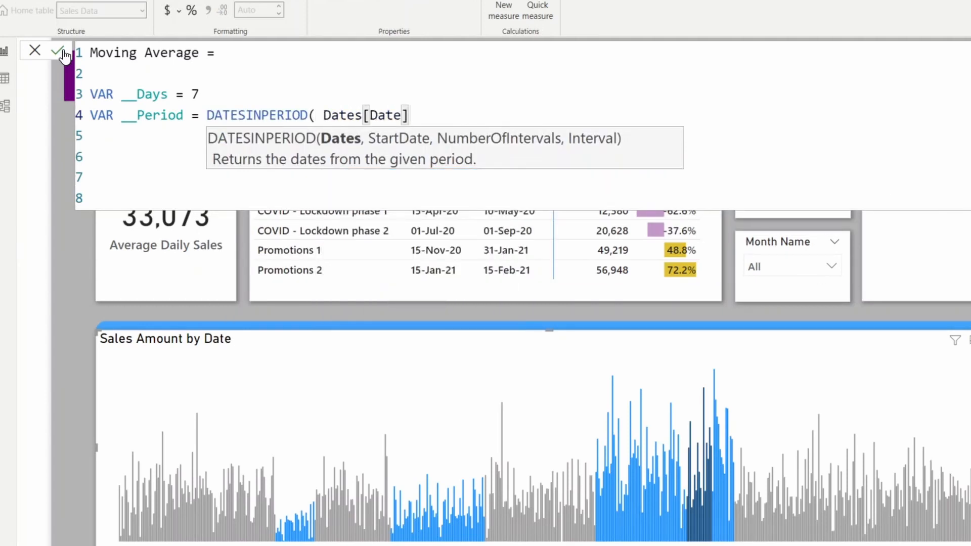
pyautogui.write(',')
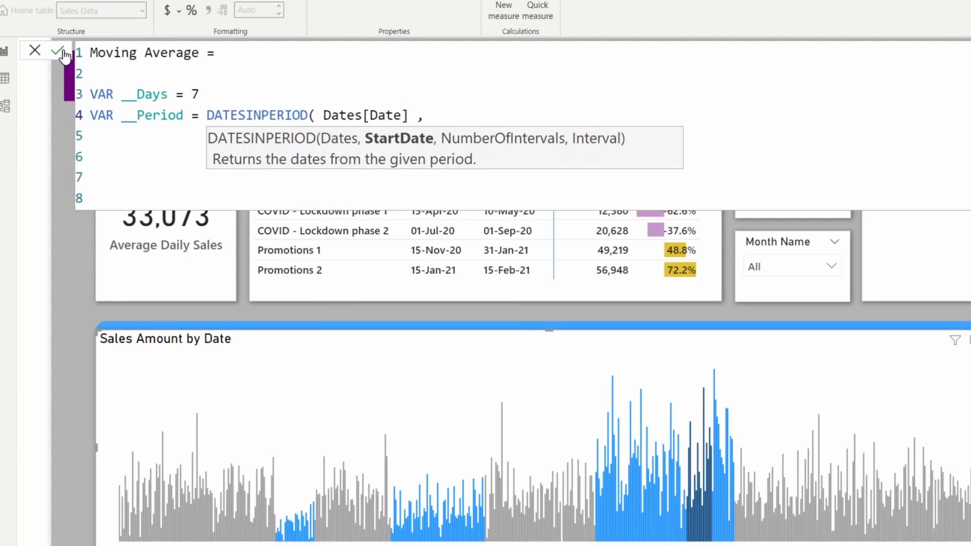
pyautogui.write('max')
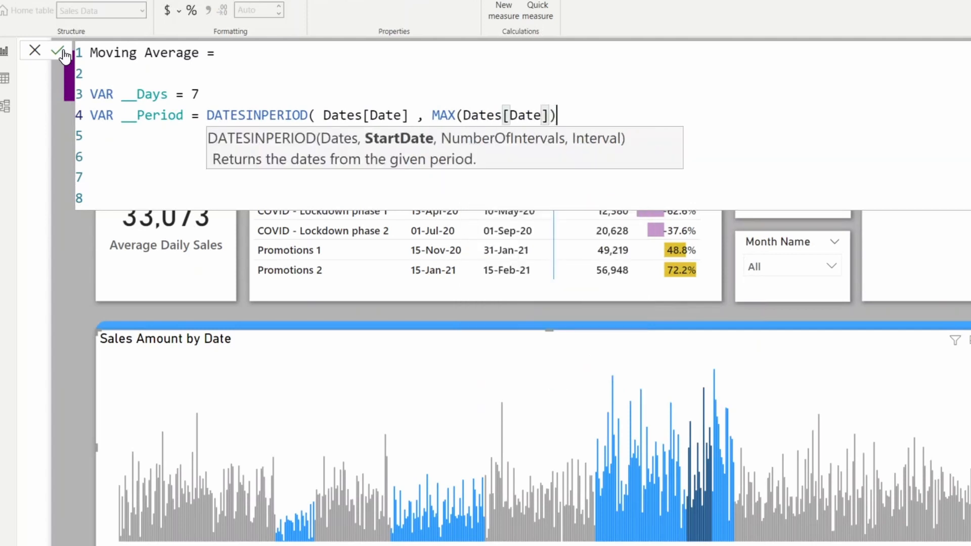
pyautogui.write(',')
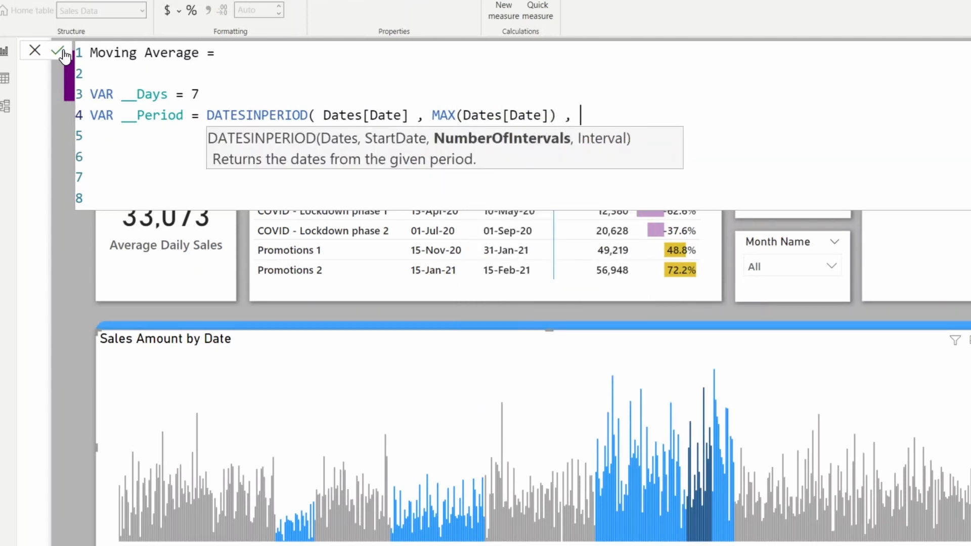
pyautogui.write('-')
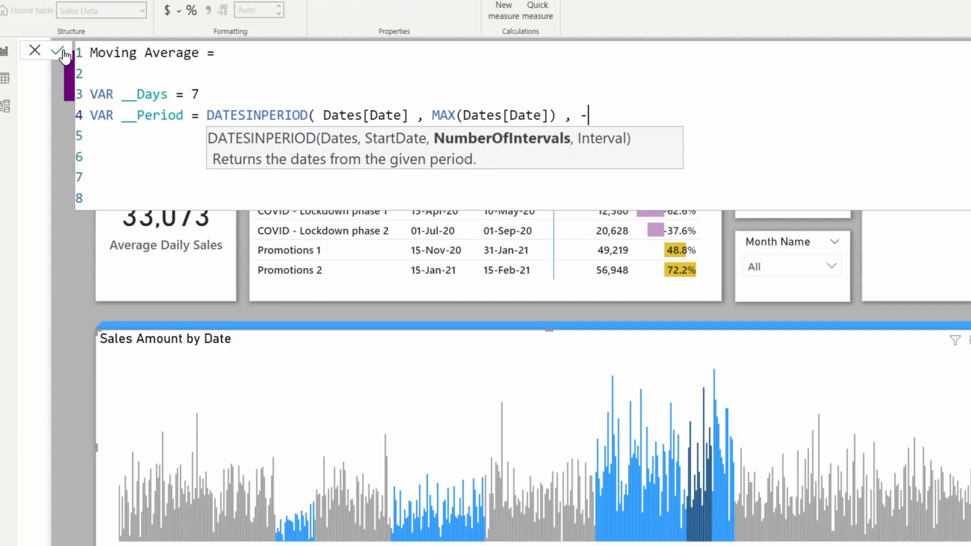
pyautogui.write('__Days , DAY )')
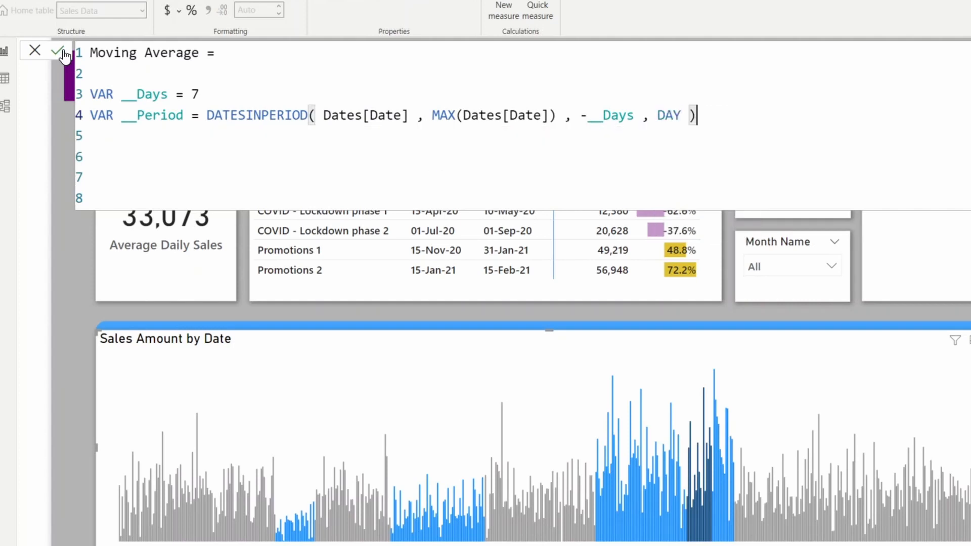
# Return CALCULATE([Average Daily Sales], __Period) as the measure result.
pyautogui.write('RETURN')
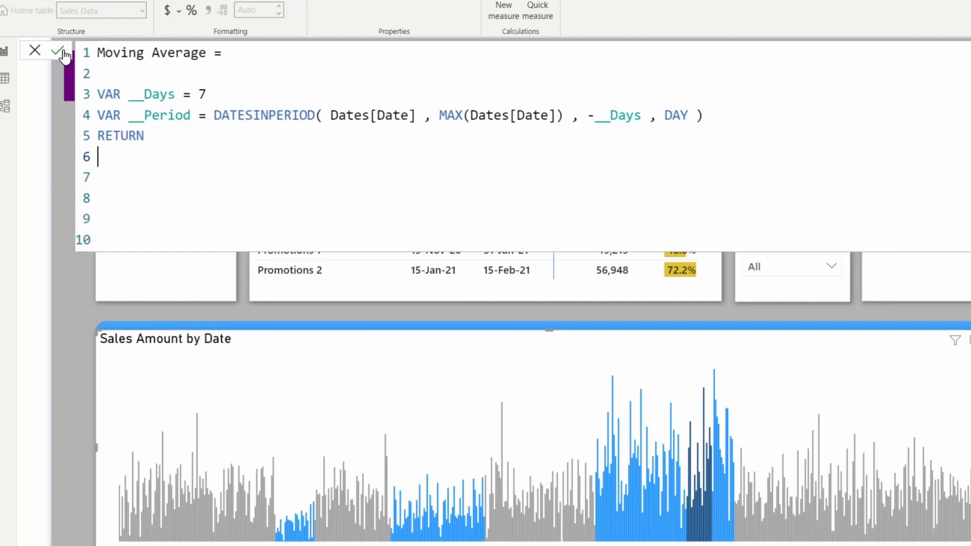
pyautogui.write('CALCULATE(')
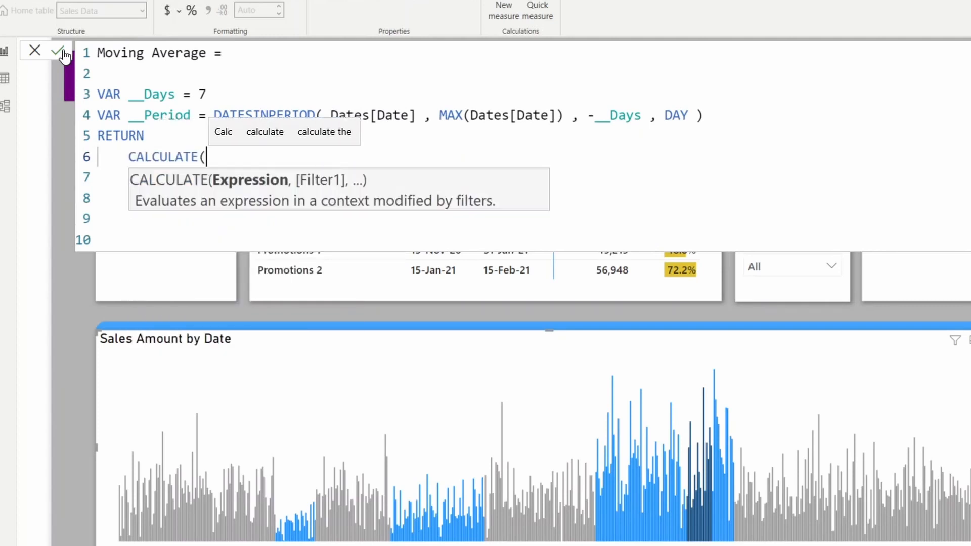
pyautogui.press('enter')
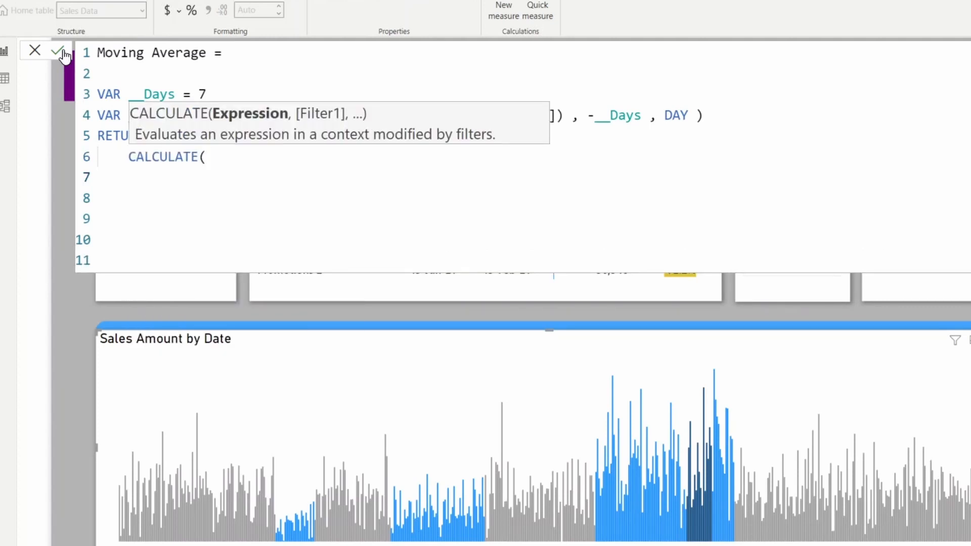
pyautogui.write('[Average Daily Sales]')
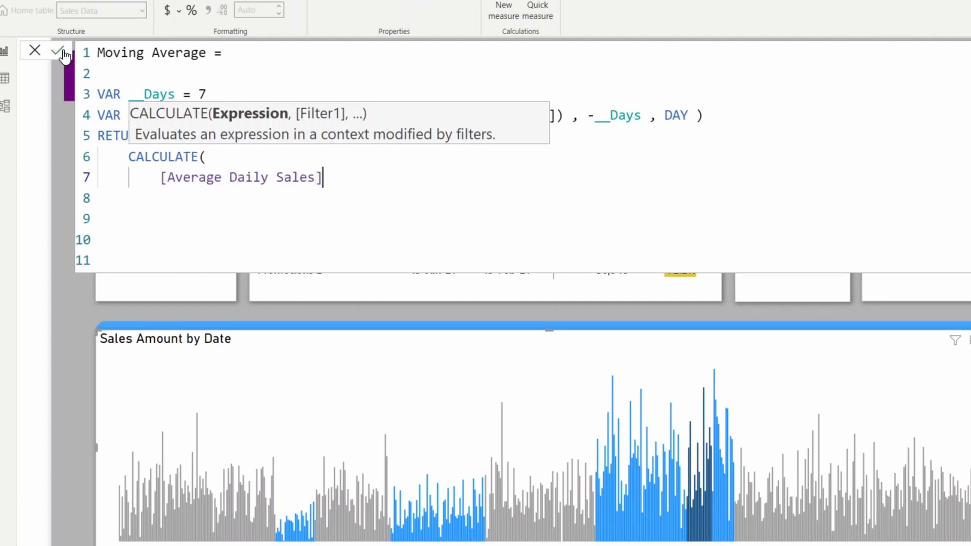
pyautogui.write(',')
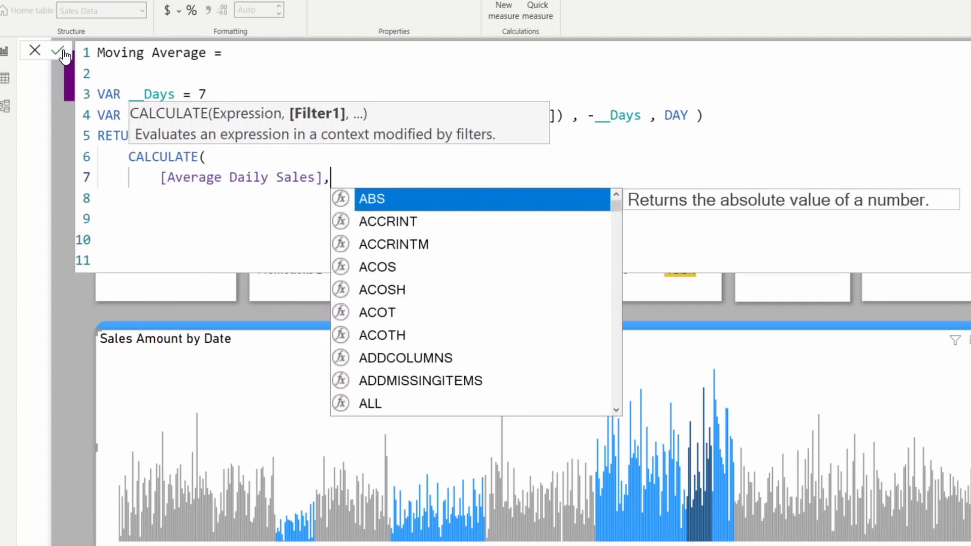
pyautogui.press('enter')
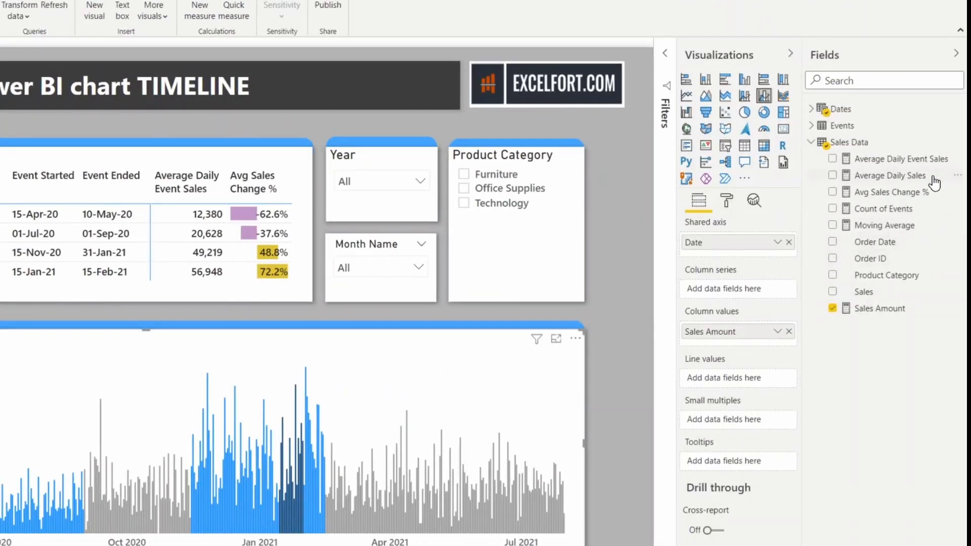
pyautogui.moveTo(910, 192)
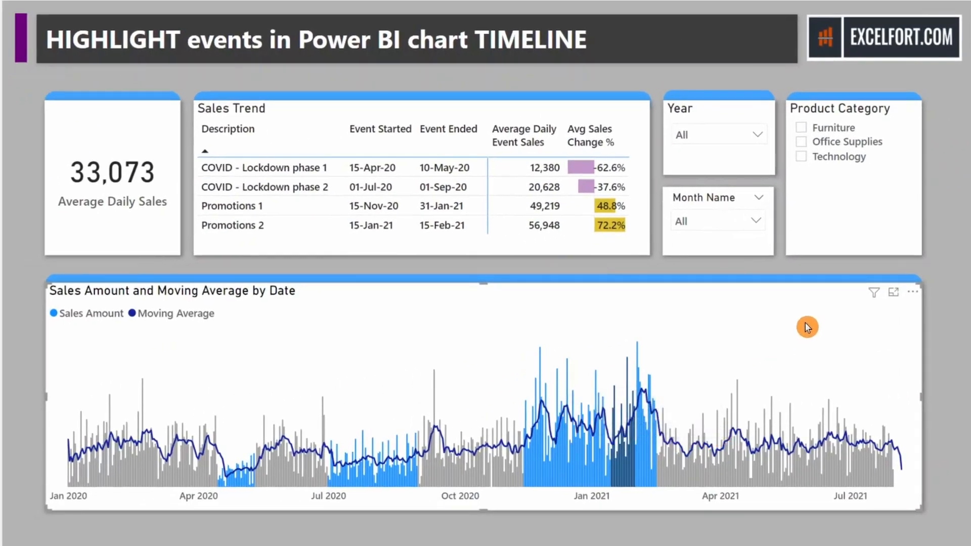
pyautogui.moveTo(613, 432)
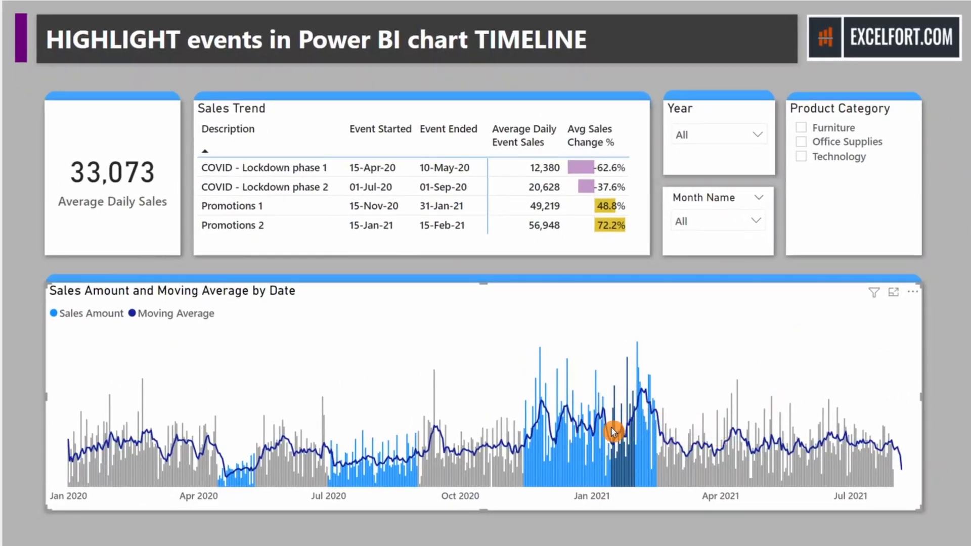
pyautogui.moveTo(538, 372)
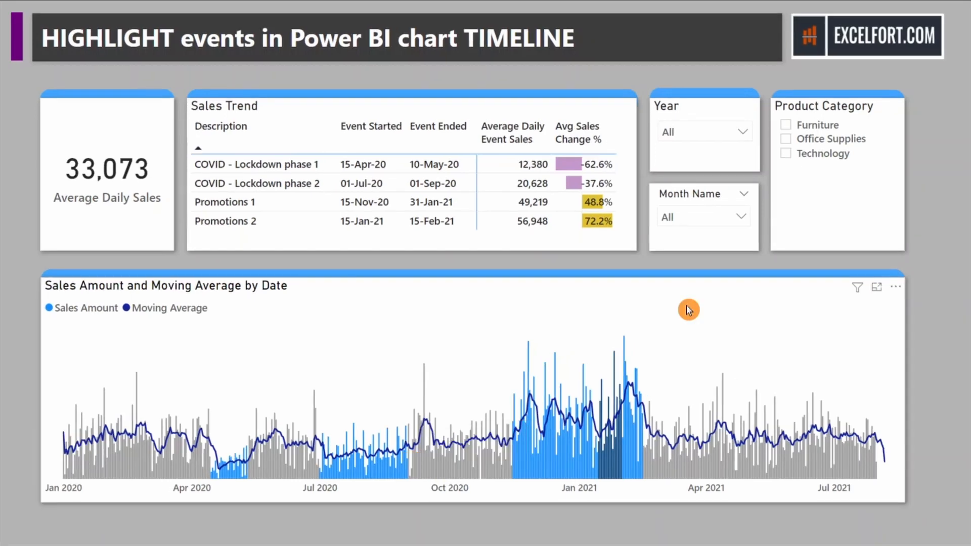
pyautogui.moveTo(642, 365)
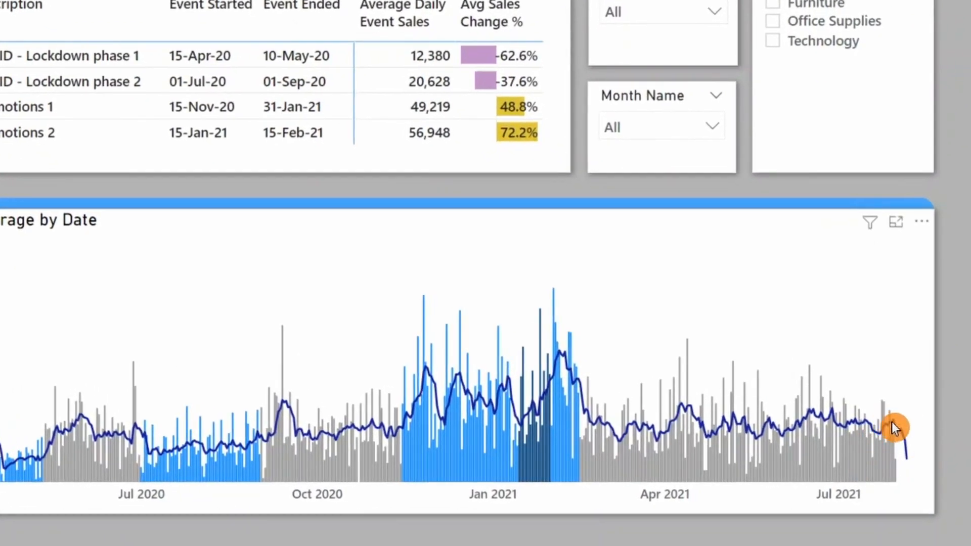
# Filter the Year slicer to keep only 2021.
pyautogui.click(663, 11)
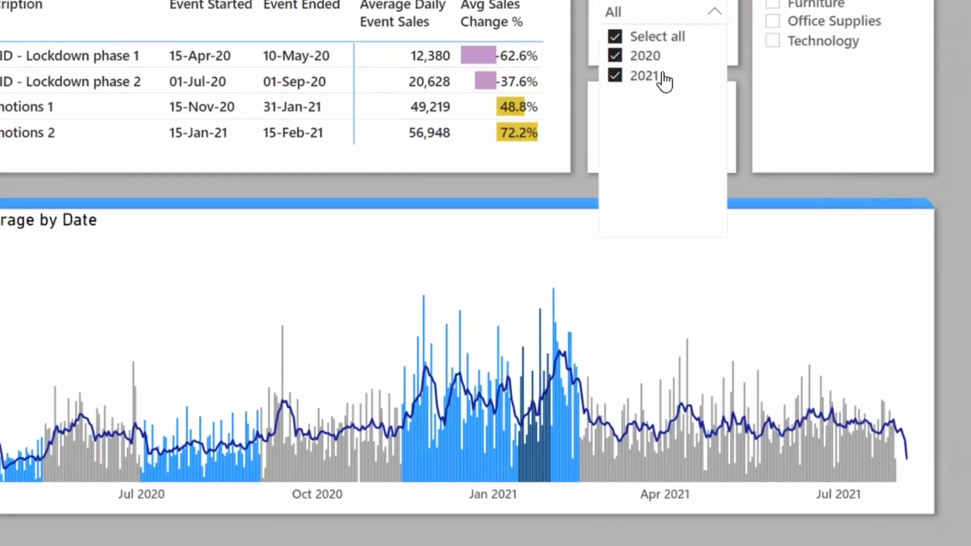
pyautogui.click(615, 56)
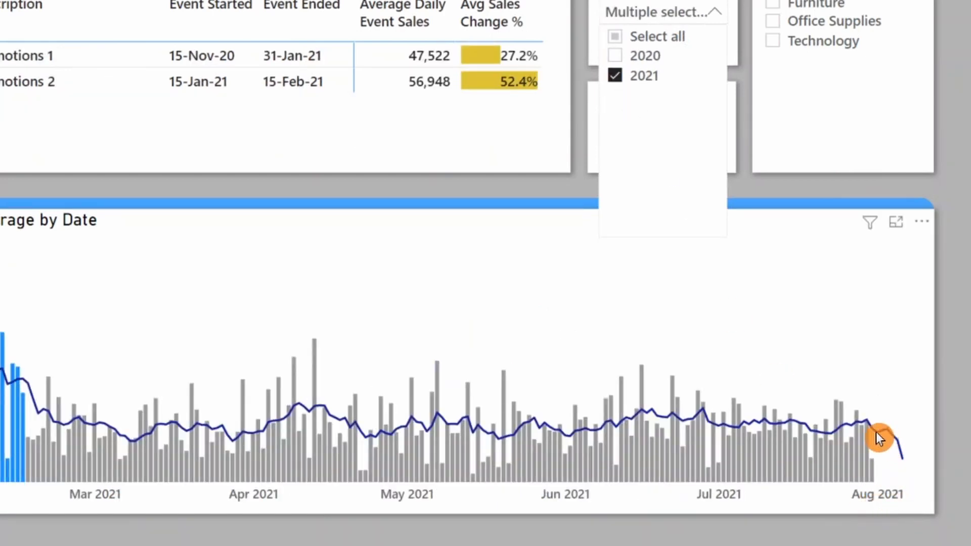
pyautogui.moveTo(883, 437)
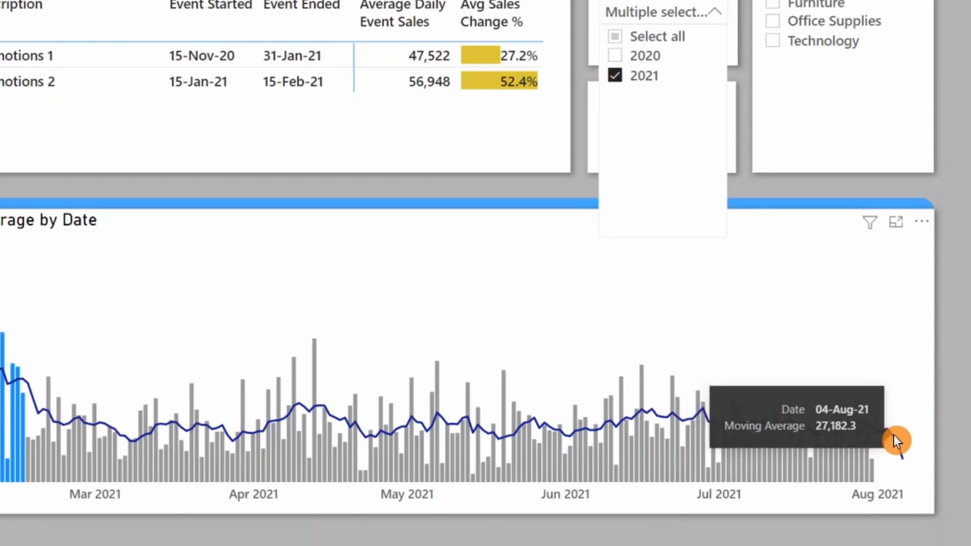
pyautogui.moveTo(905, 452)
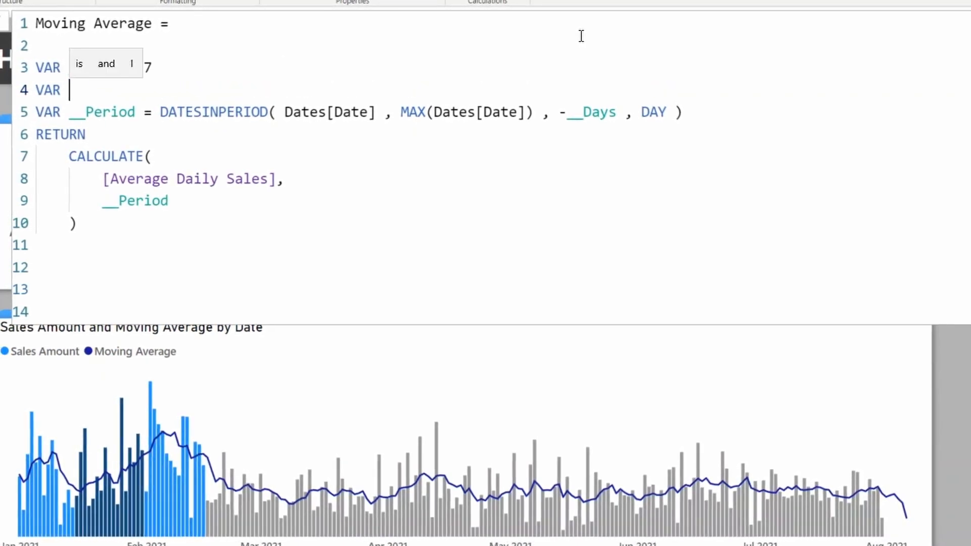
# Add VAR __LastSalesDate = CALCULATE(MAX('Sales Data'[Order Date]), REMOVEFILTERS()).
pyautogui.write('__LastB')
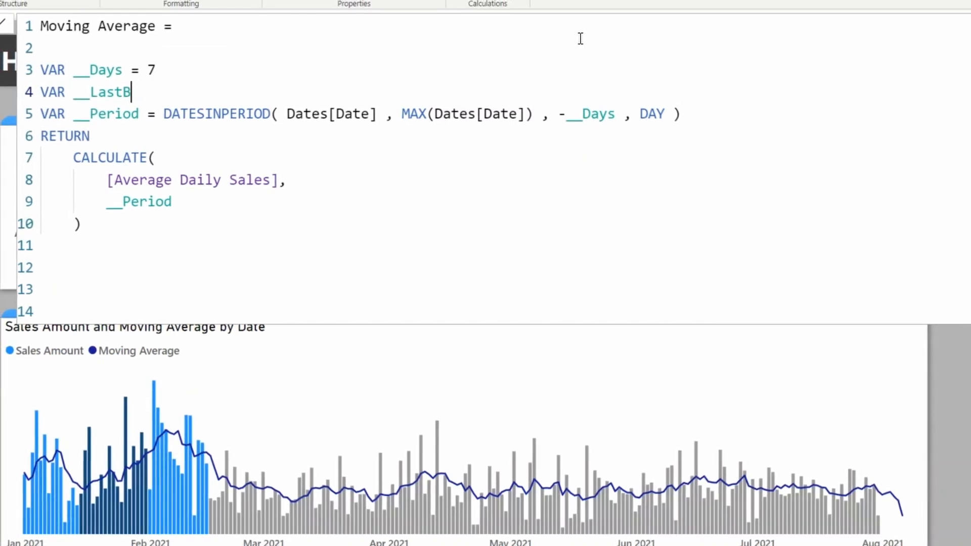
pyautogui.write('ales')
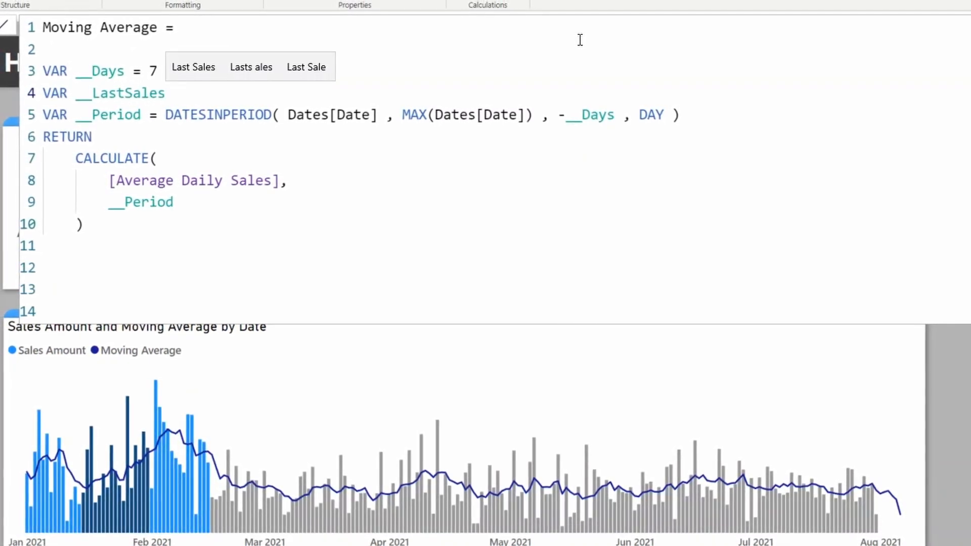
pyautogui.write('Date')
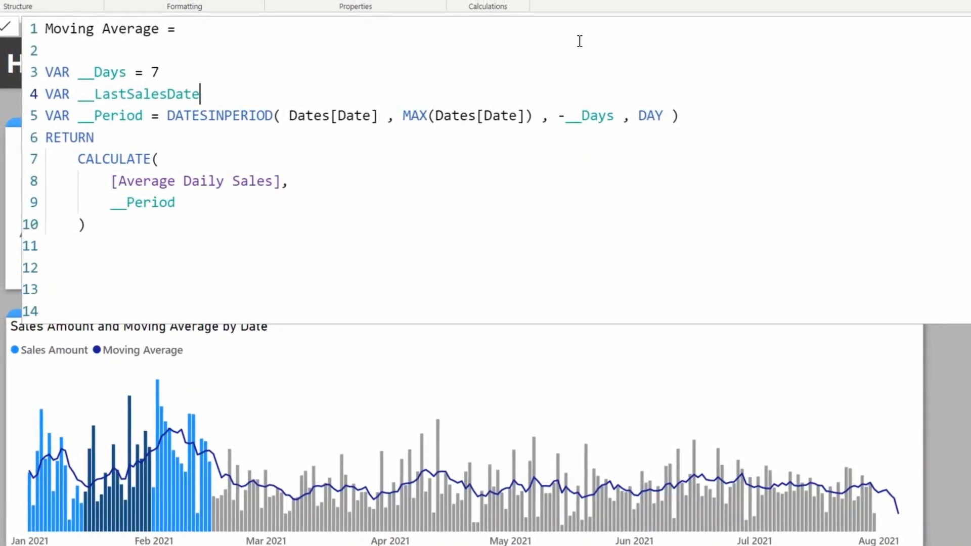
pyautogui.write('= CALCULATE(')
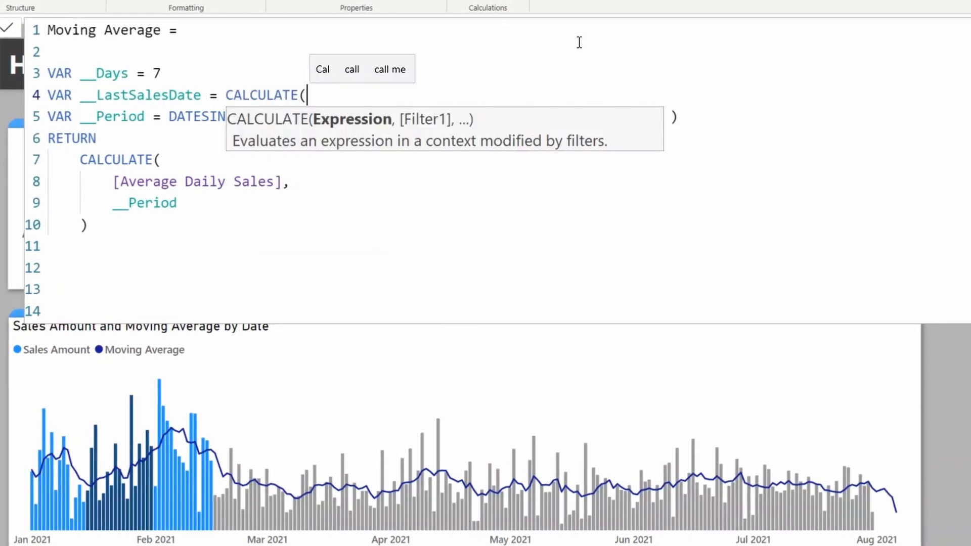
pyautogui.write('MAX(')
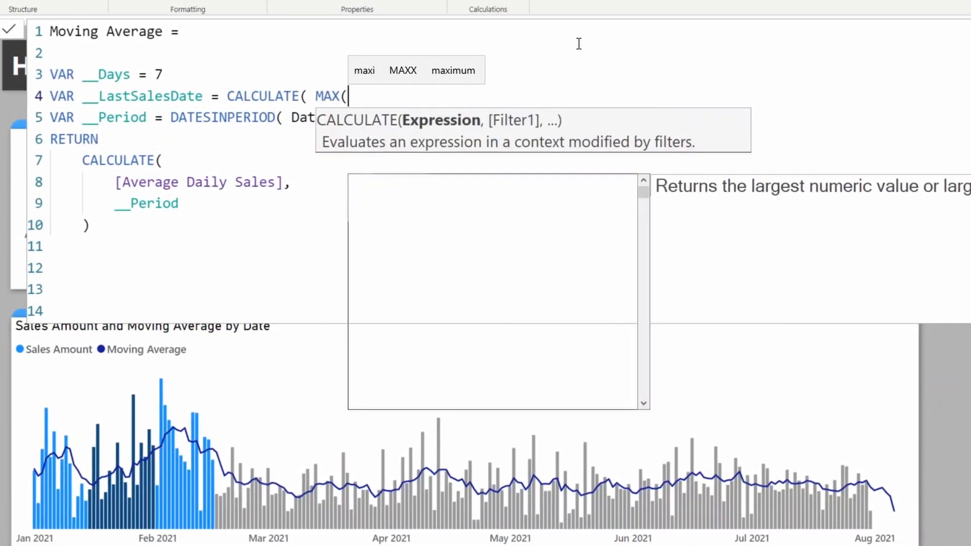
pyautogui.write("sales Data'[Order Date")
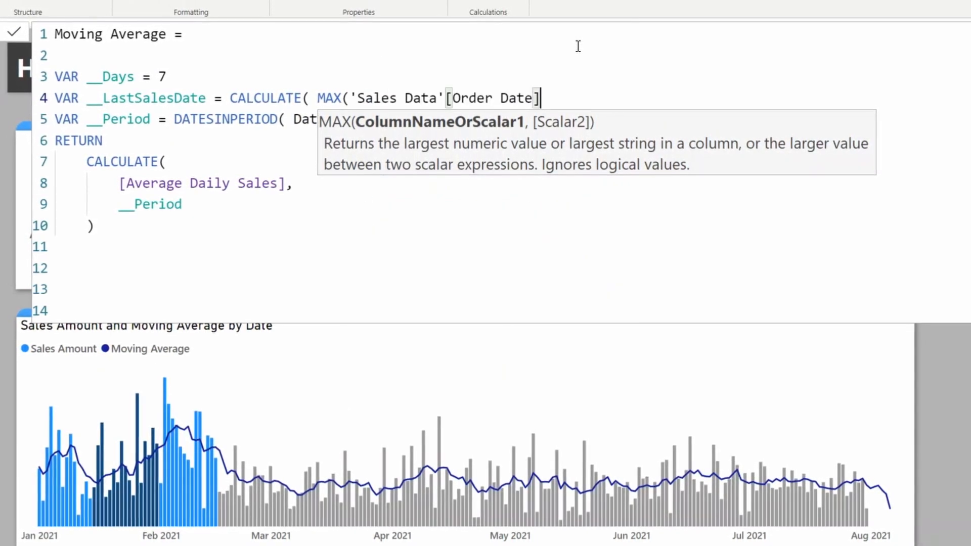
pyautogui.write(') ,')
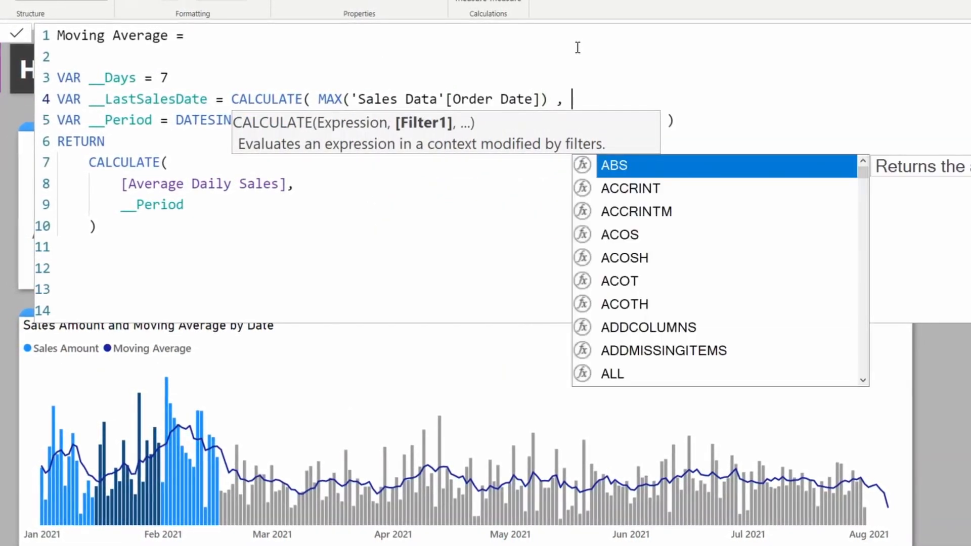
pyautogui.write('remove')
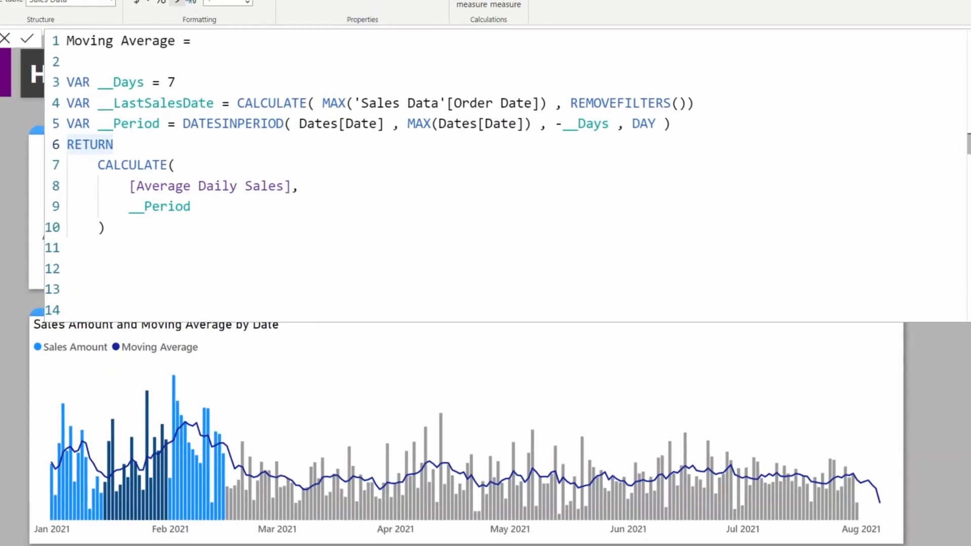
# Store the result in __Result and return IF(MAX(Dates[Date]) <= __LastSalesDate, __Result).
pyautogui.write('VAR __Result =')
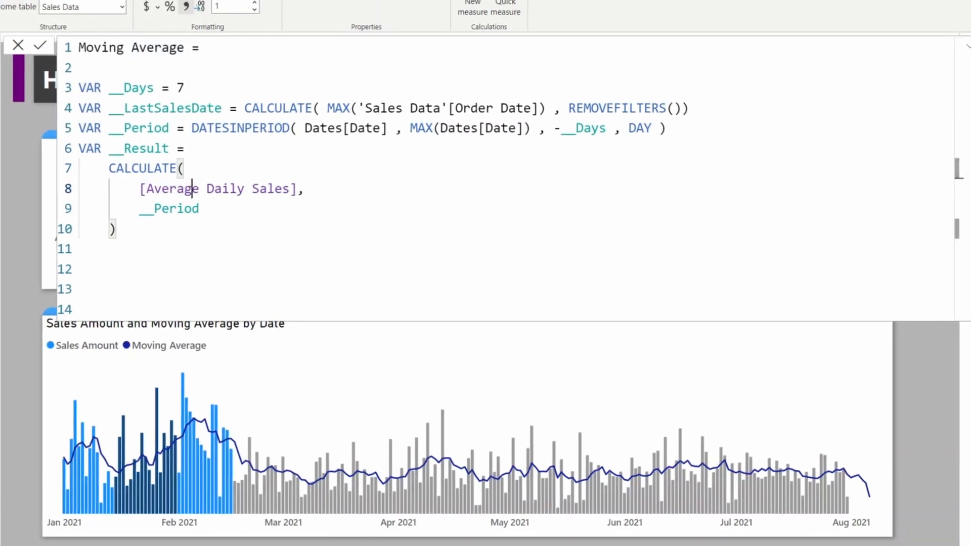
pyautogui.write('R')
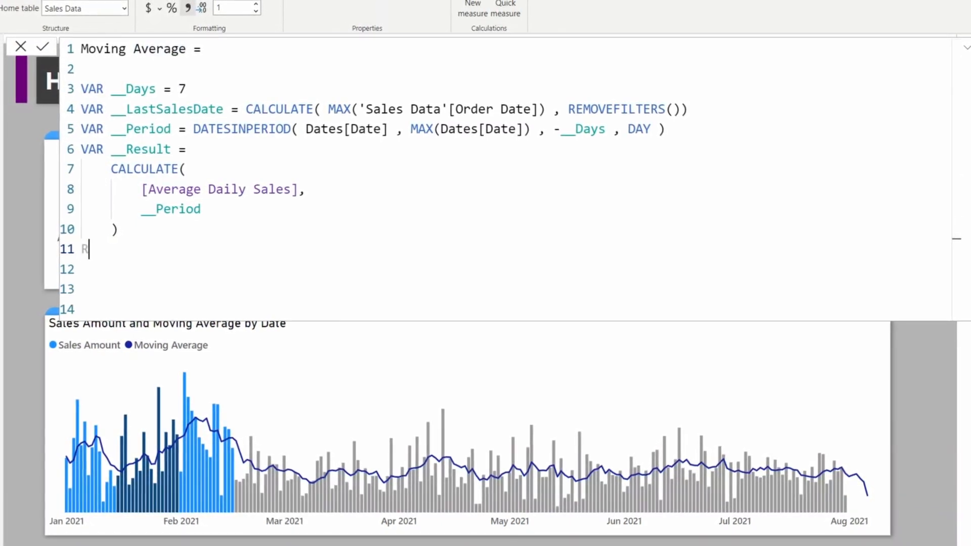
pyautogui.write('ETURN')
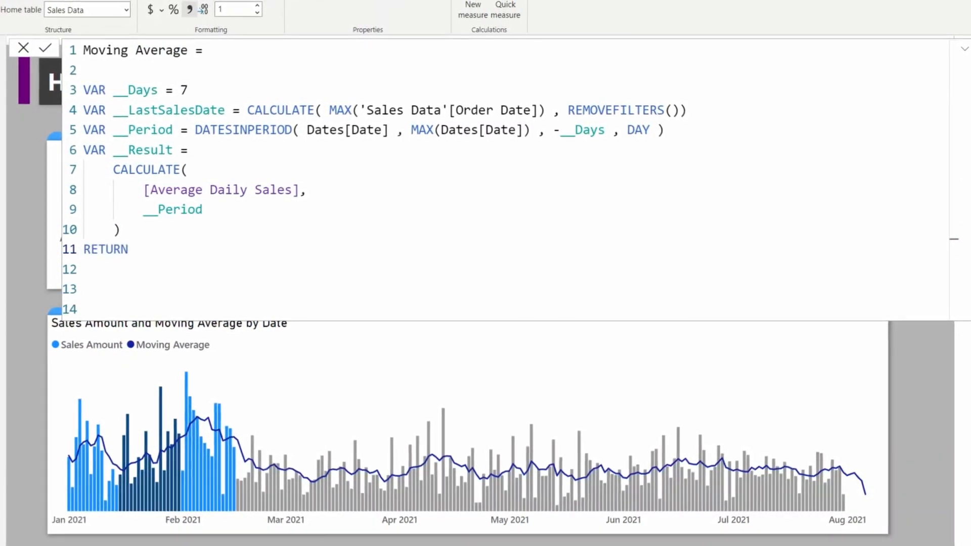
pyautogui.write('IF(')
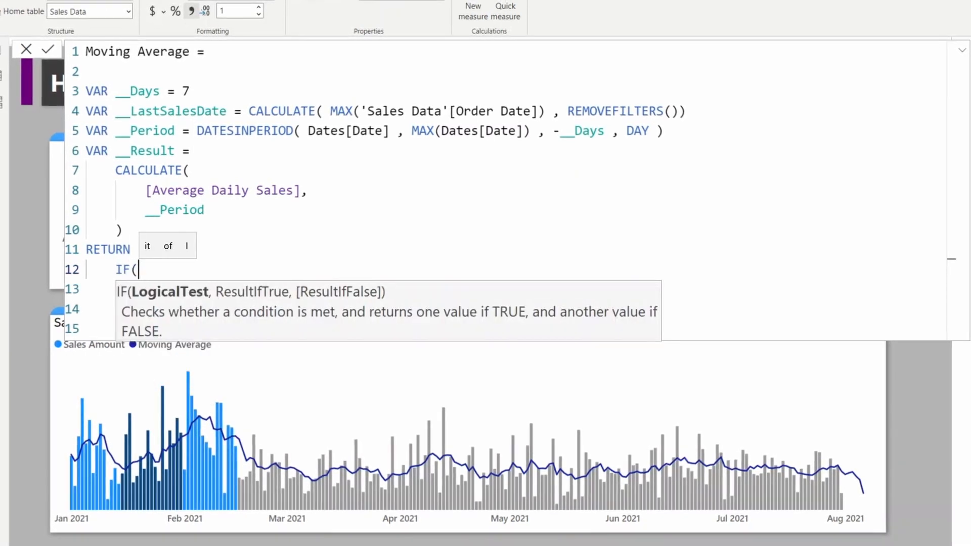
pyautogui.write('MAX(dates[Date')
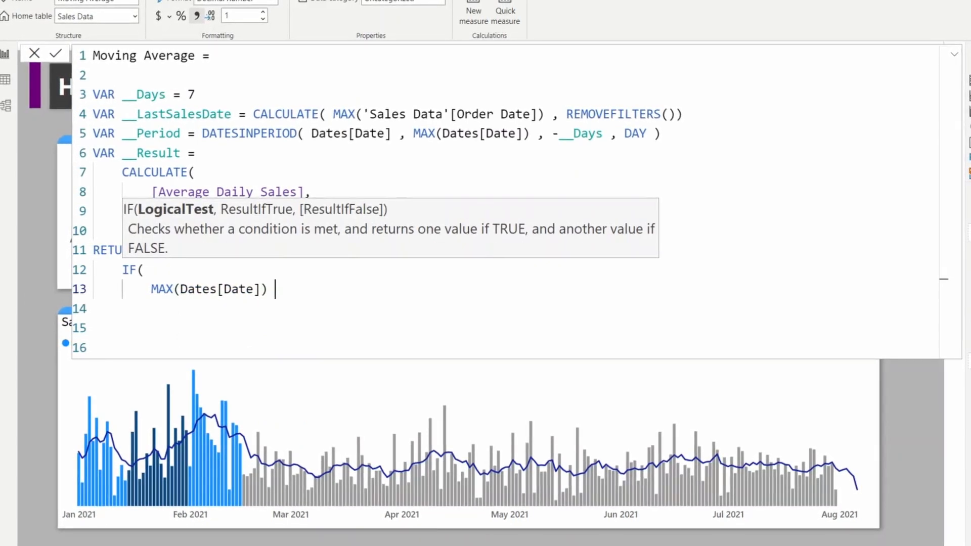
pyautogui.write('<= __LastSalesDate')
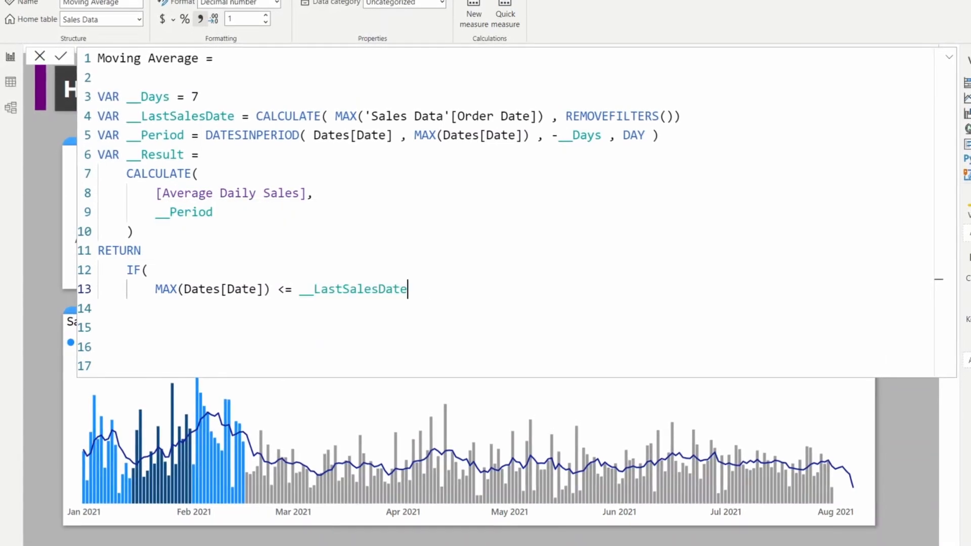
pyautogui.write(',')
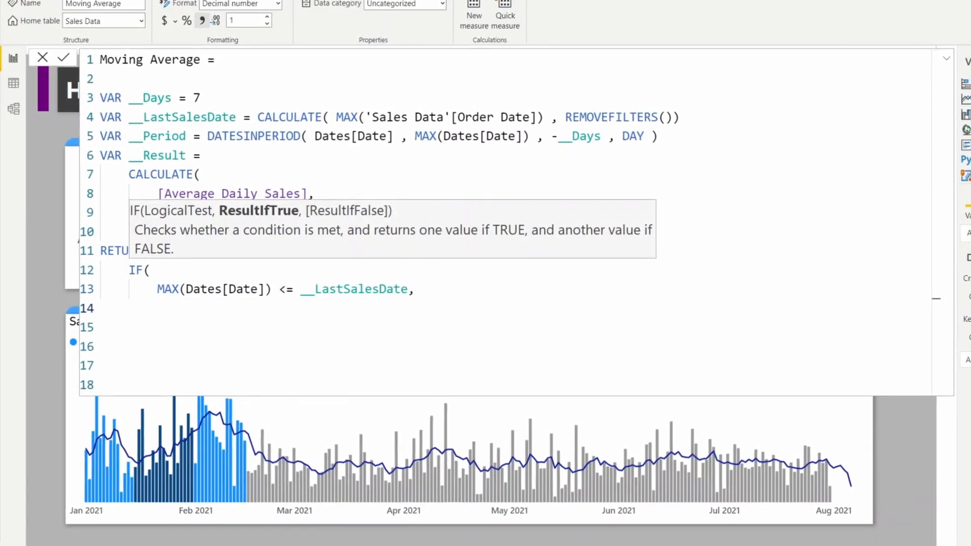
pyautogui.write('__Result')
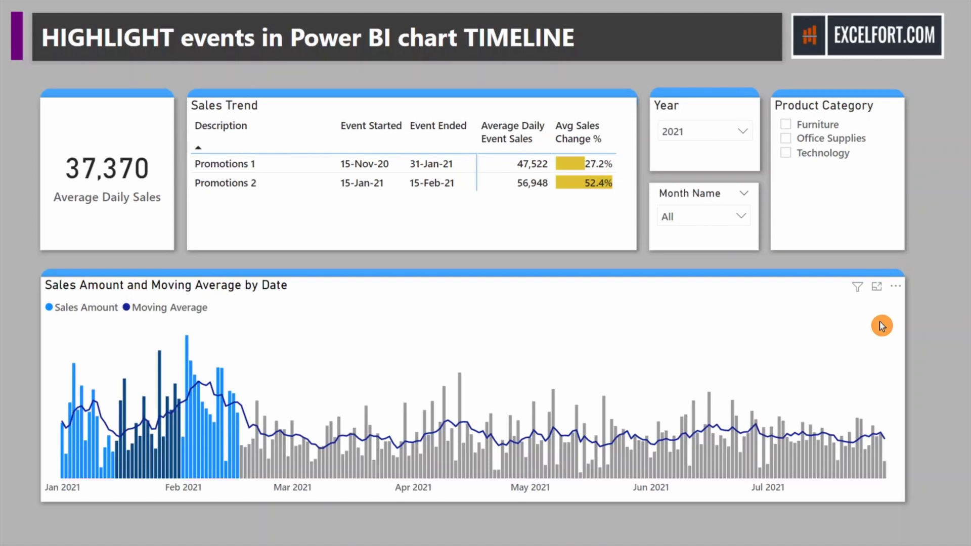
pyautogui.moveTo(254, 392)
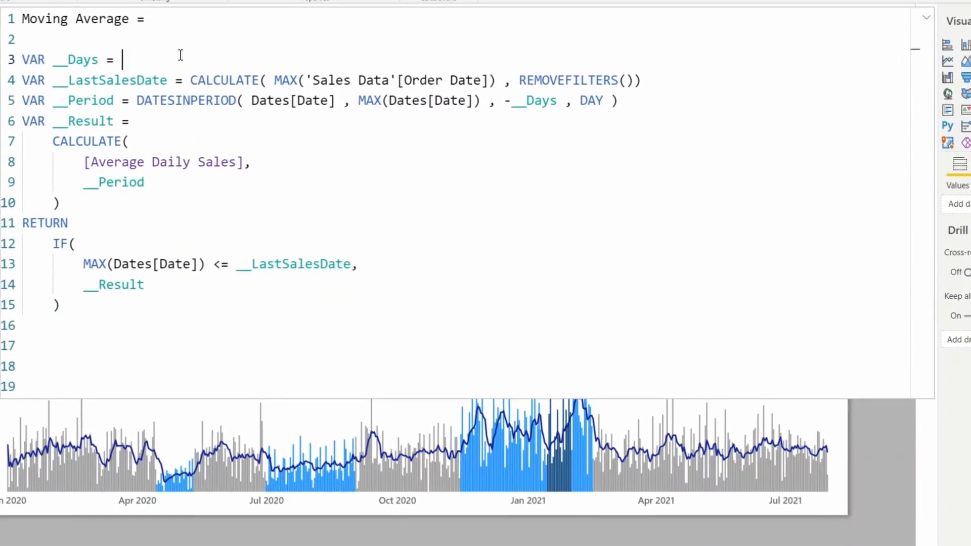
# Set VAR __Days to 30 in the Moving Average measure.
pyautogui.write('30')
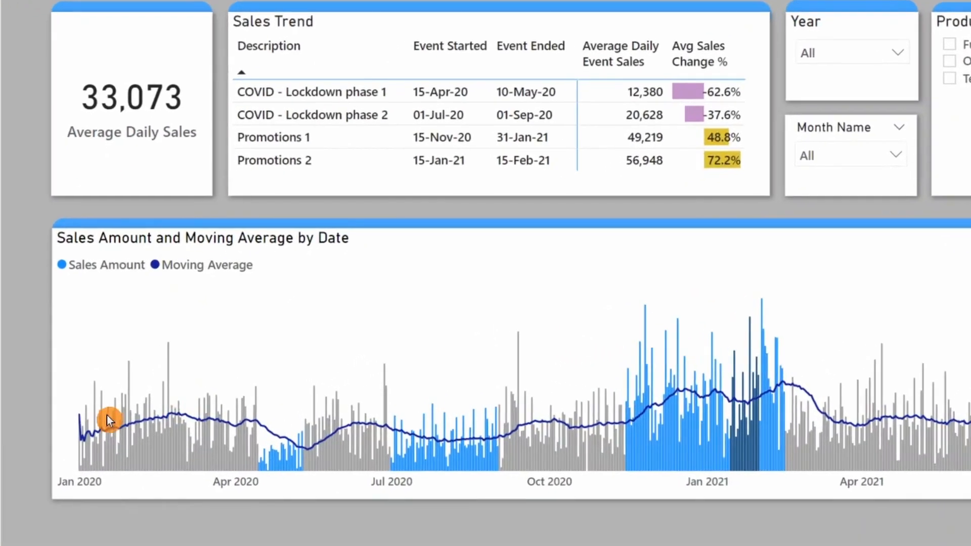
pyautogui.scroll(-3)
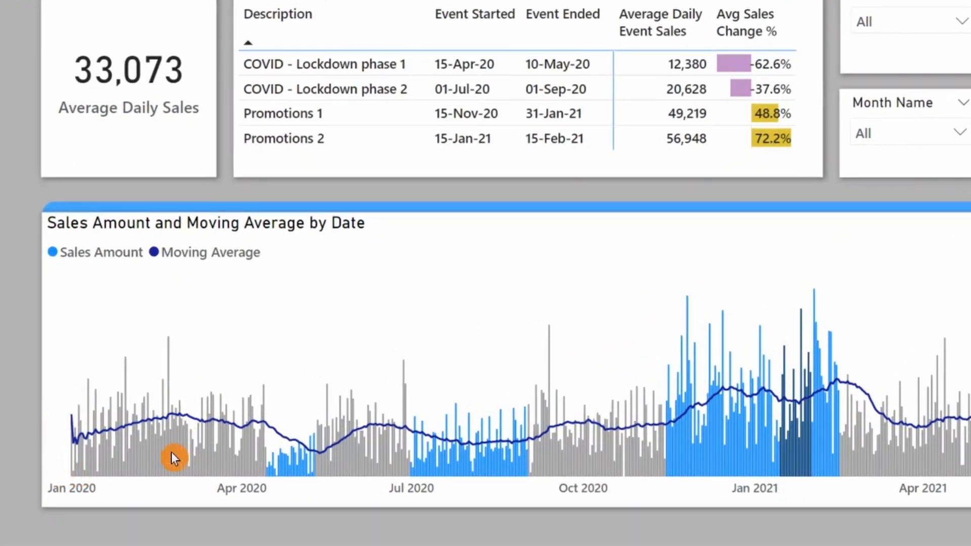
pyautogui.moveTo(80, 485)
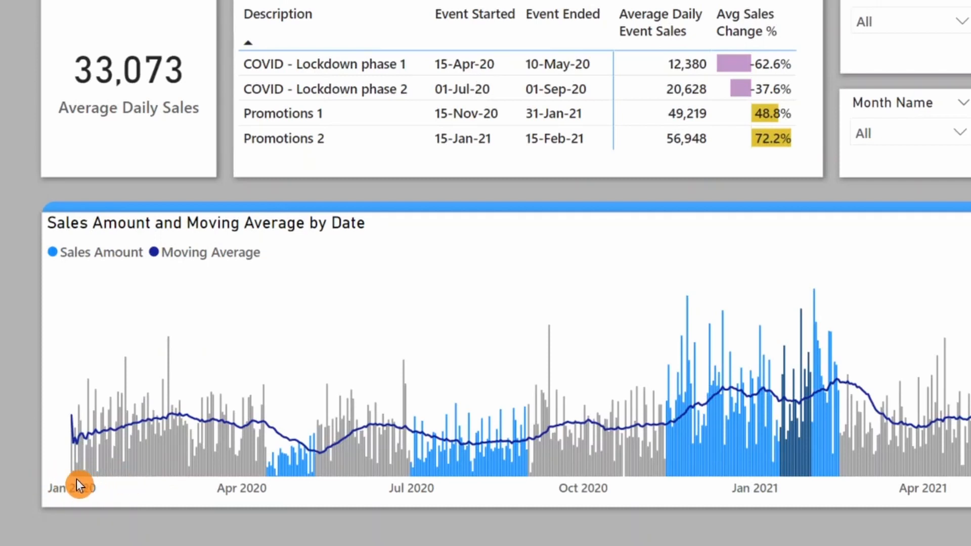
pyautogui.moveTo(104, 457)
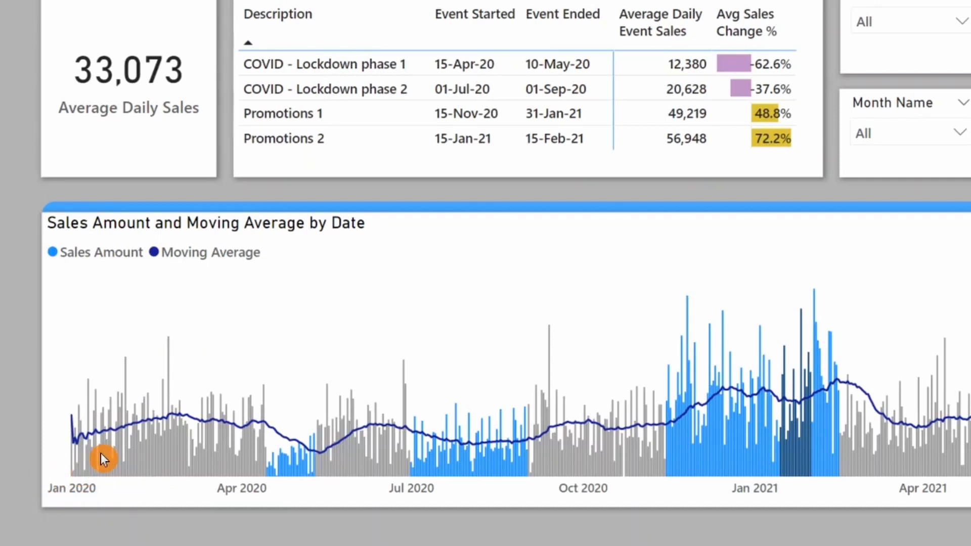
pyautogui.moveTo(100, 452)
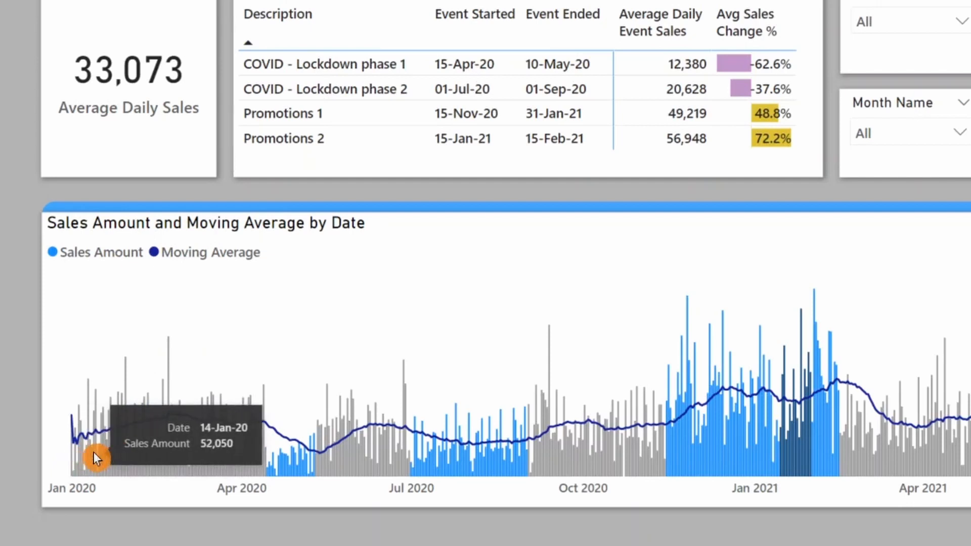
pyautogui.moveTo(152, 487)
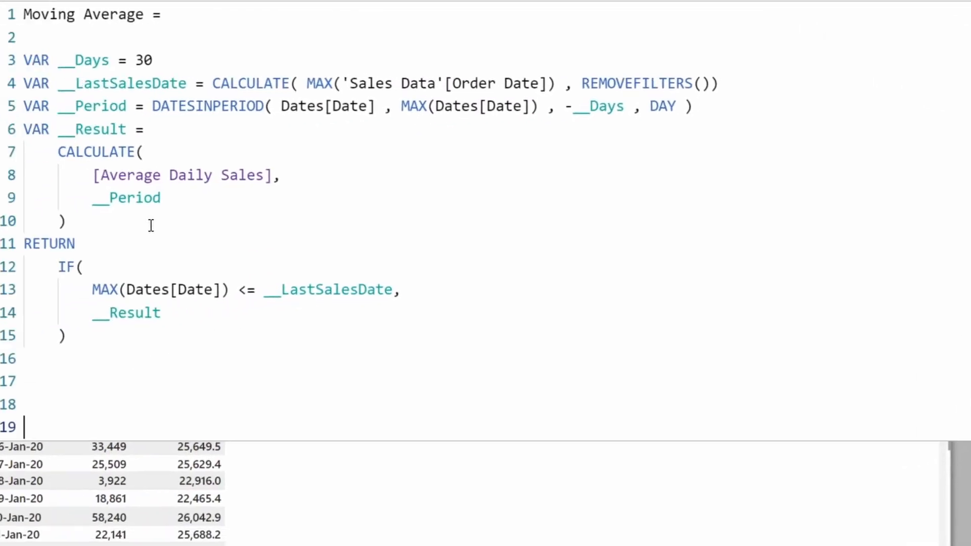
# Comment out the final IF block and return COUNTROWS(__Period) instead.
pyautogui.moveTo(44, 267); pyautogui.dragTo(66, 336)
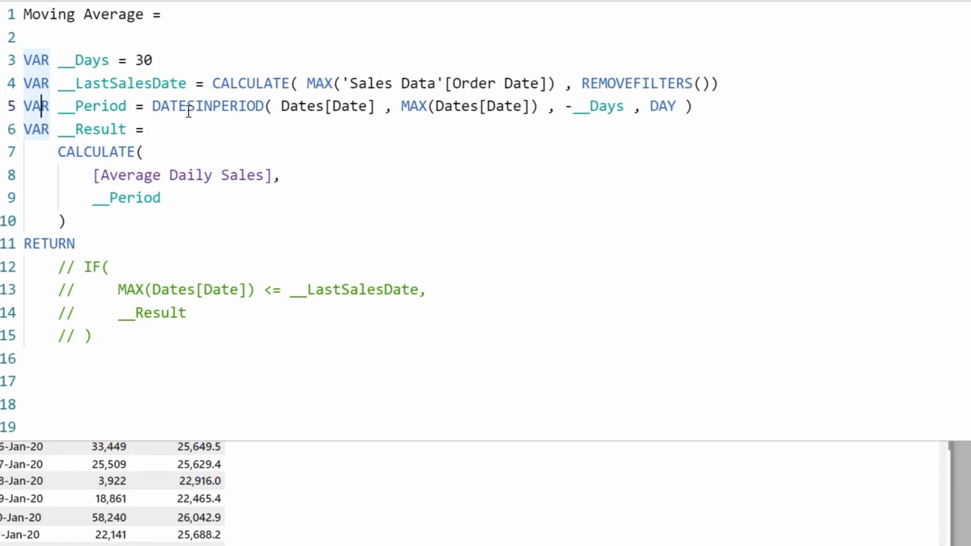
pyautogui.write('c')
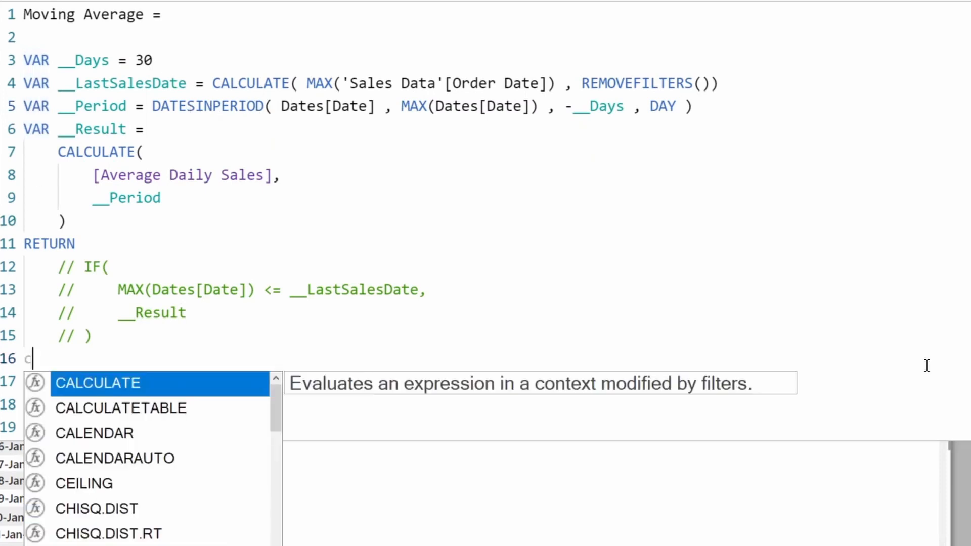
pyautogui.write('OUNTROWS(')
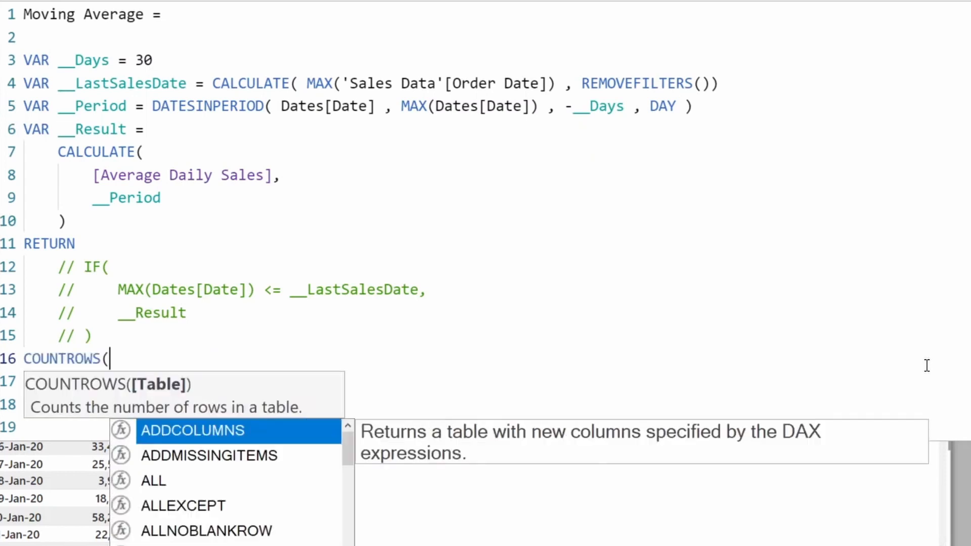
pyautogui.write('__Period')
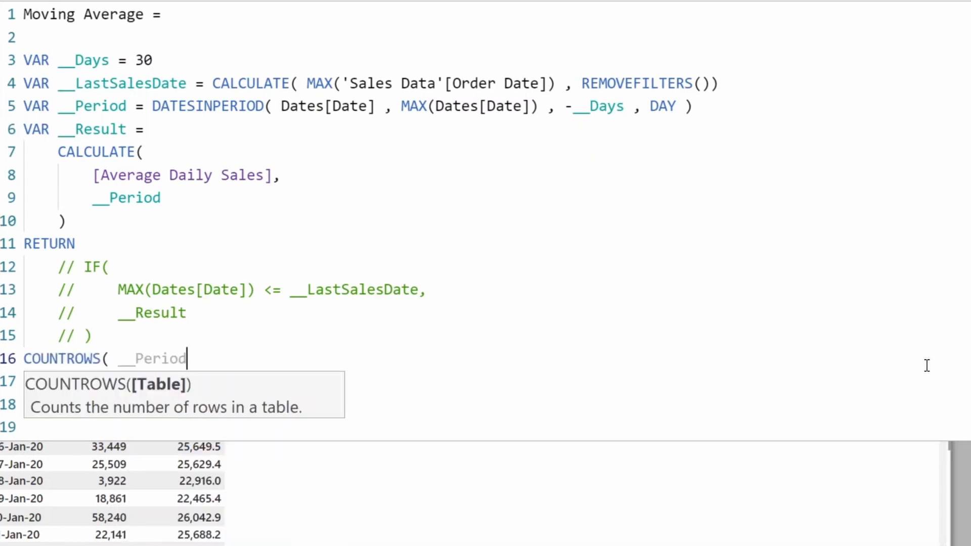
pyautogui.write(')')
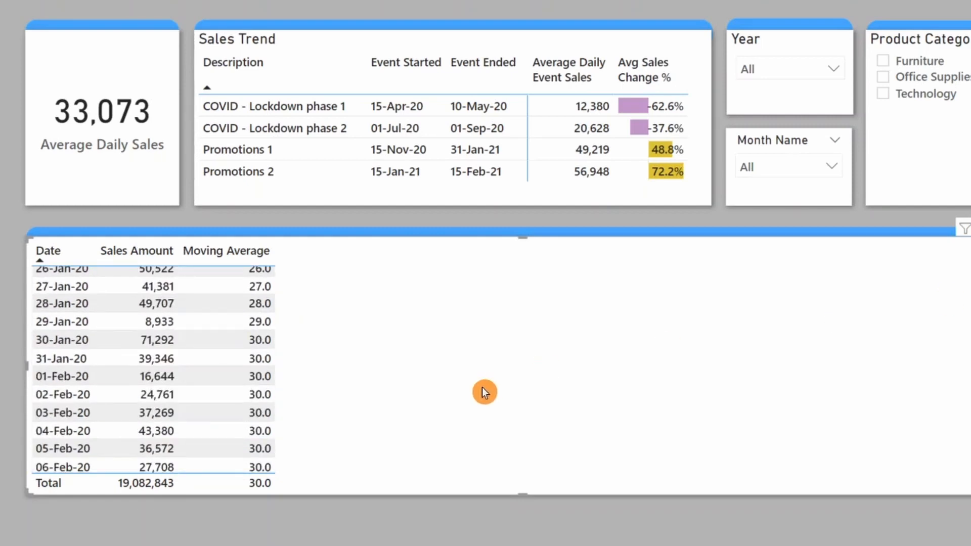
pyautogui.moveTo(259, 346)
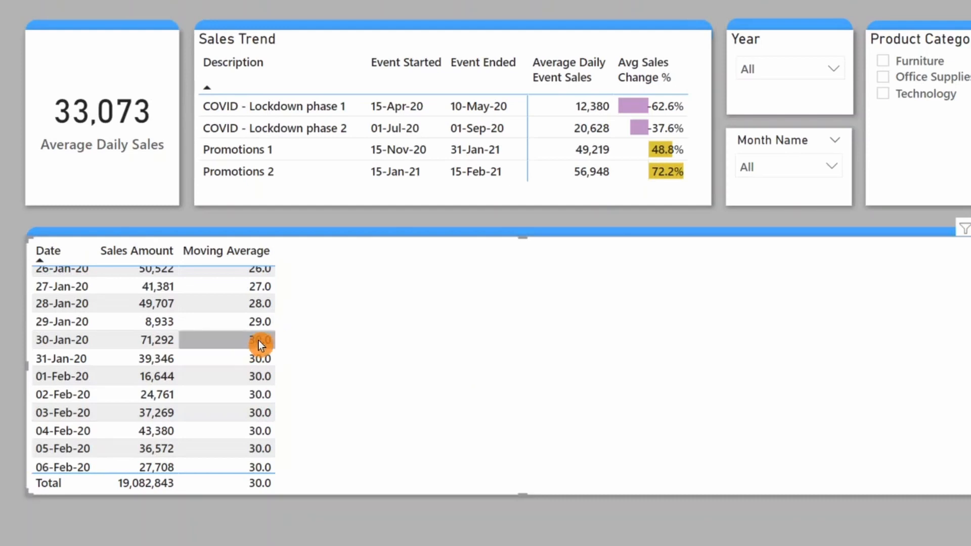
pyautogui.moveTo(263, 364)
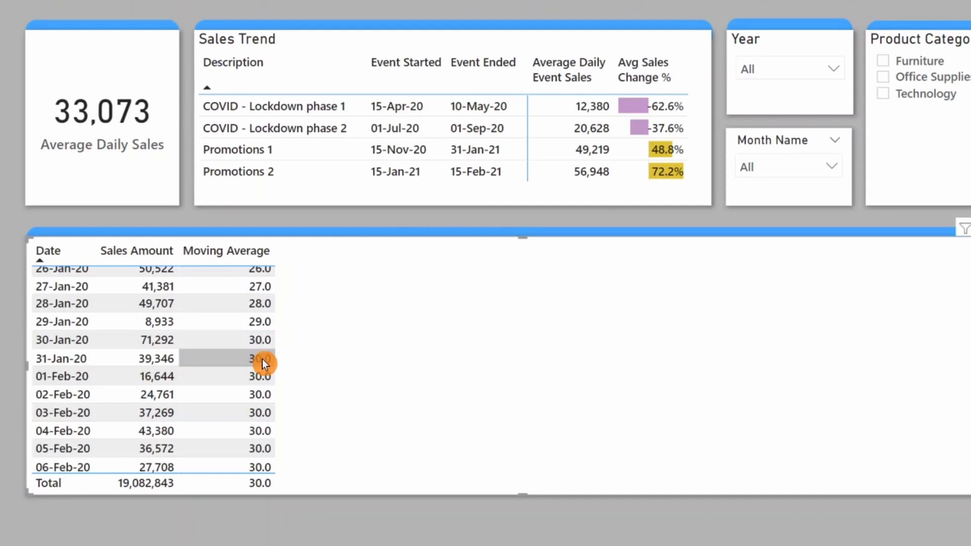
pyautogui.moveTo(265, 420)
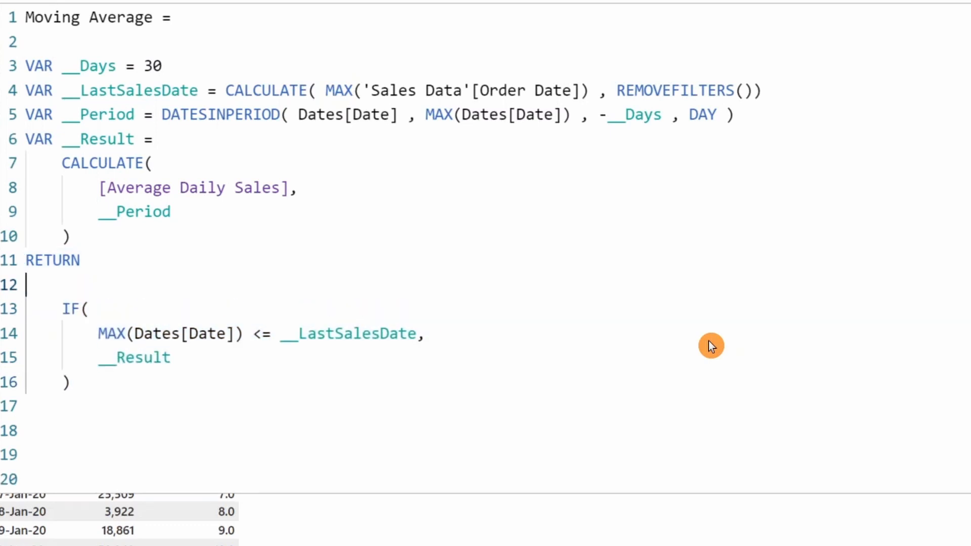
# Wrap the result in IF(COUNTROWS(__Period) >= __Days, …) so incomplete periods stay blank.
pyautogui.write('if')
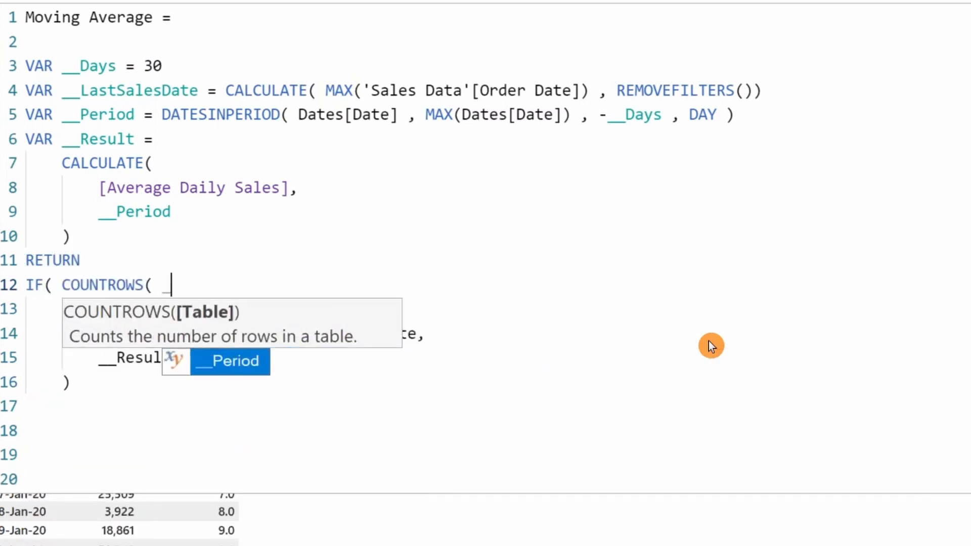
pyautogui.write('__Period) >= __Days,')
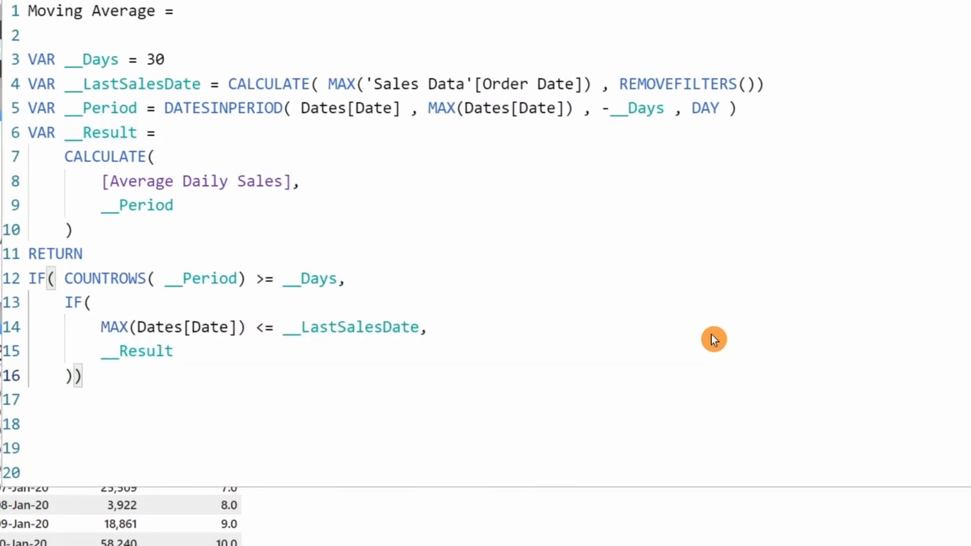
pyautogui.scroll(-3)
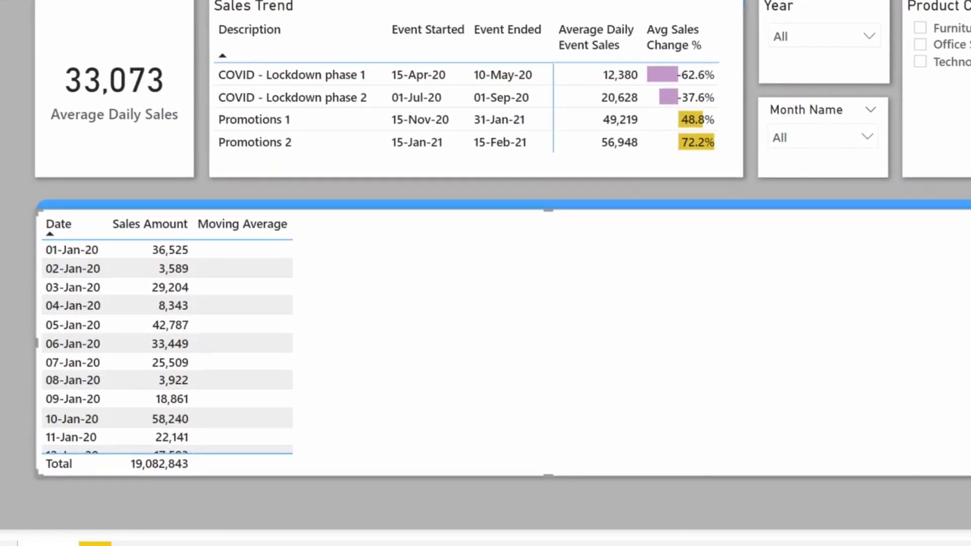
pyautogui.scroll(-3)
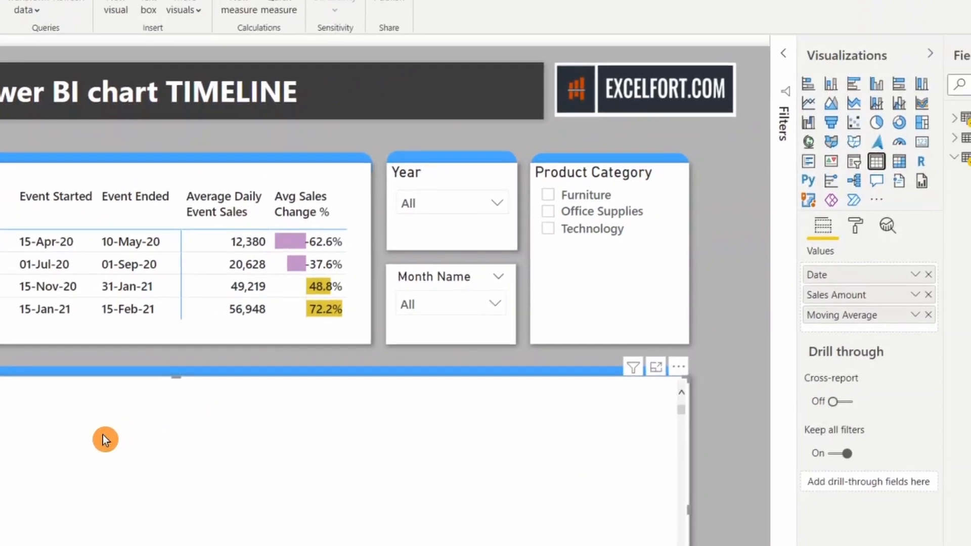
pyautogui.moveTo(900, 102)
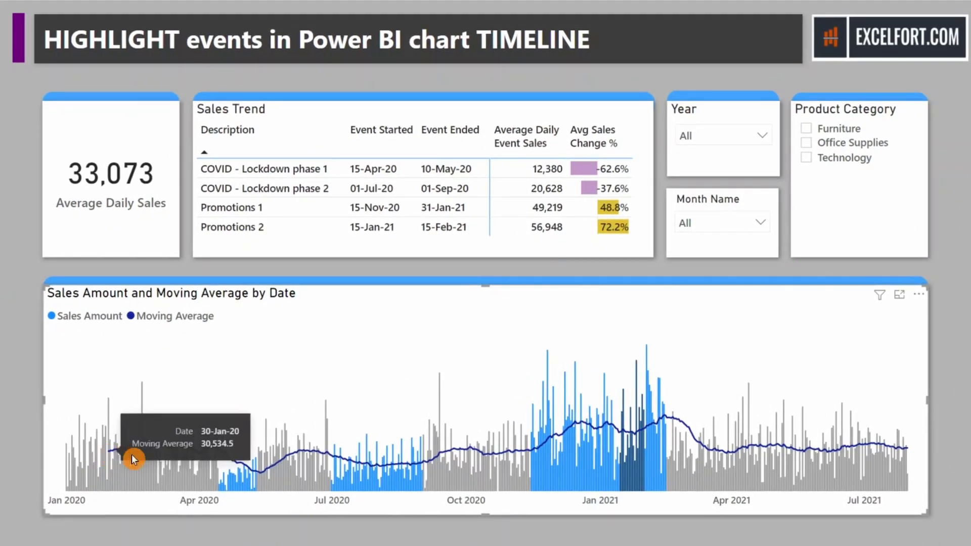
pyautogui.moveTo(926, 374)
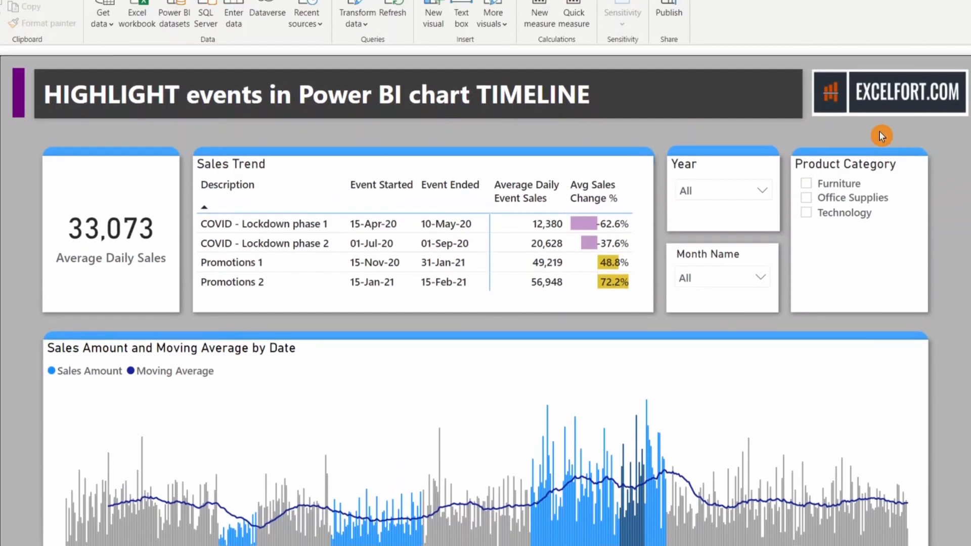
# Create a Day Range what-if parameter from the Modeling commands.
pyautogui.click(144, 61)
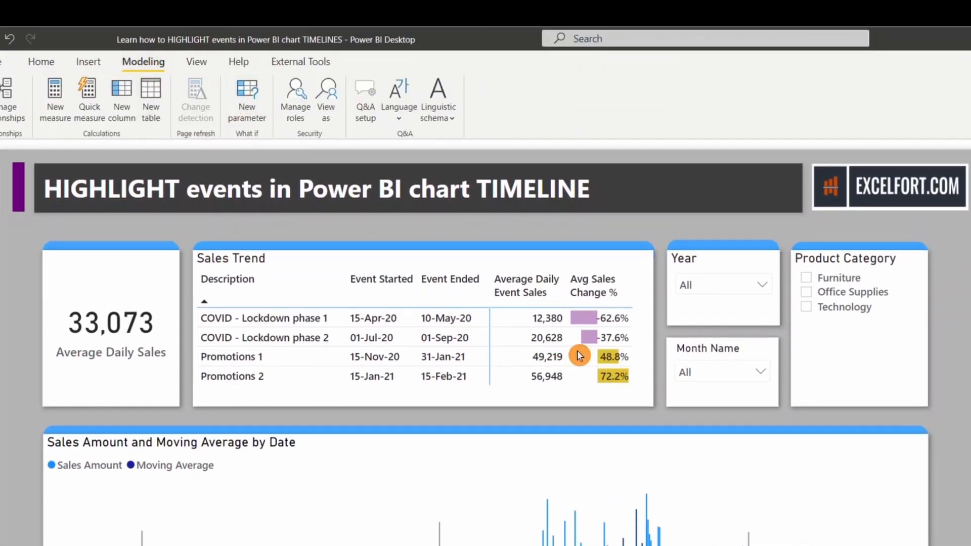
pyautogui.click(246, 99)
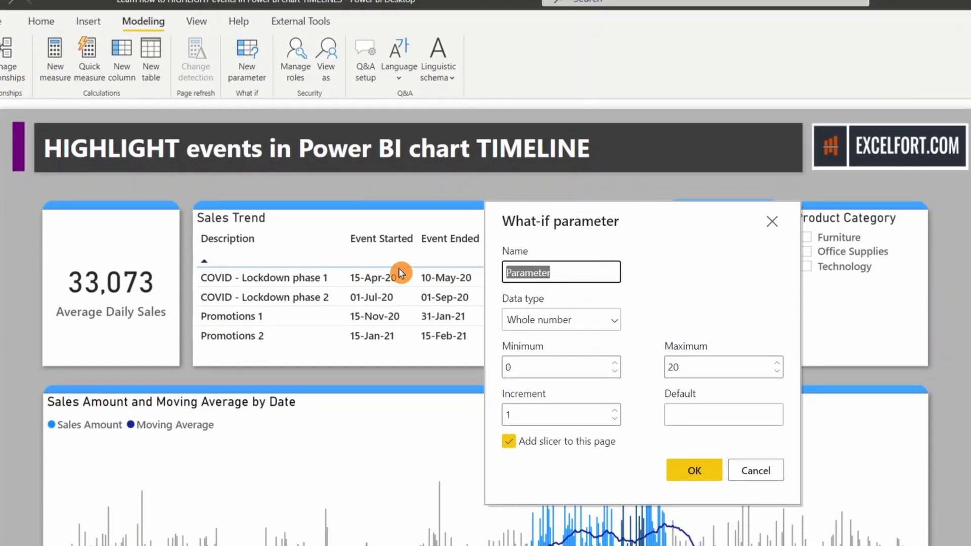
pyautogui.write('DAte')
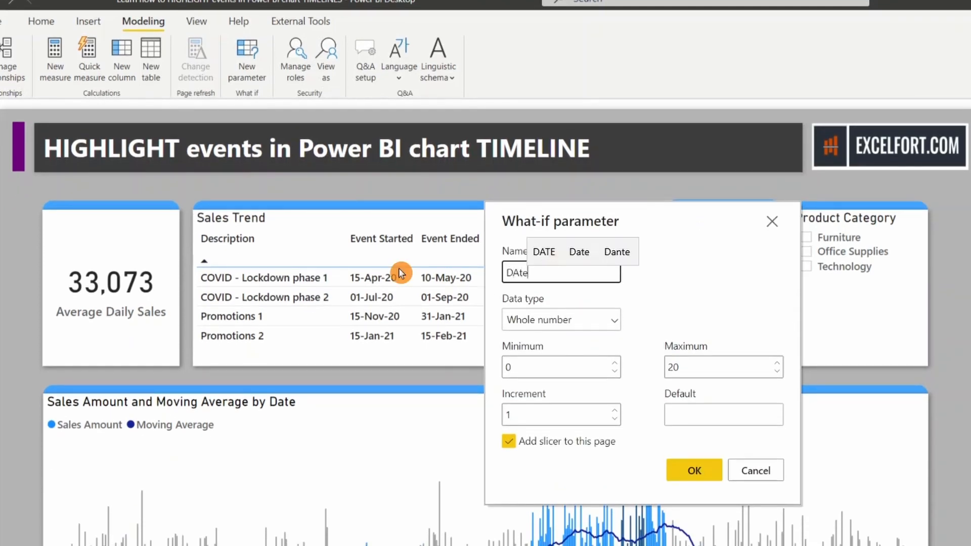
pyautogui.write('Day Rang')
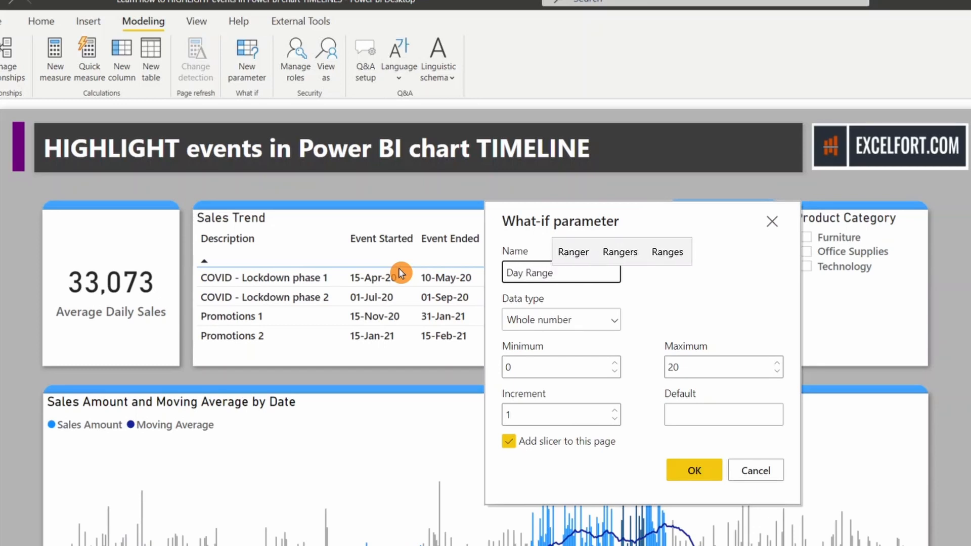
pyautogui.click(551, 367)
pyautogui.write('3')
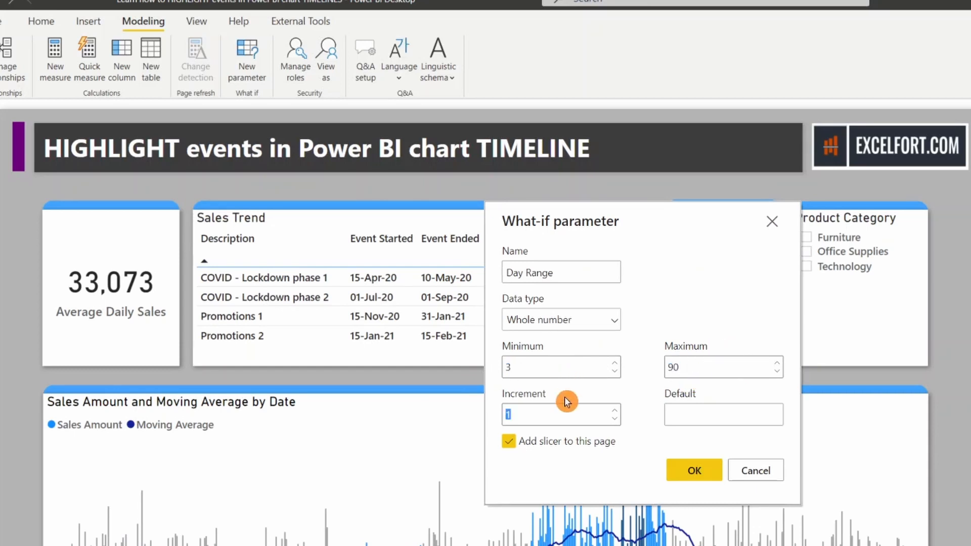
pyautogui.write('7')
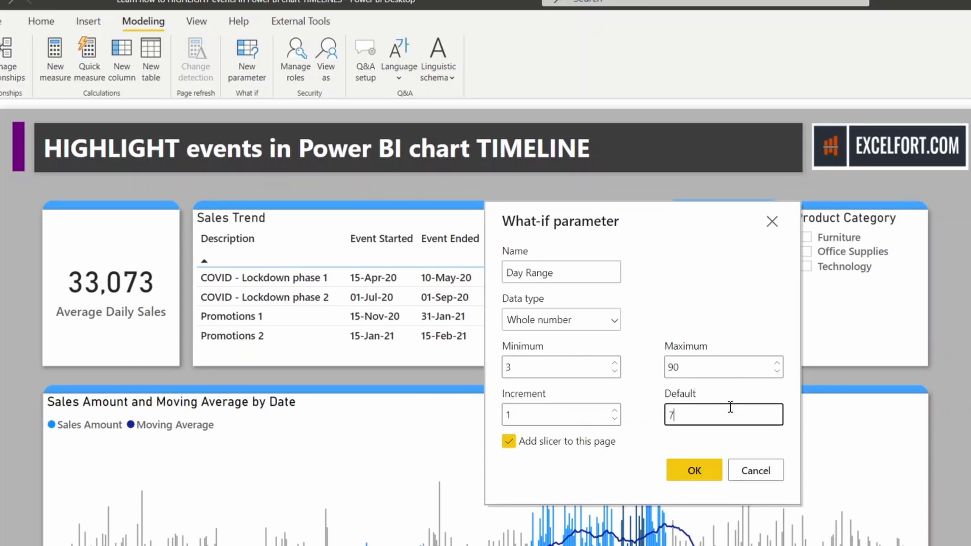
pyautogui.click(693, 469)
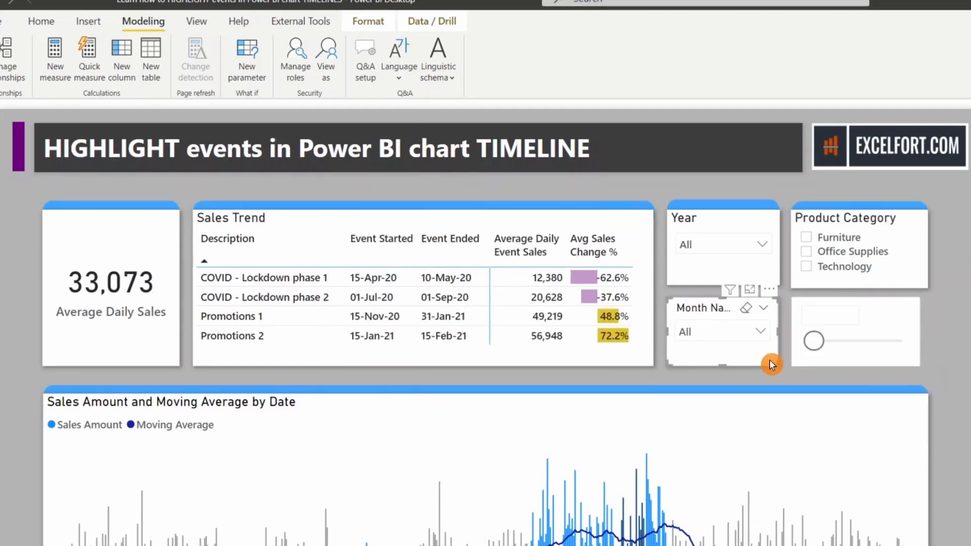
# Test the Day Range slicer by dragging it to 19, 51 and back.
pyautogui.click(41, 21)
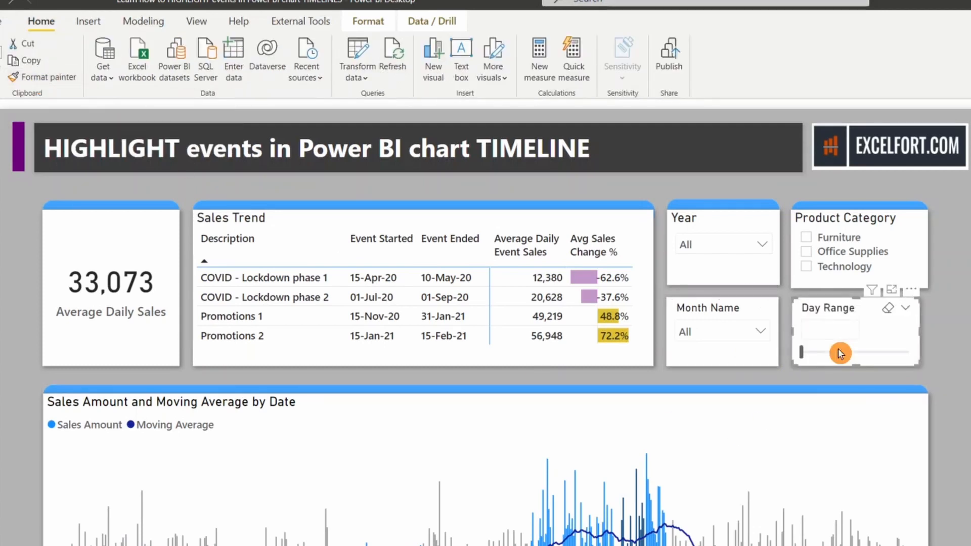
pyautogui.moveTo(839, 353); pyautogui.dragTo(817, 354)
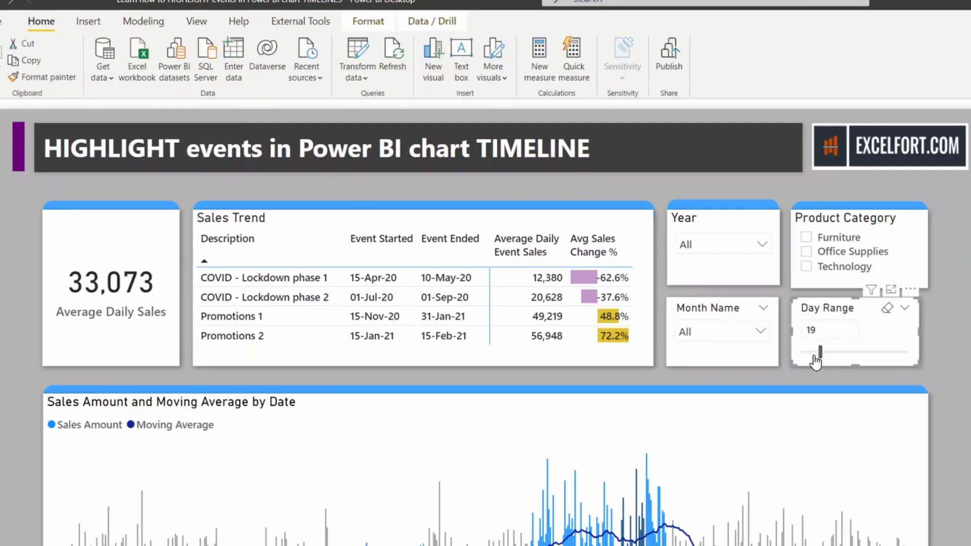
pyautogui.moveTo(819, 352); pyautogui.dragTo(860, 353)
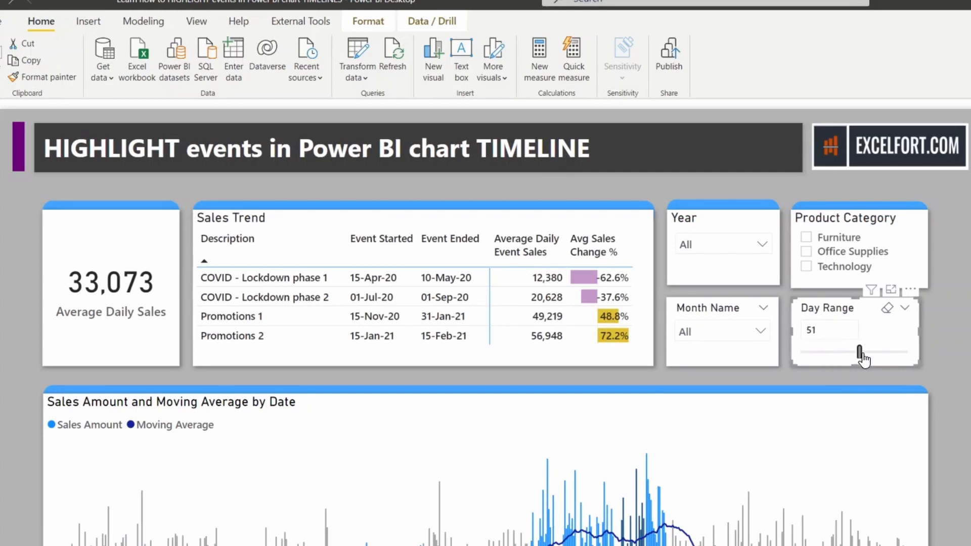
pyautogui.moveTo(861, 351); pyautogui.dragTo(818, 351)
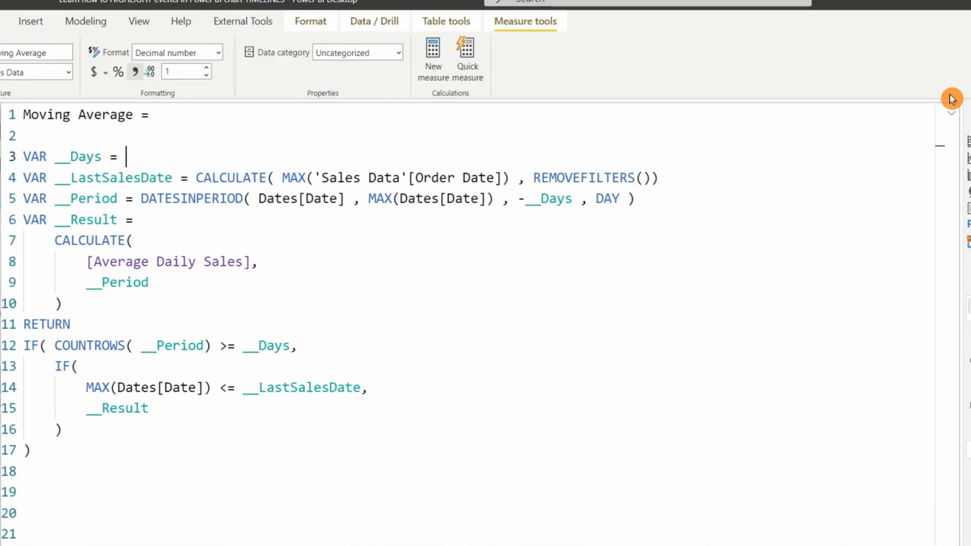
# Set VAR __Days to [Day Range Value] and commit the measure.
pyautogui.write('[Day Range Value')
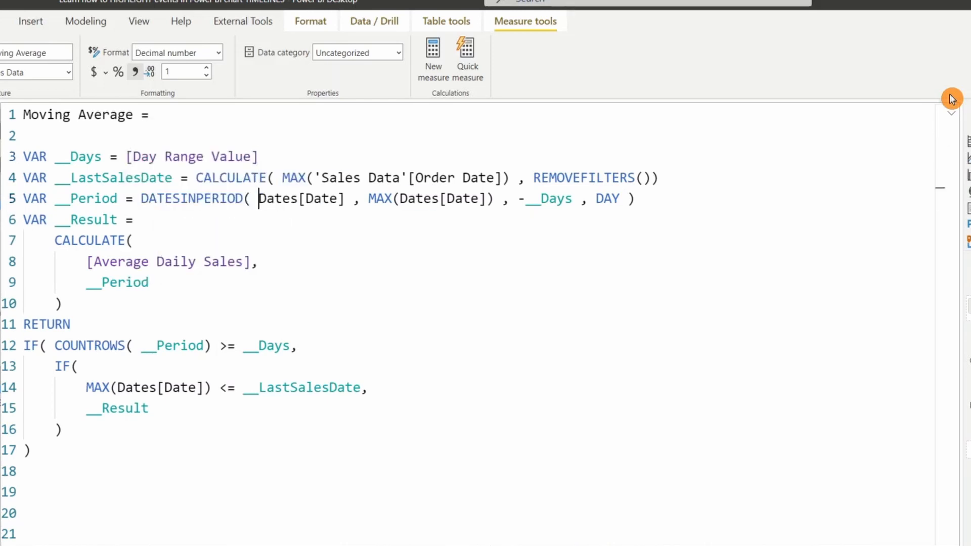
pyautogui.click(953, 112)
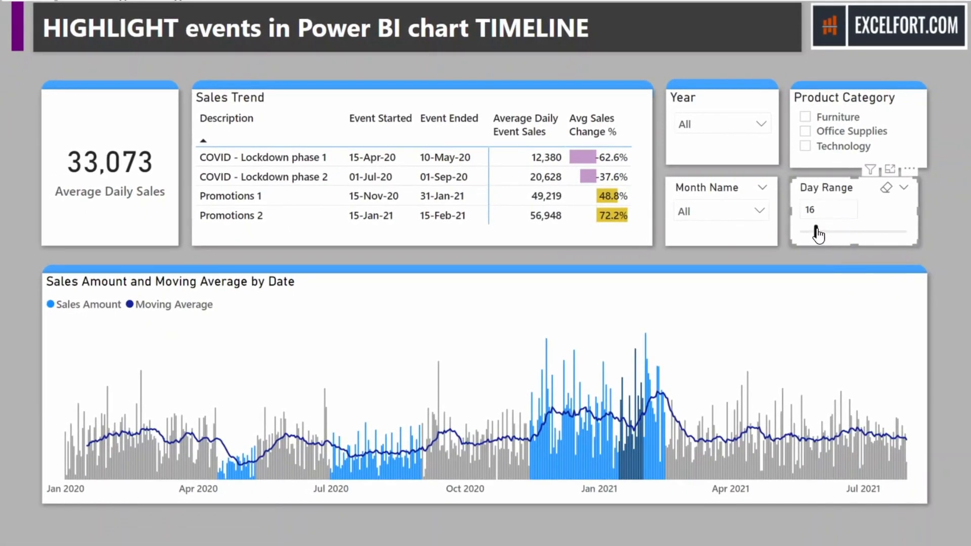
# Slide the Day Range through 24, 11 and 41 days, ending at 41 for a smoother average.
pyautogui.moveTo(817, 231); pyautogui.dragTo(827, 239)
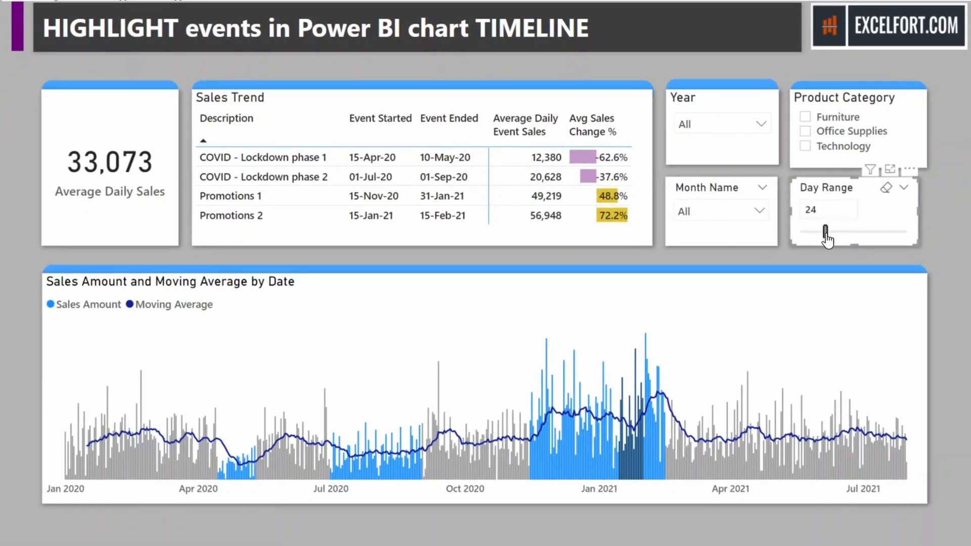
pyautogui.moveTo(825, 231); pyautogui.dragTo(808, 231)
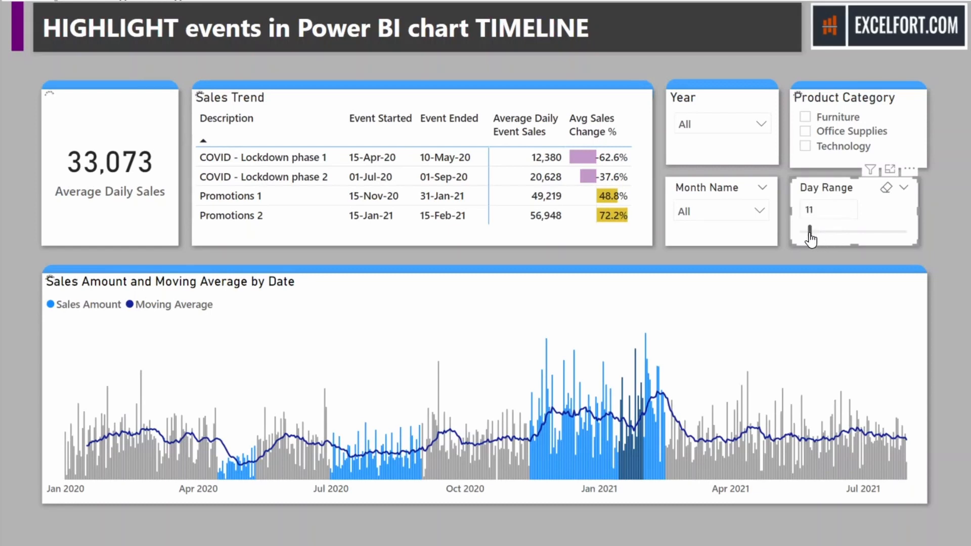
pyautogui.moveTo(809, 234); pyautogui.dragTo(830, 234)
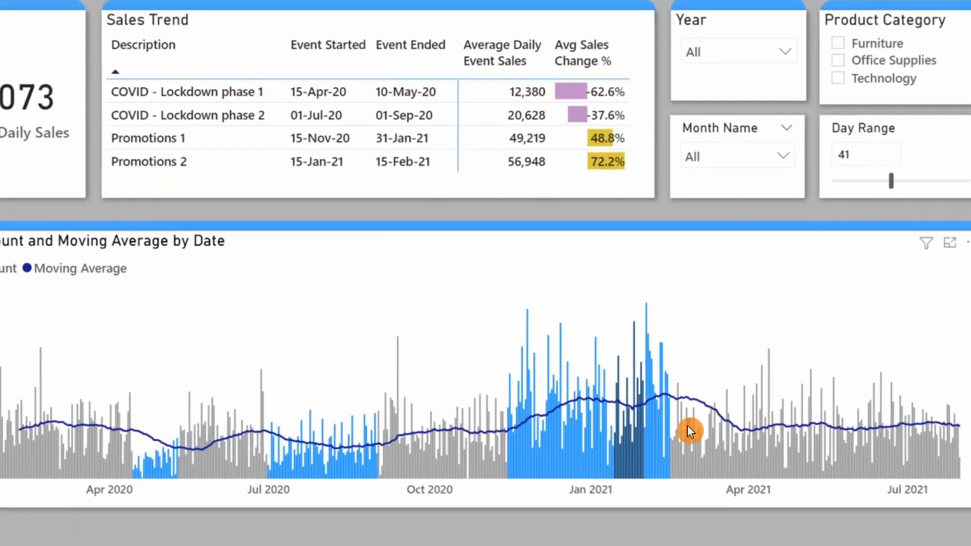
pyautogui.moveTo(570, 474)
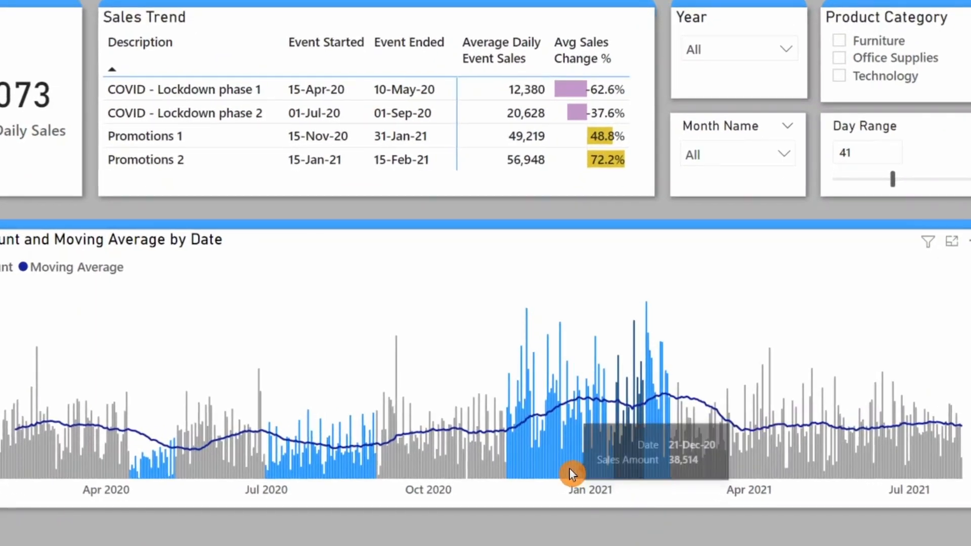
pyautogui.moveTo(637, 469)
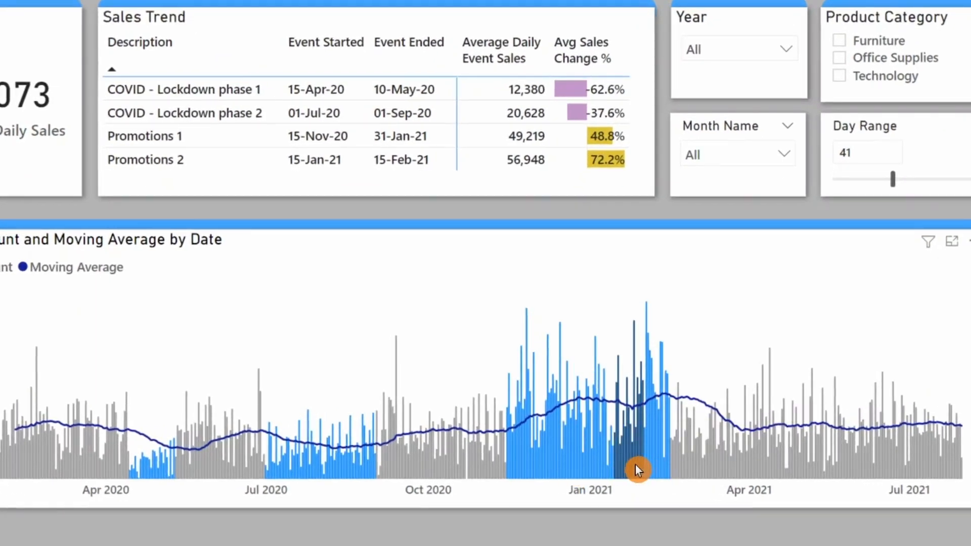
pyautogui.moveTo(638, 469)
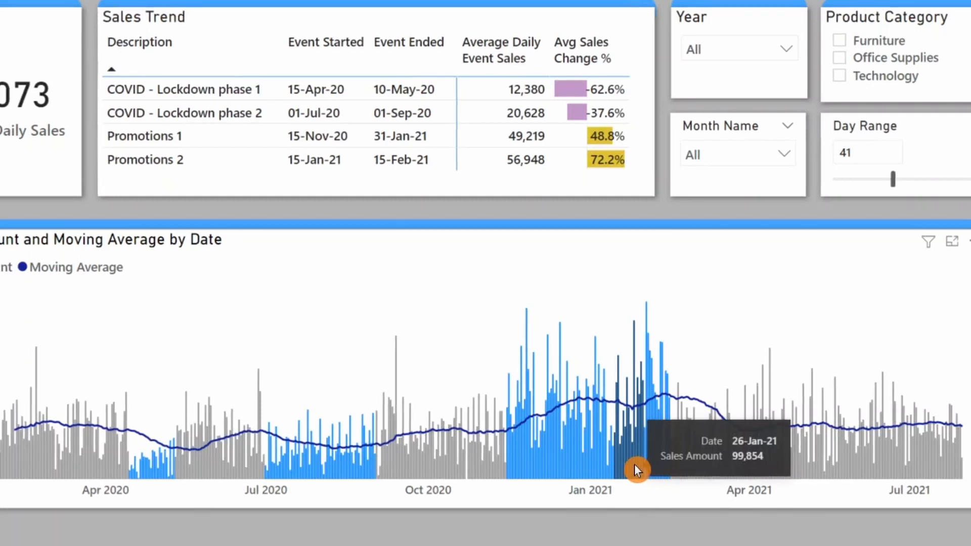
pyautogui.moveTo(575, 466)
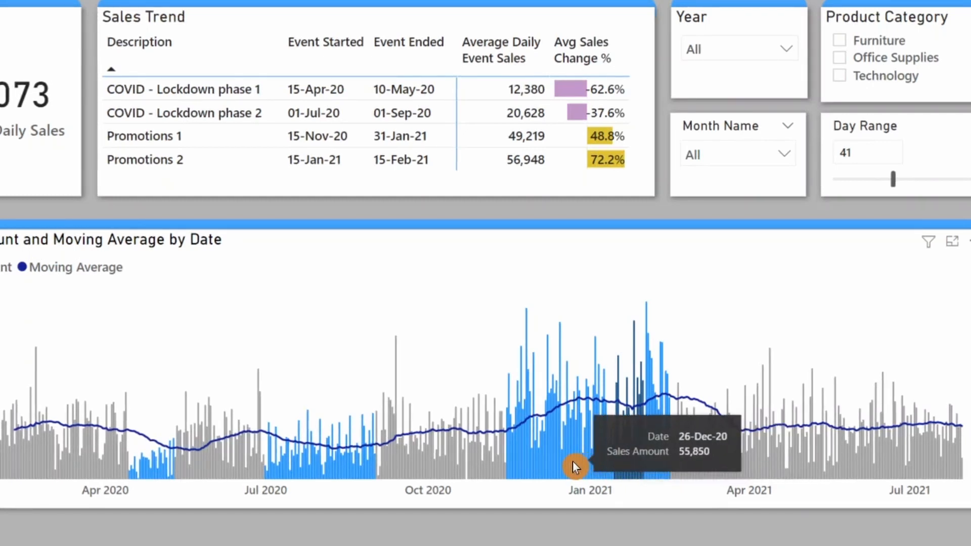
pyautogui.moveTo(546, 467)
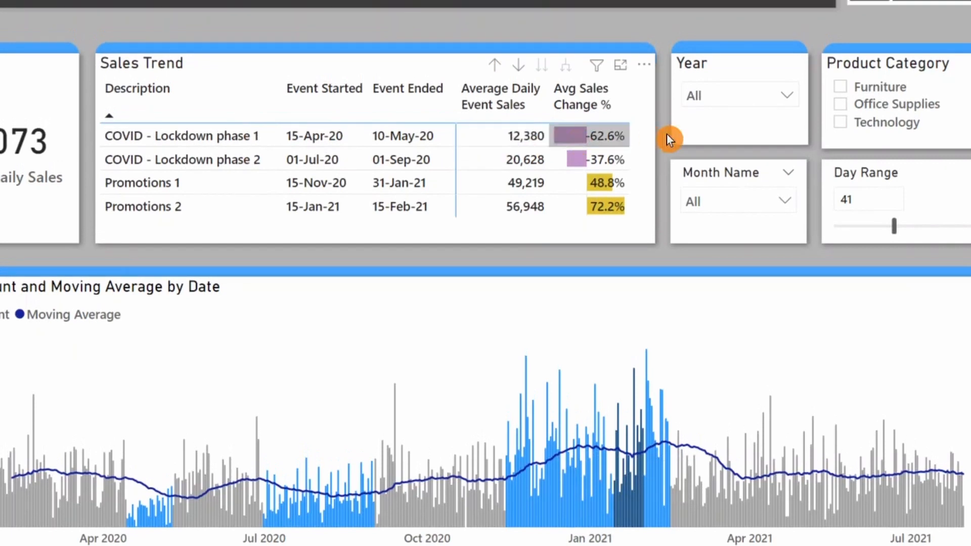
pyautogui.moveTo(610, 147)
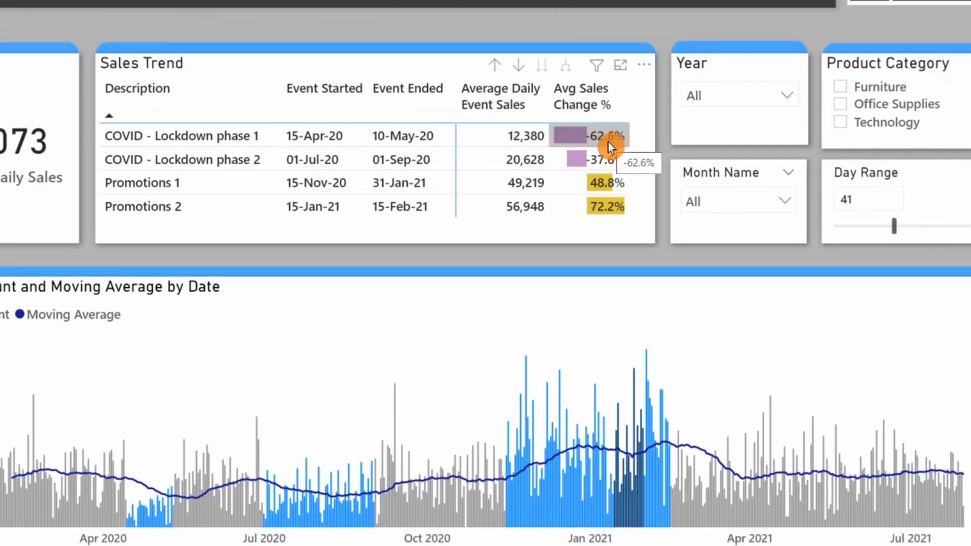
pyautogui.moveTo(570, 514)
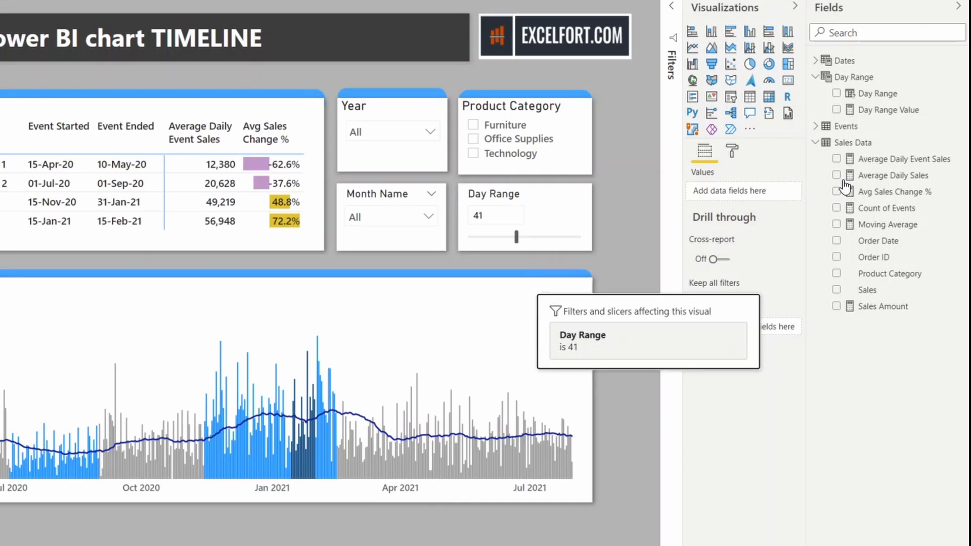
# Create a new measure named Event Tooltip.
pyautogui.click(711, 260)
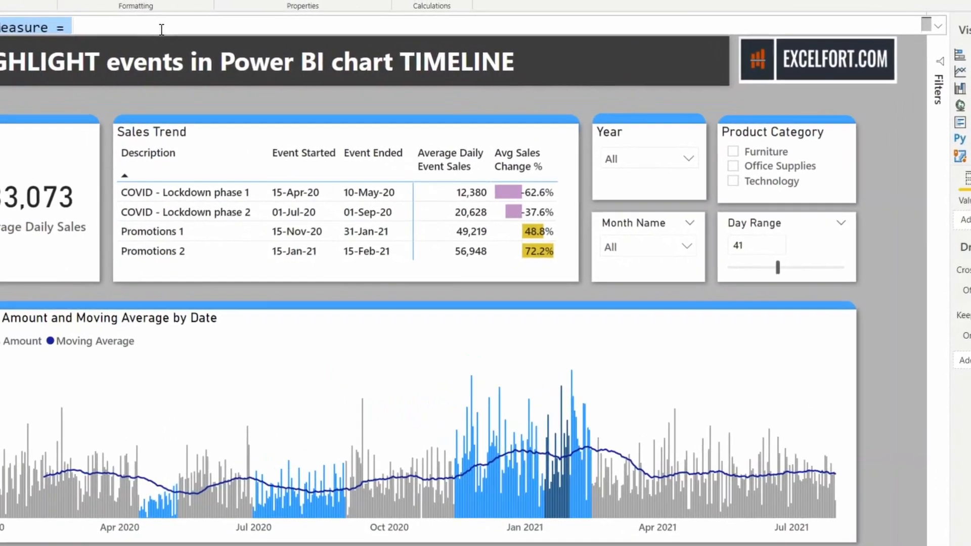
pyautogui.write('Eve')
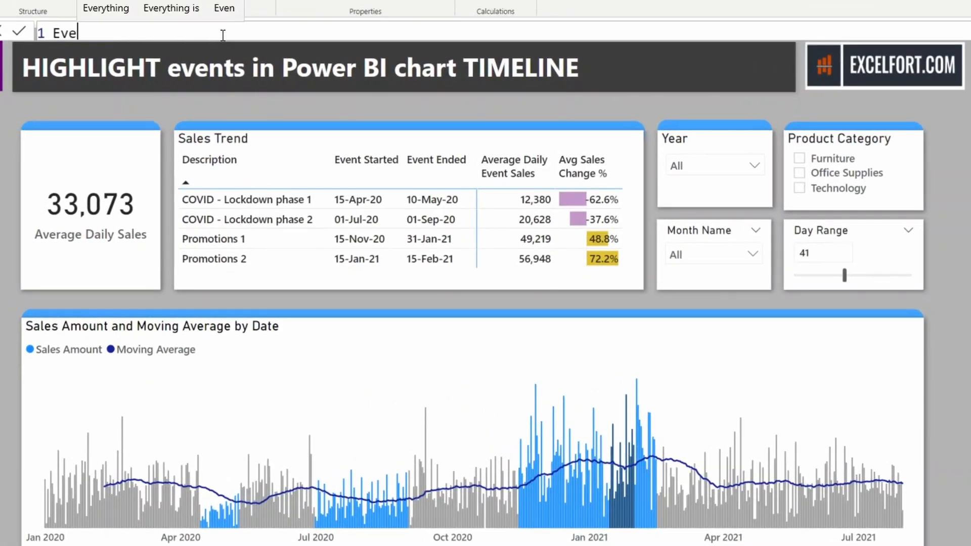
pyautogui.write('Event Tooltip =')
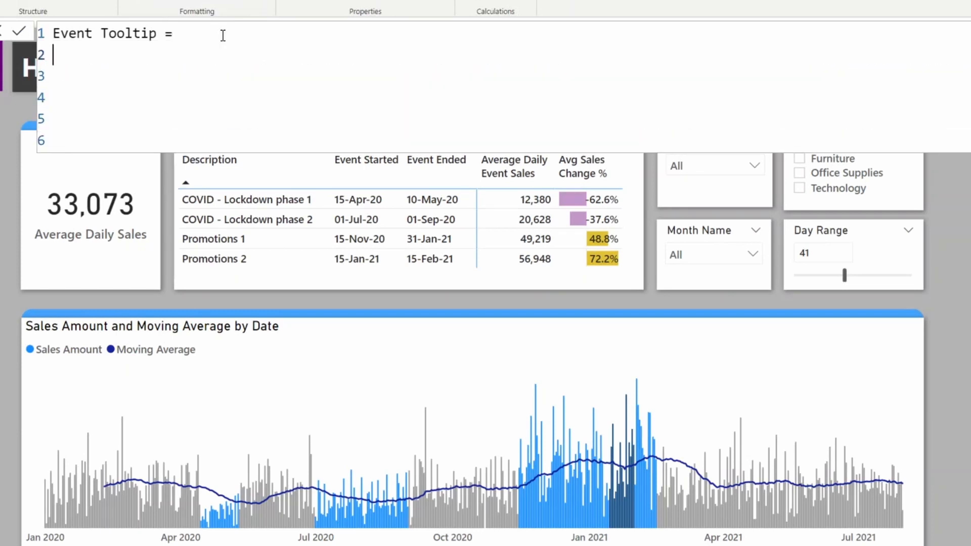
# Define VAR __CurrentDate = MAX(Dates[Date]) and start VAR __Events with CONCATENATEX over Events.
pyautogui.write('VAR')
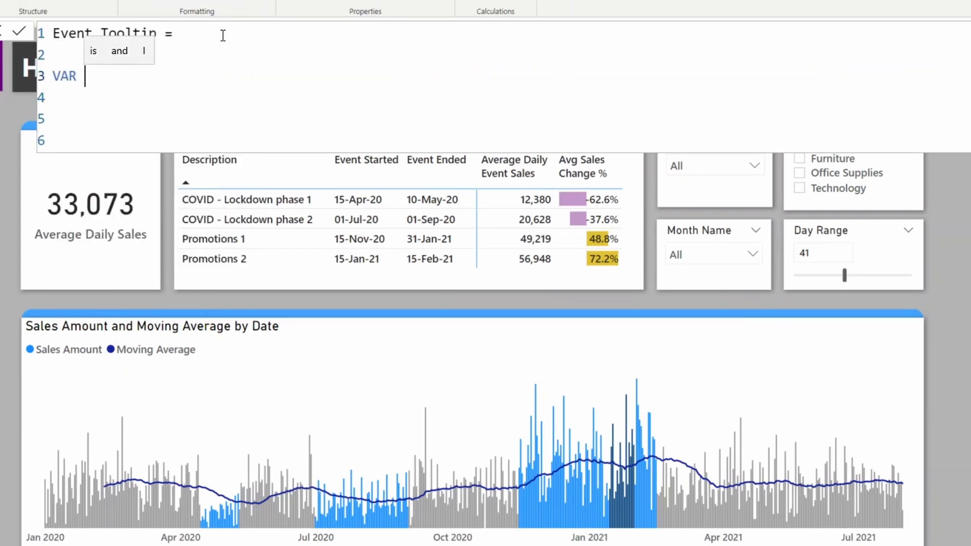
pyautogui.write('__Cu')
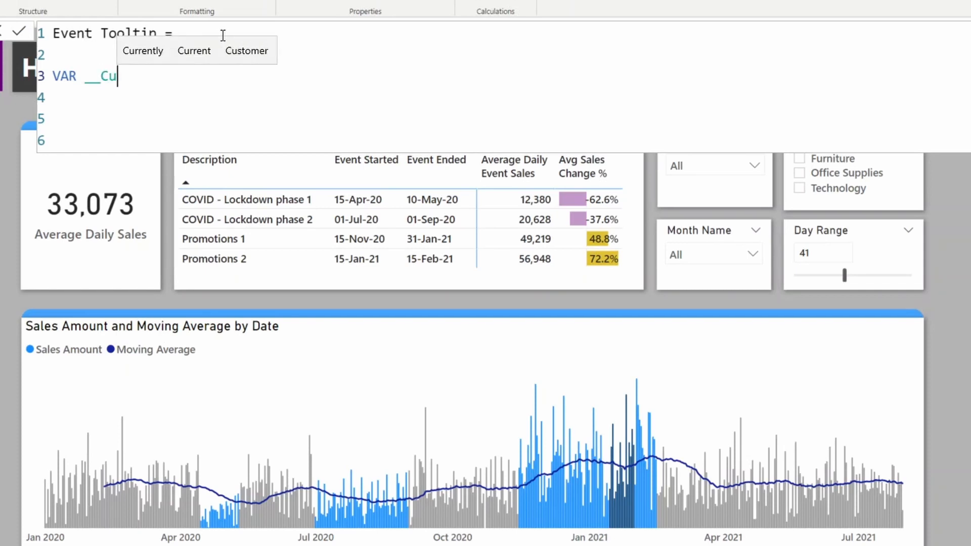
pyautogui.write('rrentDate')
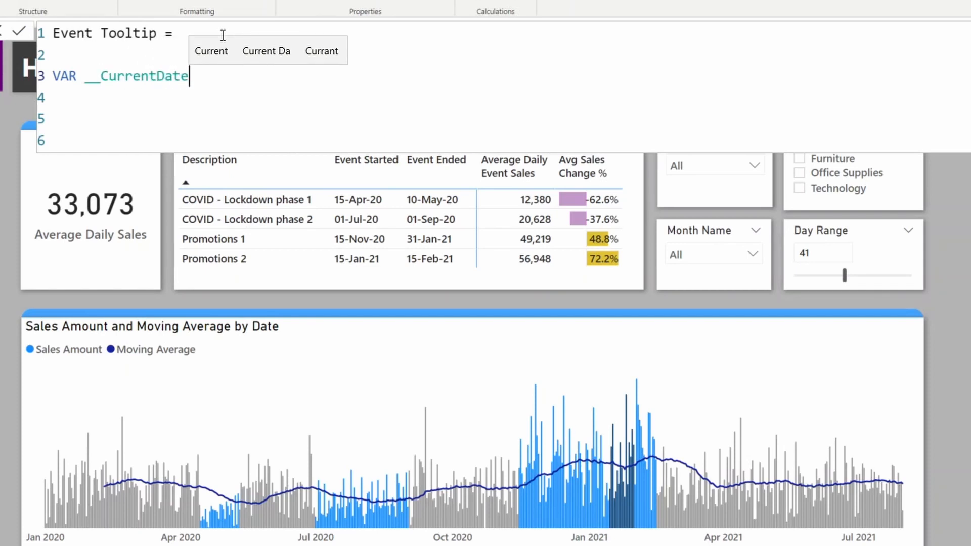
pyautogui.write('=')
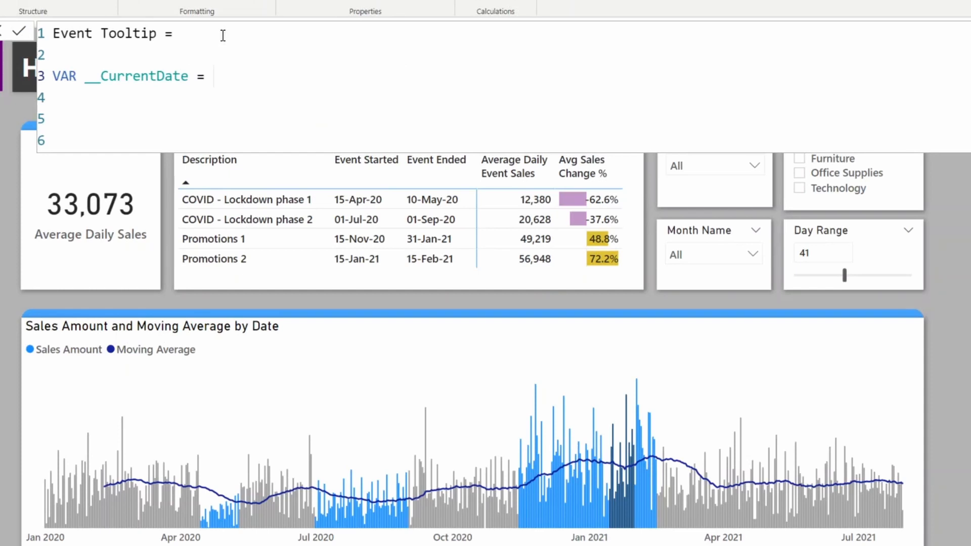
pyautogui.write('MAX(dates[Date')
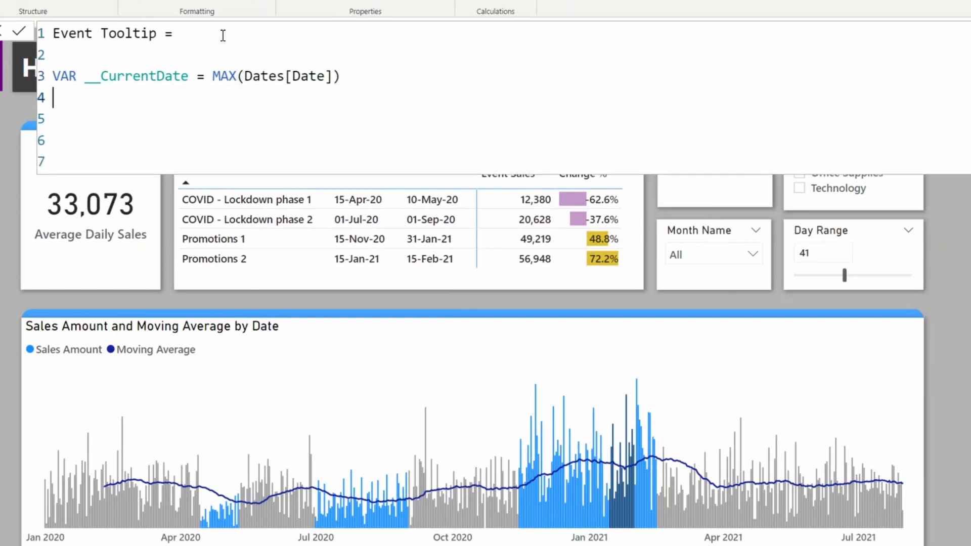
pyautogui.write('VAR')
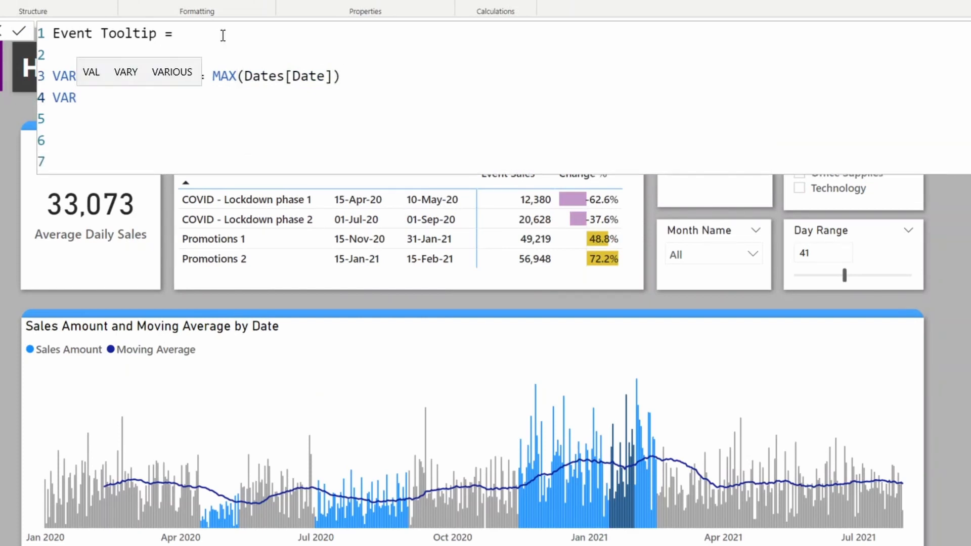
pyautogui.write('__CurrentDate')
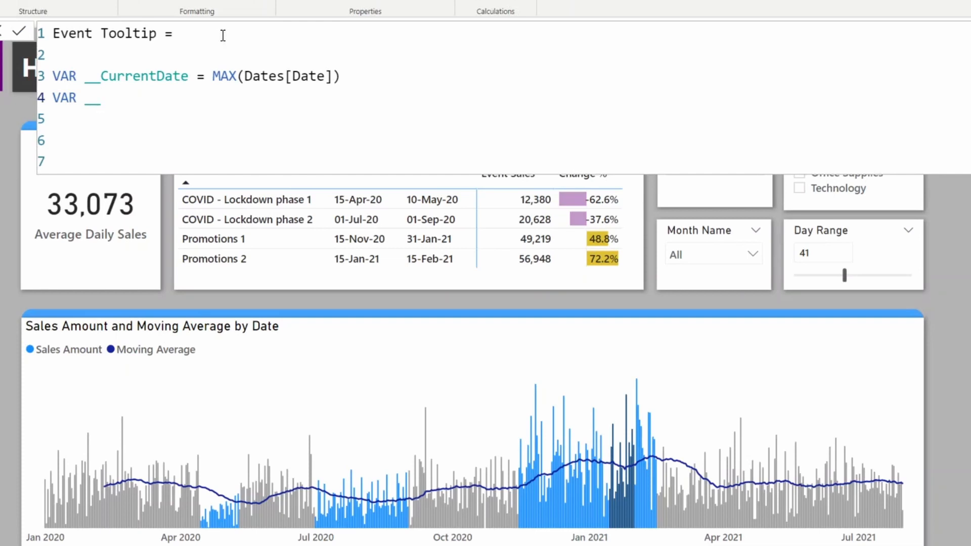
pyautogui.write('Events =')
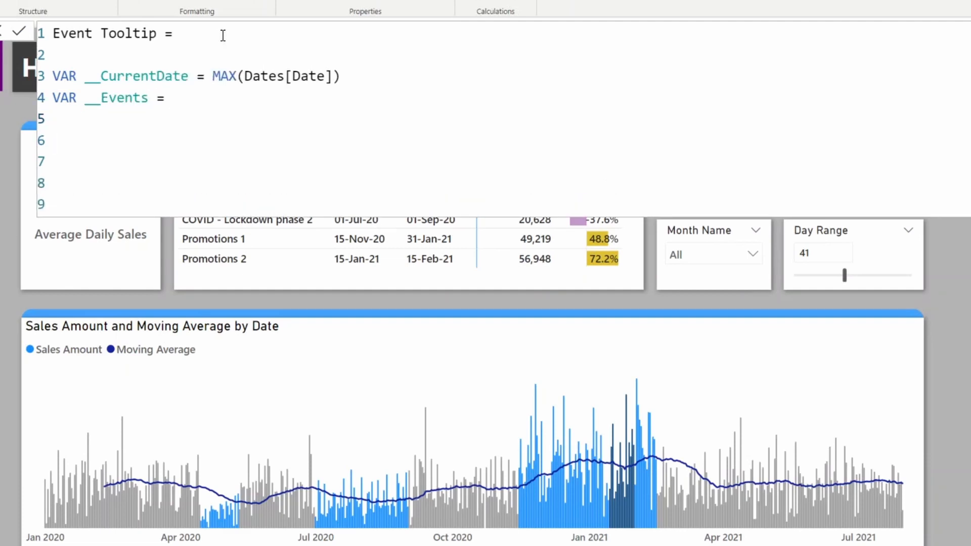
pyautogui.write('CONCATENATEX(')
pyautogui.write('Events')
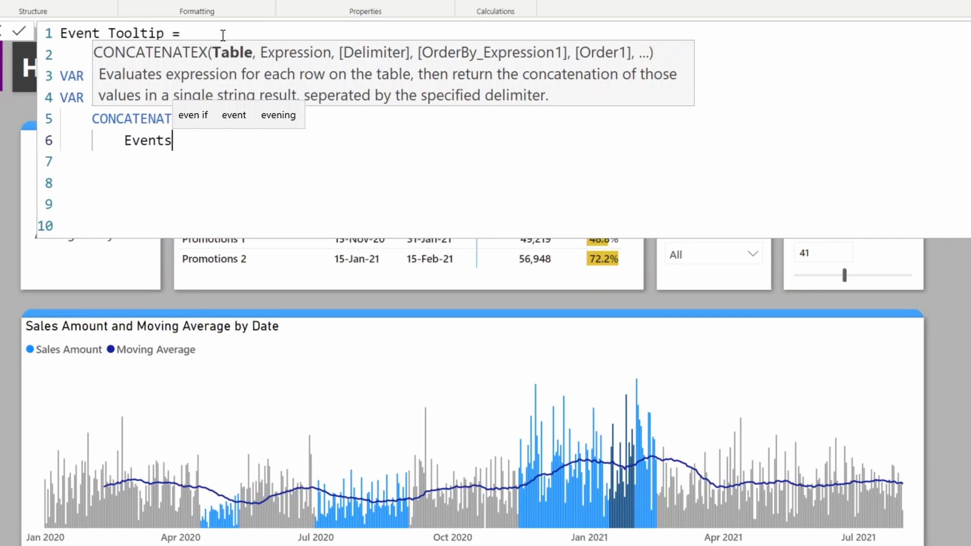
# Add an IF testing whether the date is IN CALENDAR(event start, Events[Event Ended]).
pyautogui.write(',')
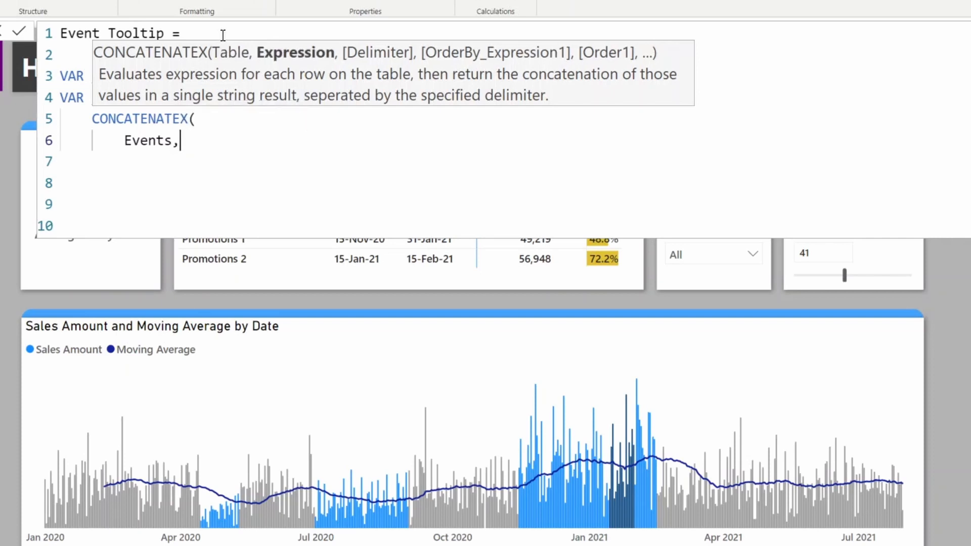
pyautogui.press('enter')
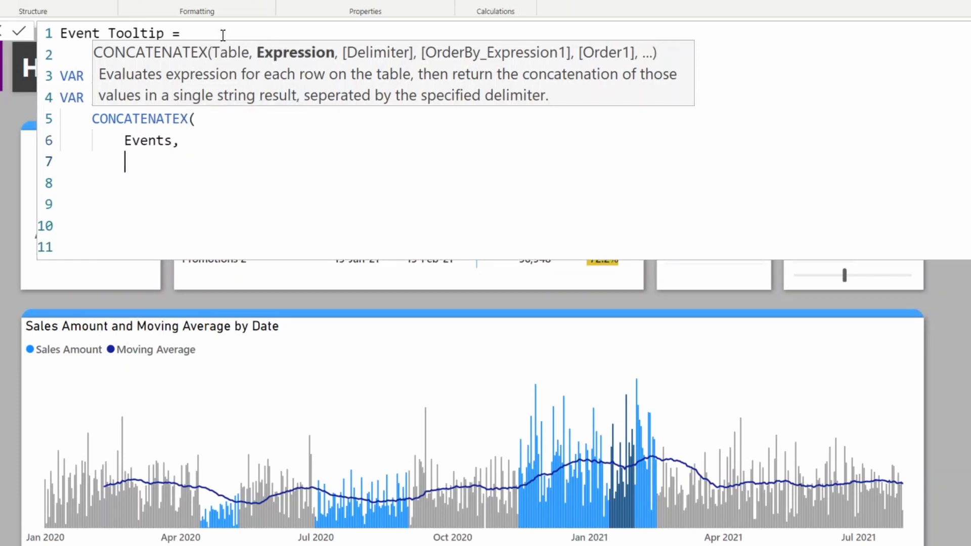
pyautogui.write('if')
pyautogui.click(514, 183)
pyautogui.write('__CurrentDate')
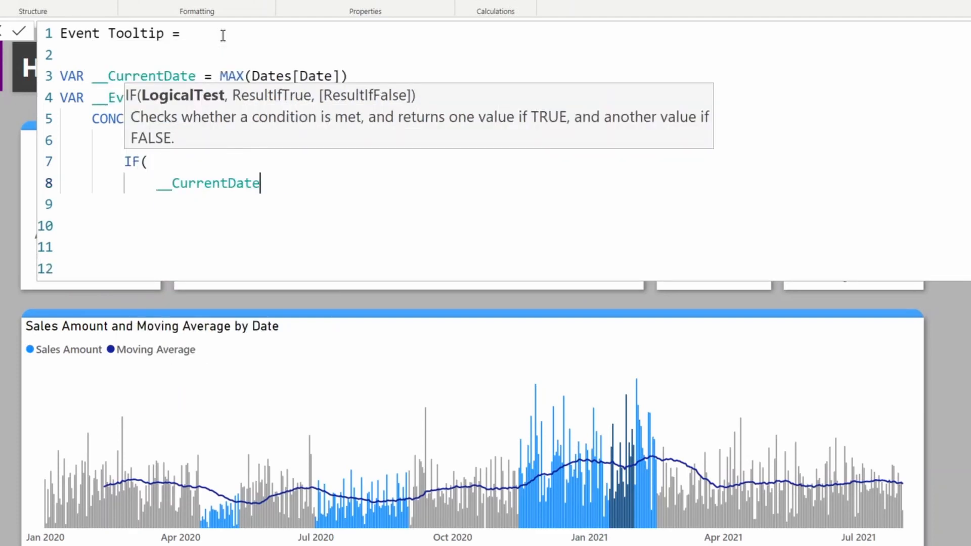
pyautogui.write('IN')
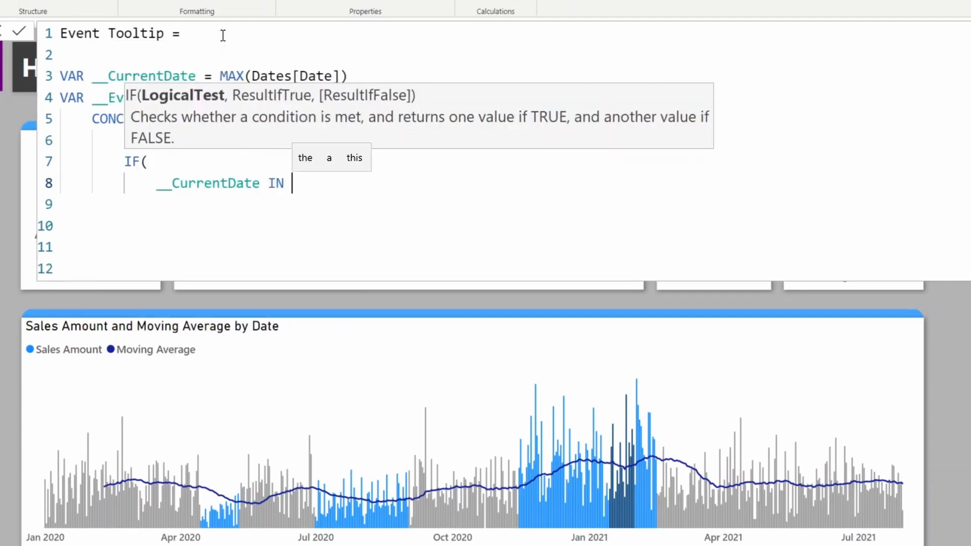
pyautogui.write('CALENDAR(')
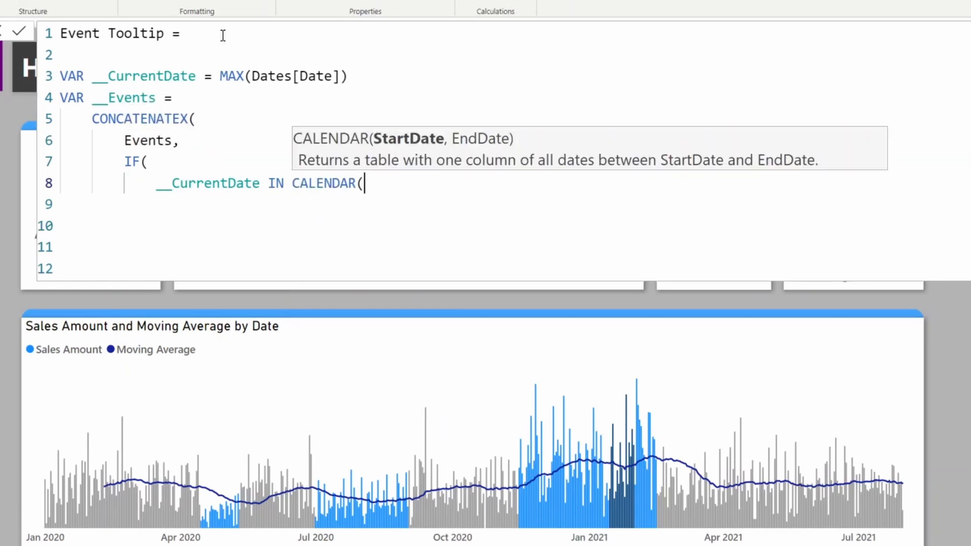
pyautogui.write('even')
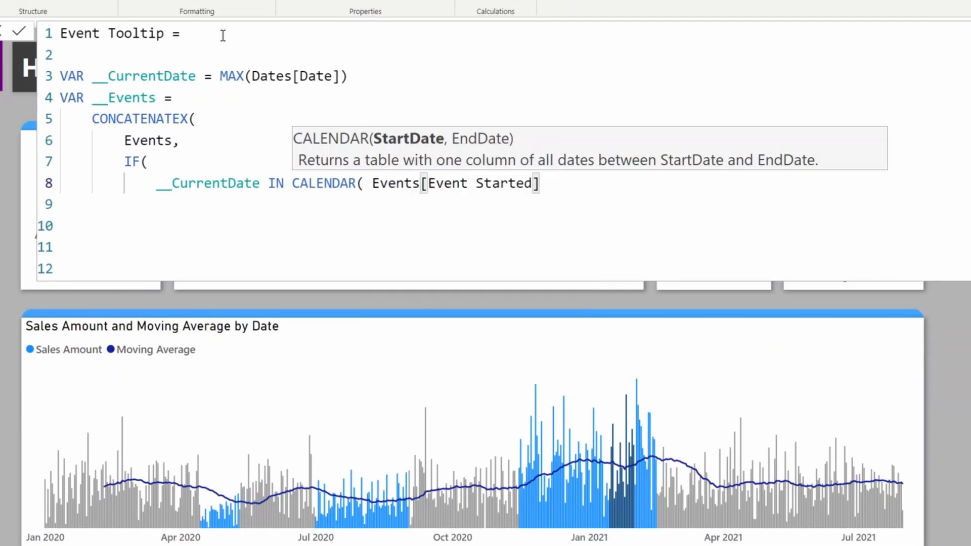
pyautogui.write(', end')
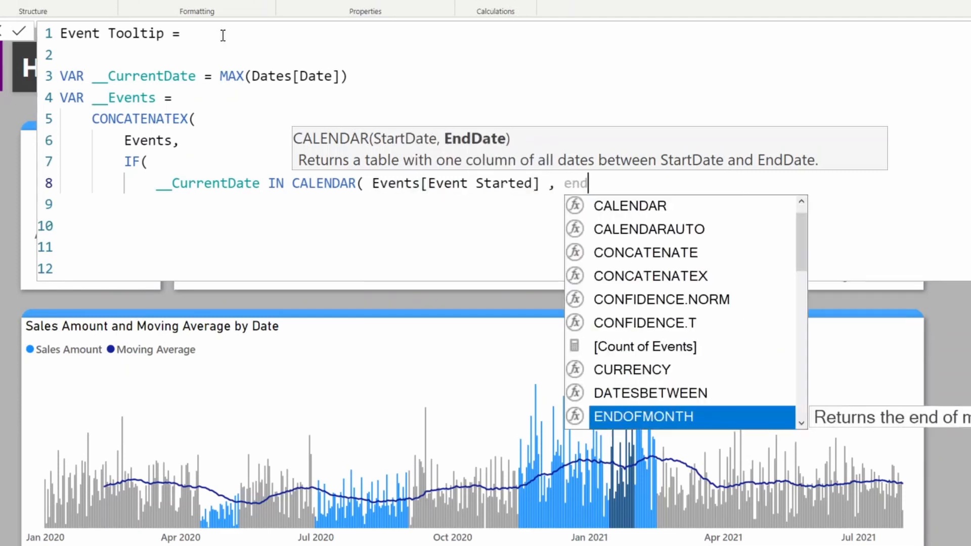
pyautogui.write('Events[Event Ended] ),')
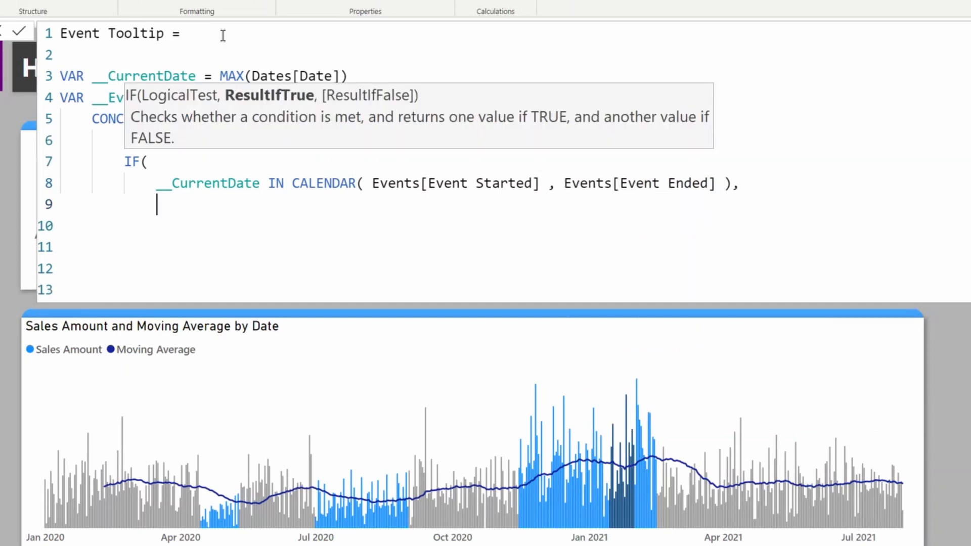
pyautogui.write('events[Description')
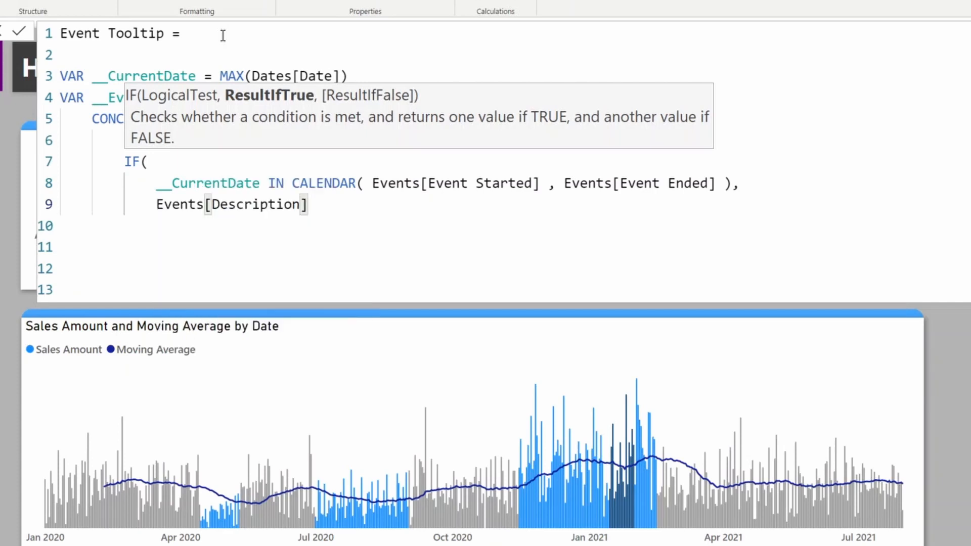
pyautogui.write(')')
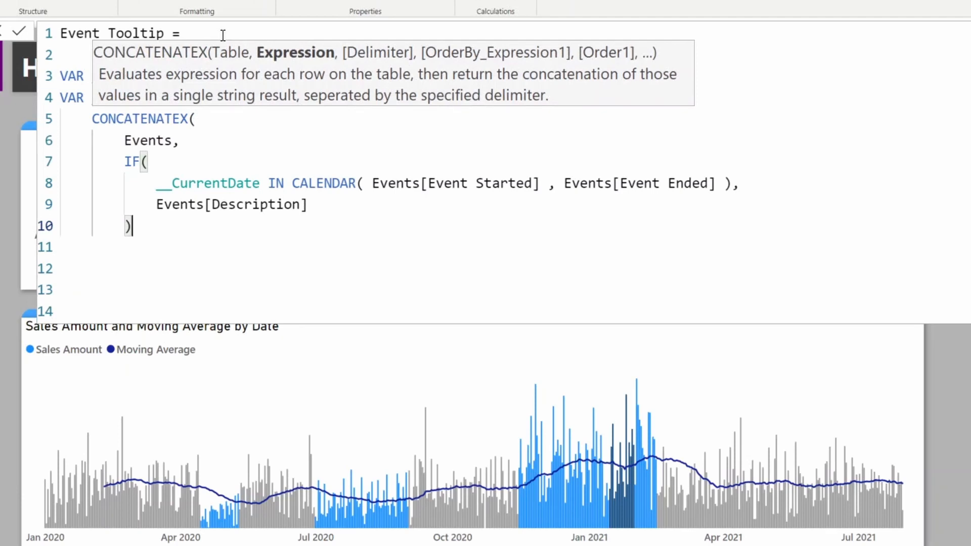
# Use UNICHAR(10) as the delimiter, RETURN __Events, and remove the extra comma.
pyautogui.write(',')
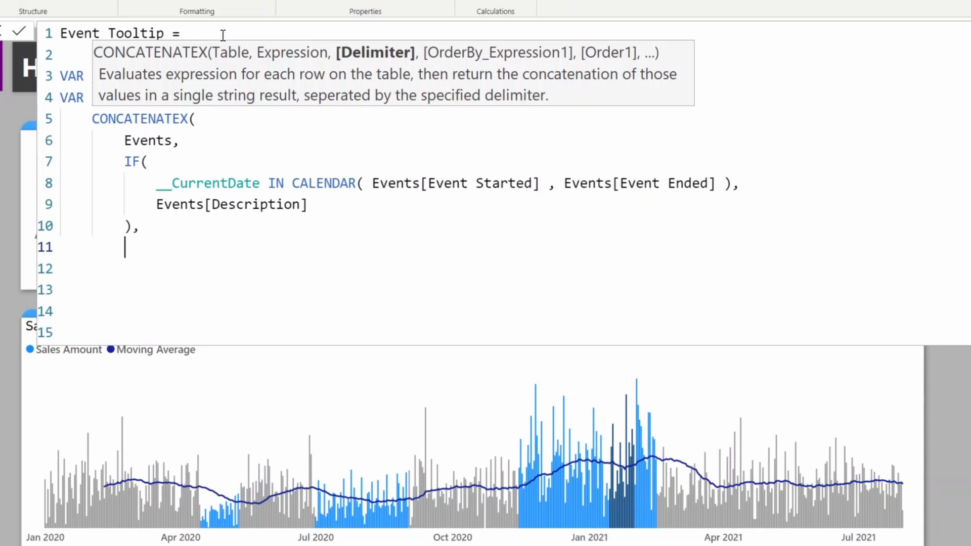
pyautogui.write('unich')
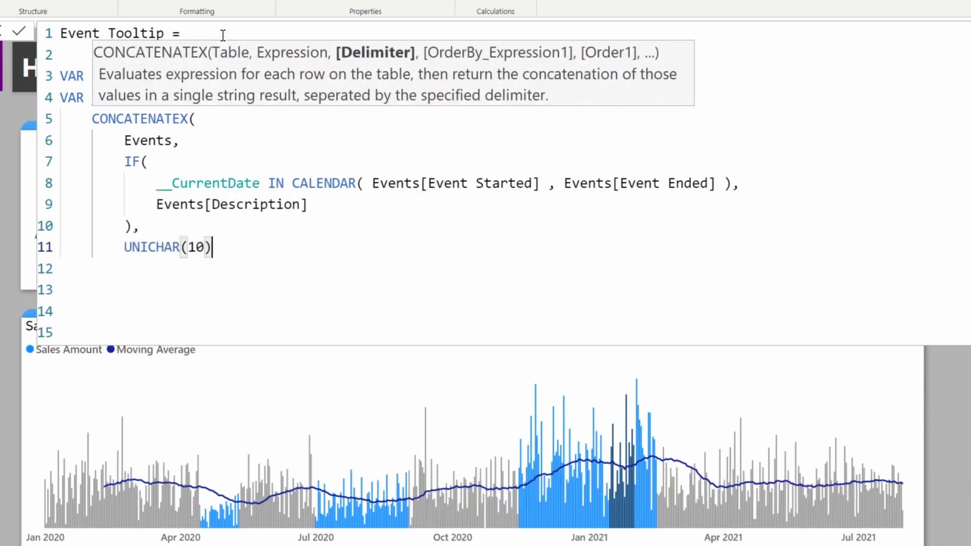
pyautogui.write(',')
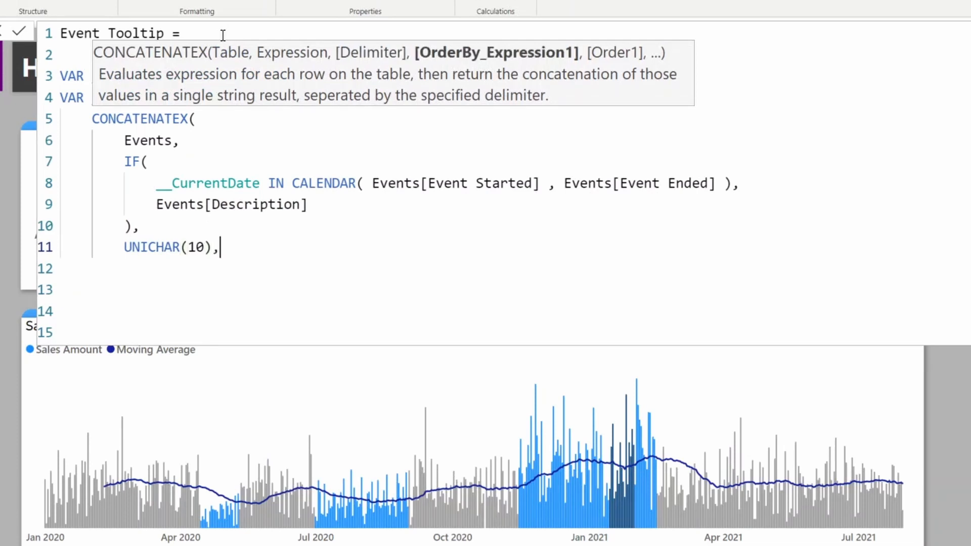
pyautogui.write('RETURN')
pyautogui.write('__Events')
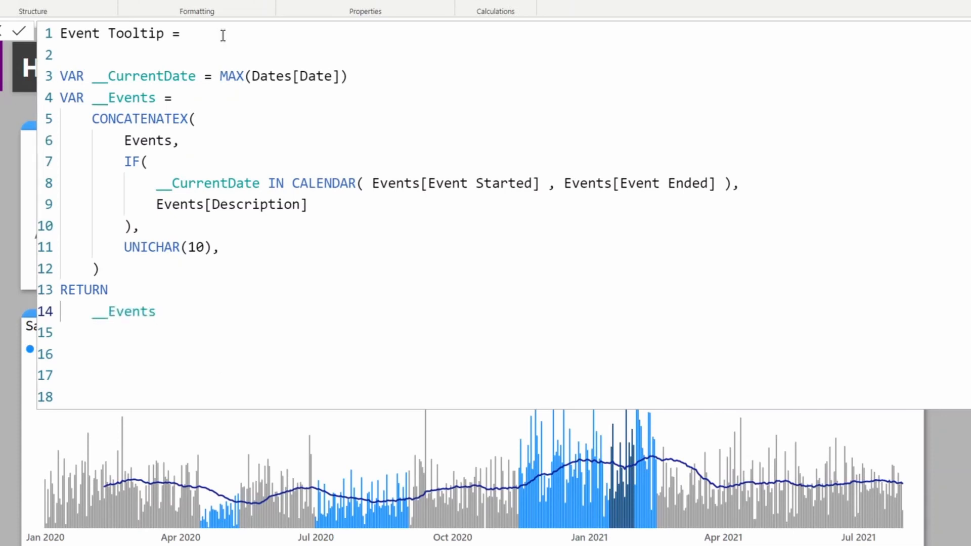
pyautogui.doubleClick(83, 290)
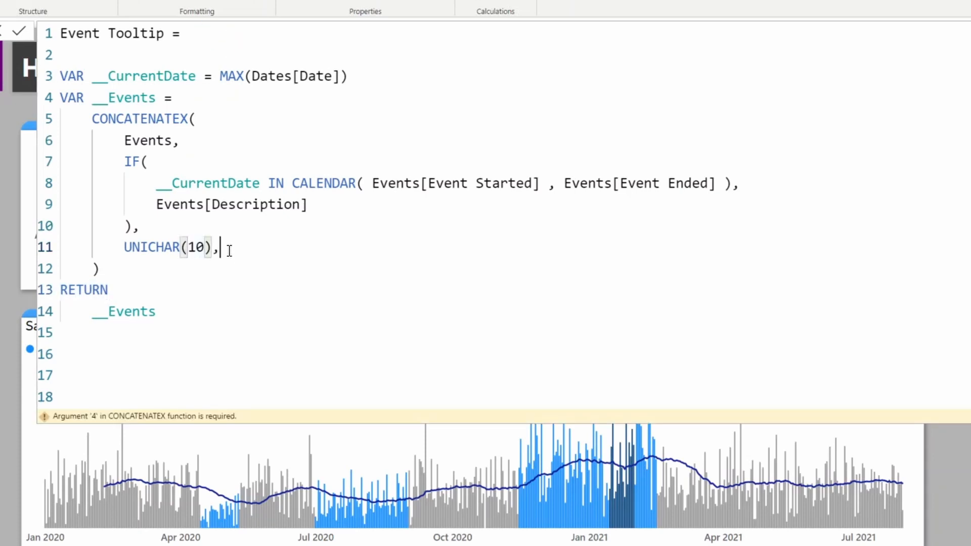
pyautogui.press('Backspace')
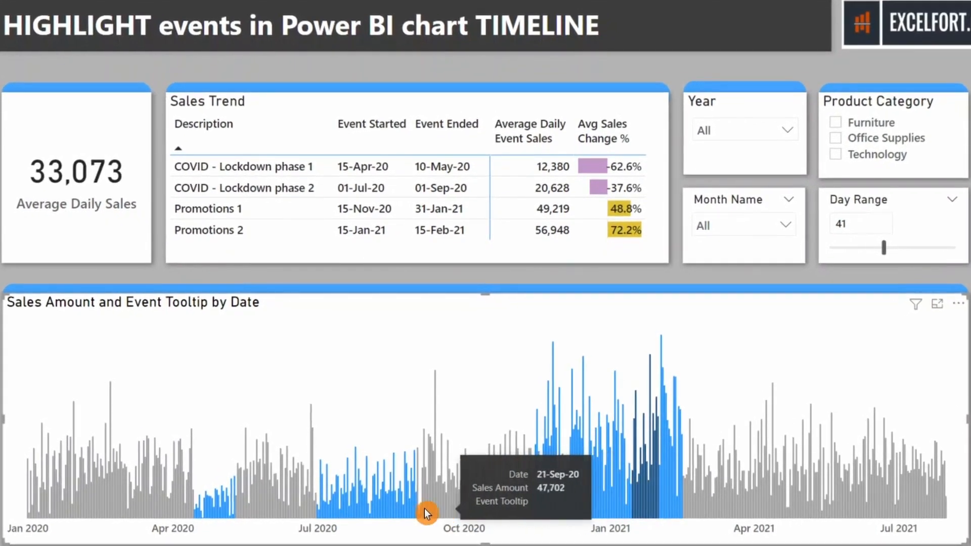
pyautogui.moveTo(328, 516)
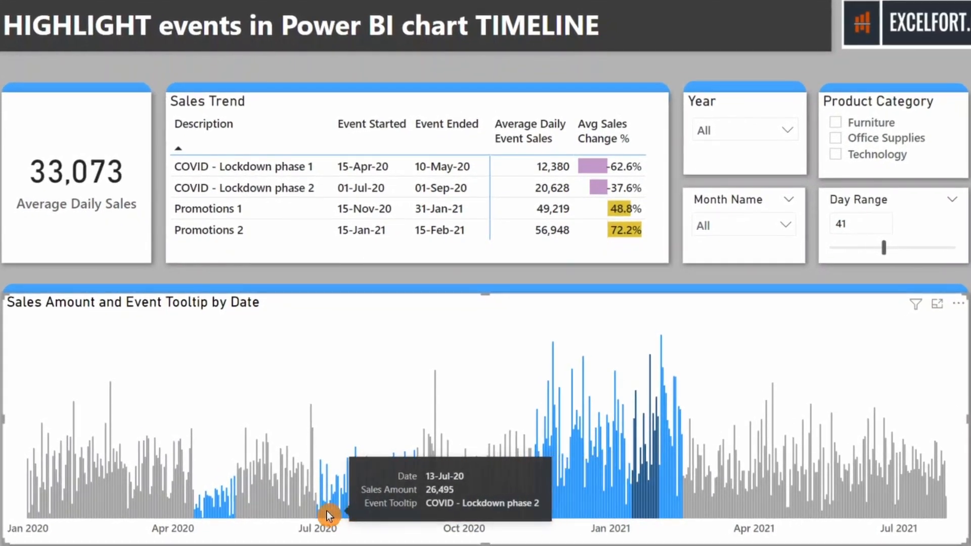
pyautogui.moveTo(214, 512)
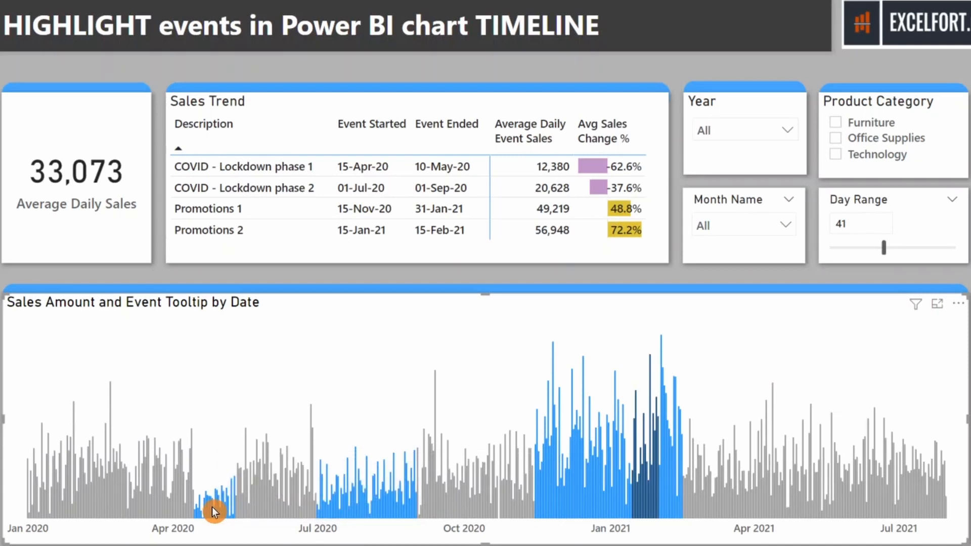
pyautogui.moveTo(653, 508)
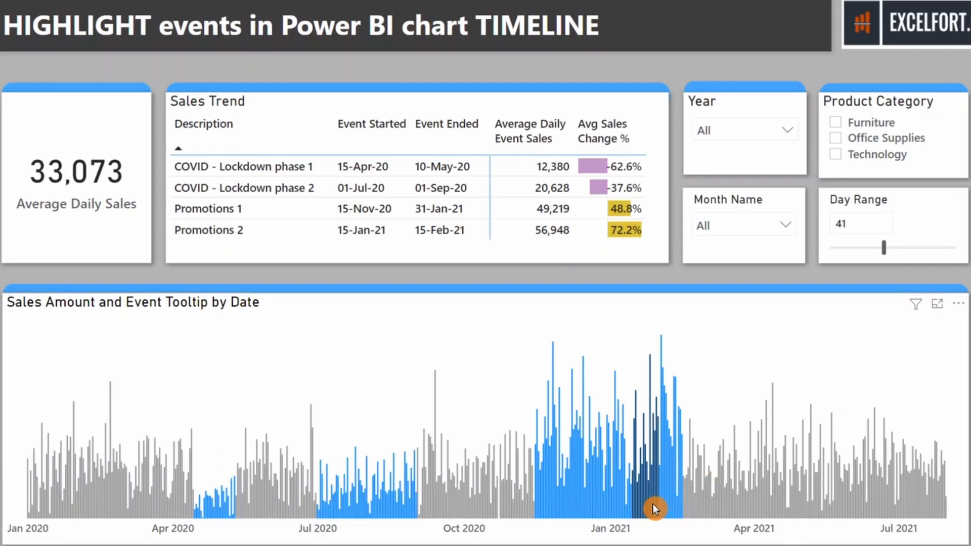
pyautogui.moveTo(655, 510)
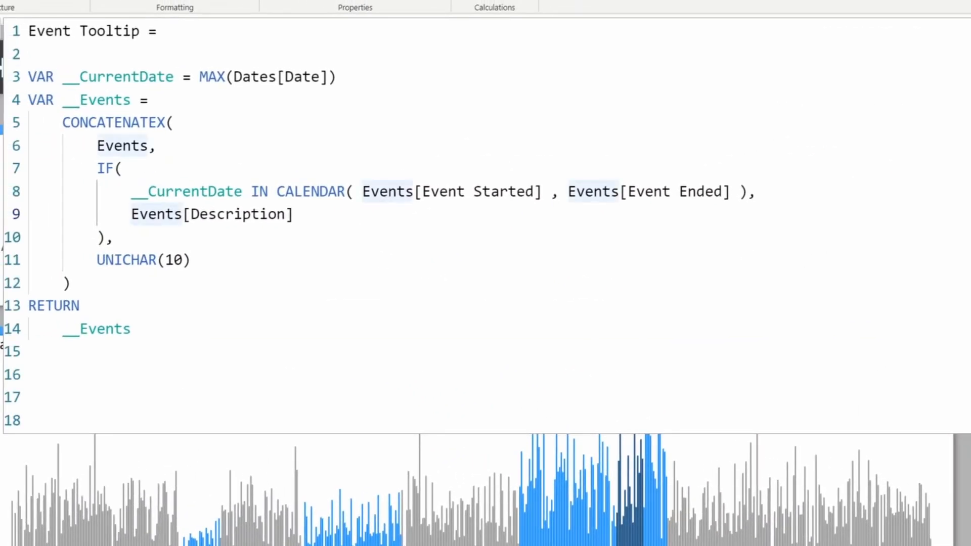
# Add __AvgSales and __Change = [Avg Sales Change %] variables after the date condition.
pyautogui.click(296, 213)
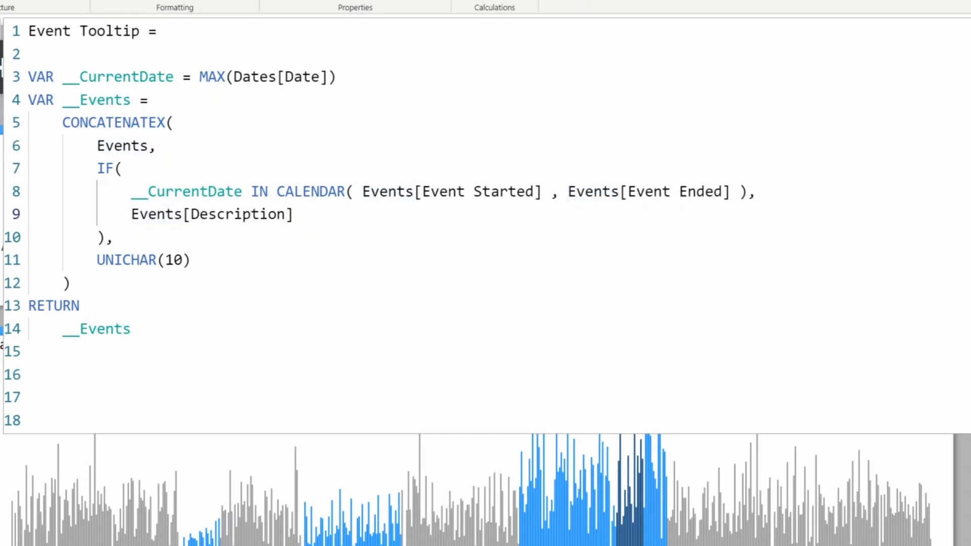
pyautogui.write('VAR __A')
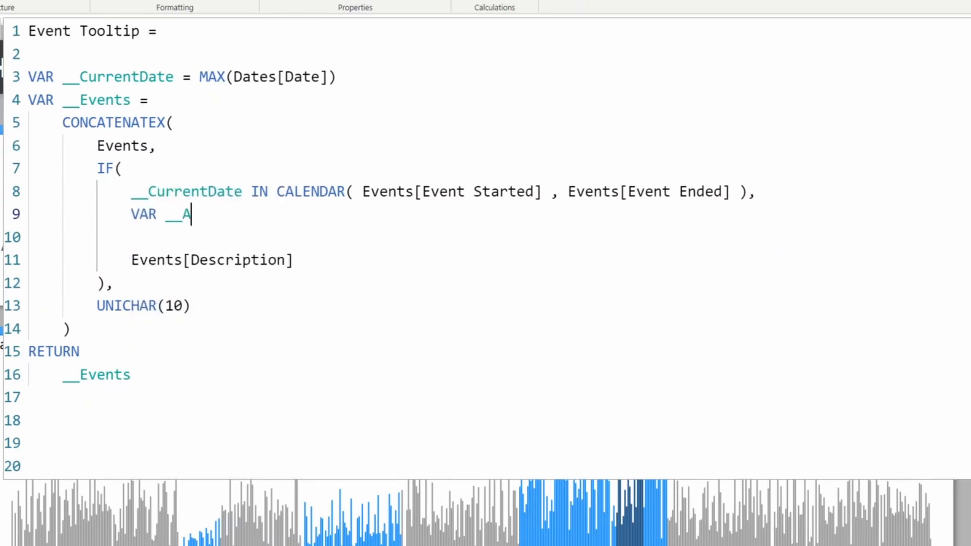
pyautogui.write('vgSales = [Average Daily Sales')
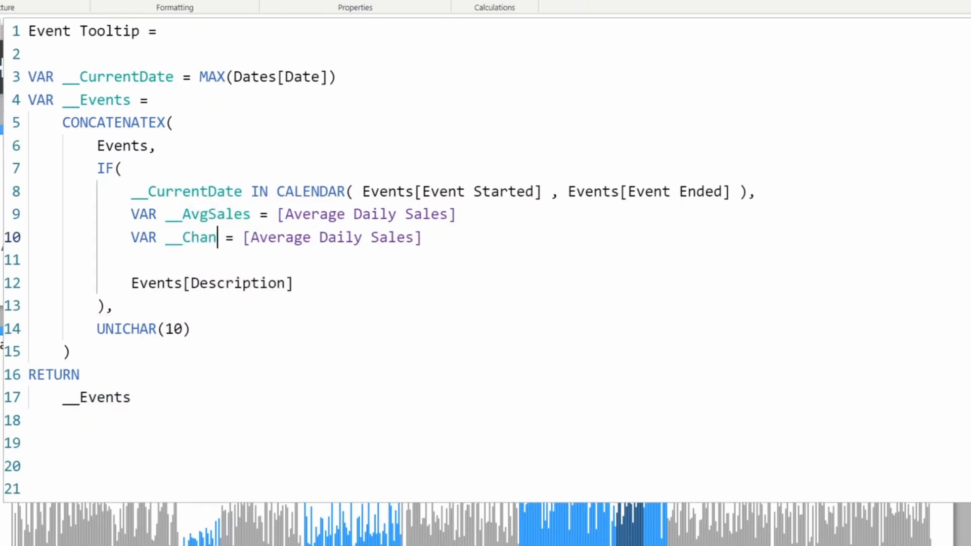
pyautogui.write('ge = [Avg Sales Change %]')
pyautogui.click(213, 283)
pyautogui.write(' & ":')
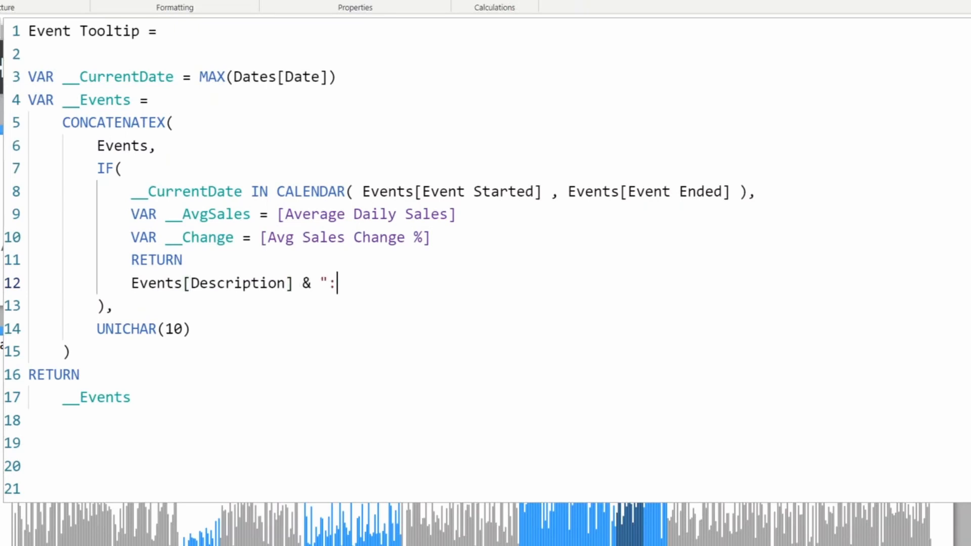
# Append the average sales, formatted as "#,#0", to each event description.
pyautogui.write('"&')
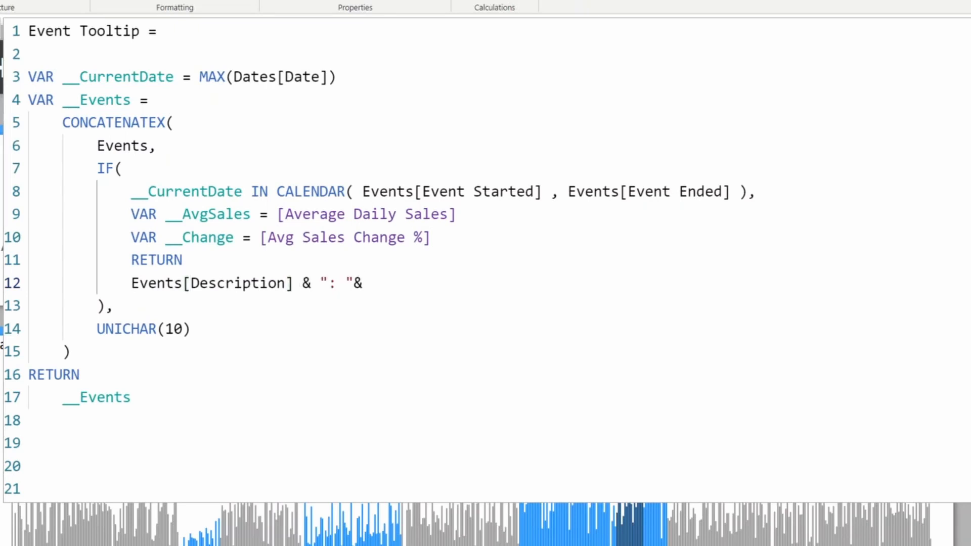
pyautogui.write('FORMAT(')
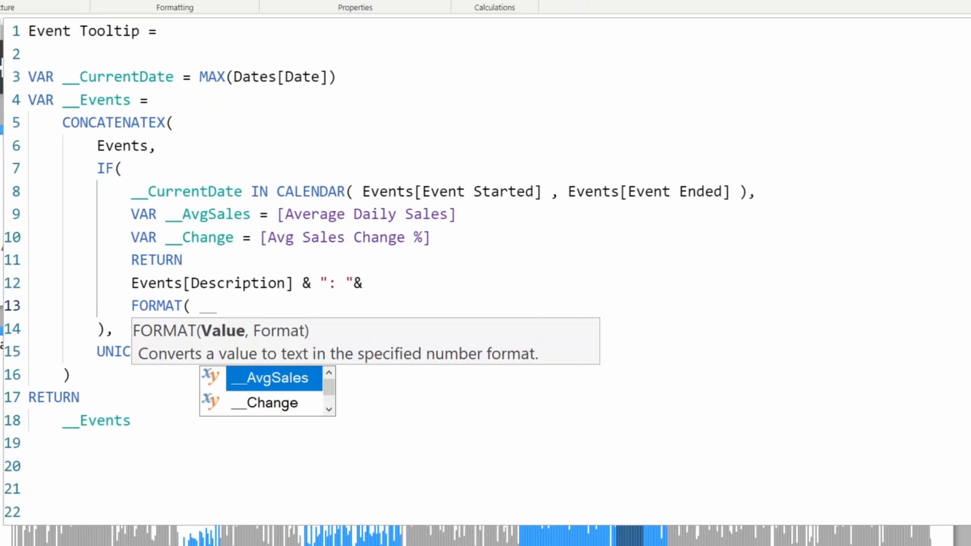
pyautogui.write('__AvgSales , "#')
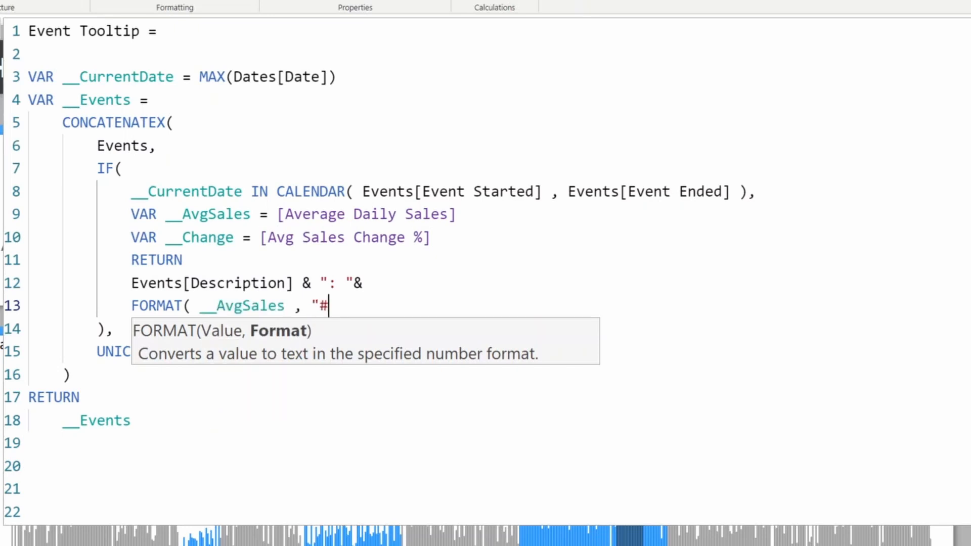
pyautogui.write(',#')
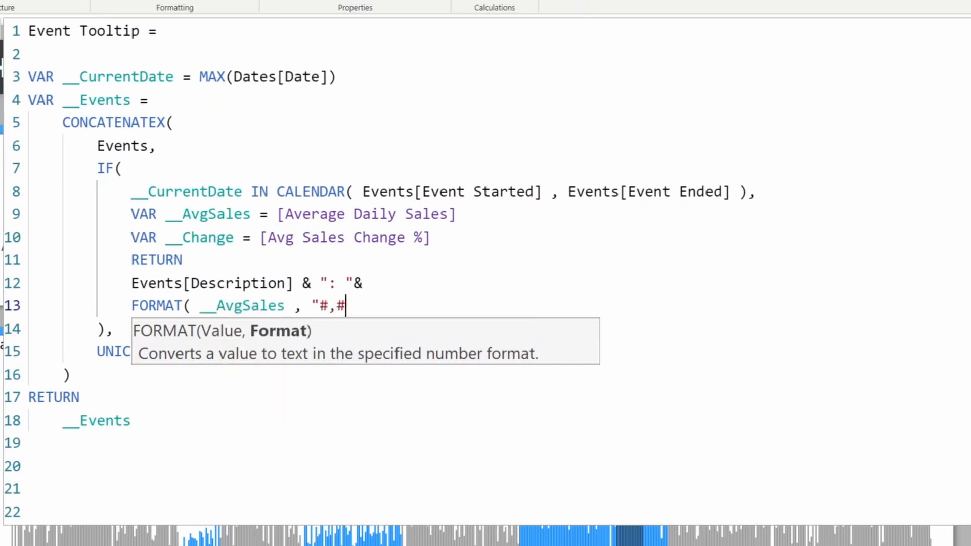
pyautogui.write('0"')
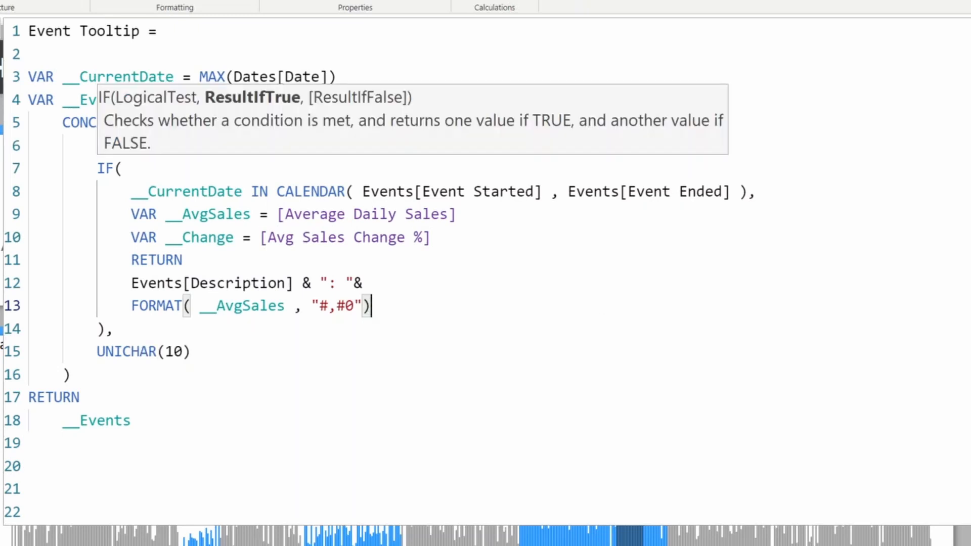
pyautogui.write('&')
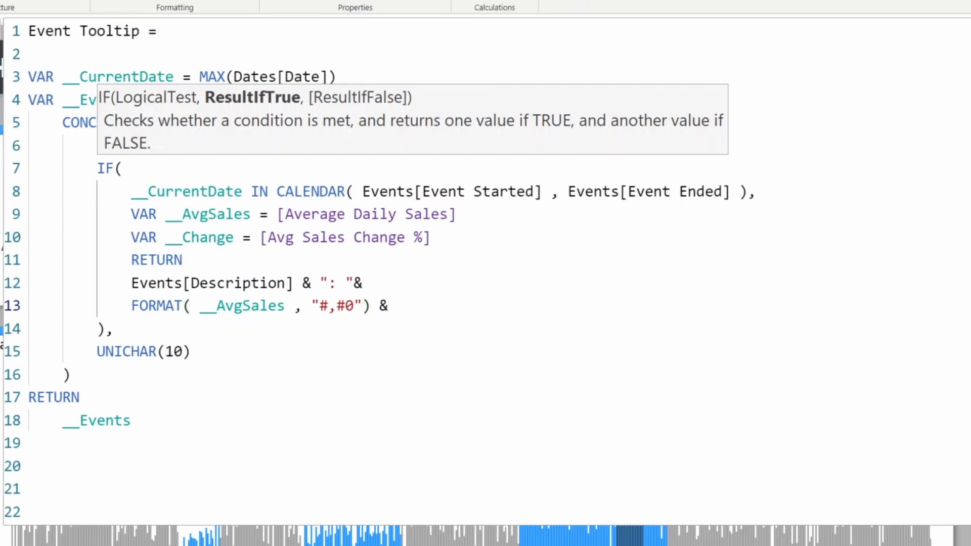
pyautogui.write(', "')
pyautogui.write('IF(')
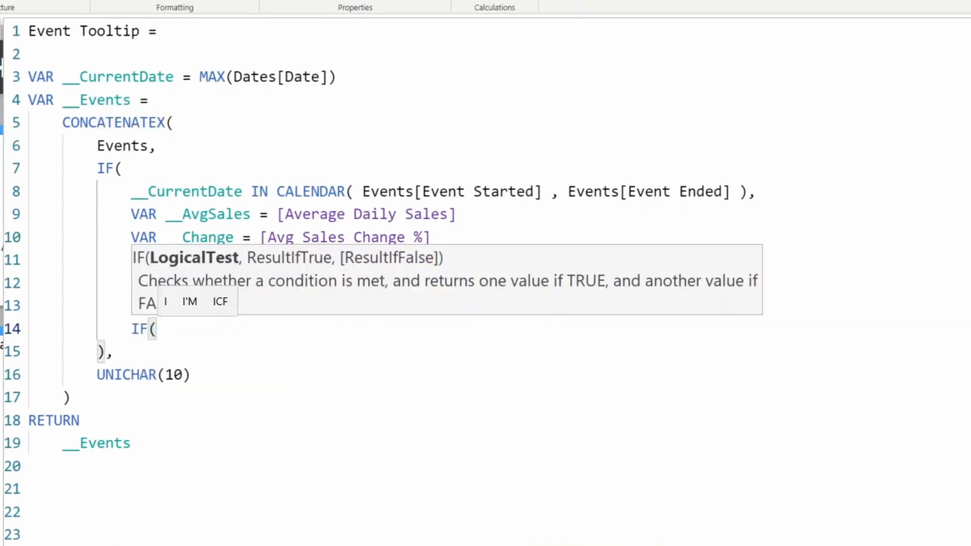
# Begin an IF checking __Change >= 0.
pyautogui.write('__Change')
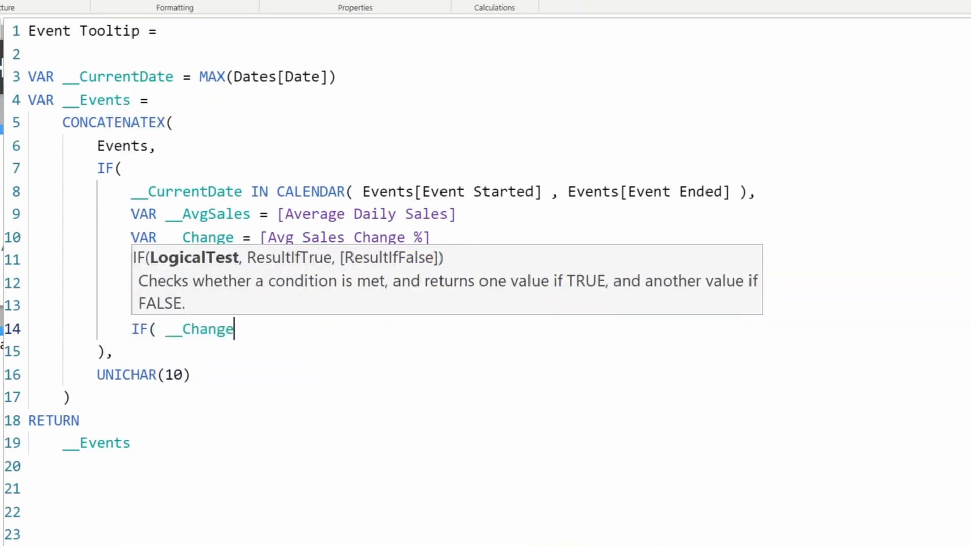
pyautogui.write('>=')
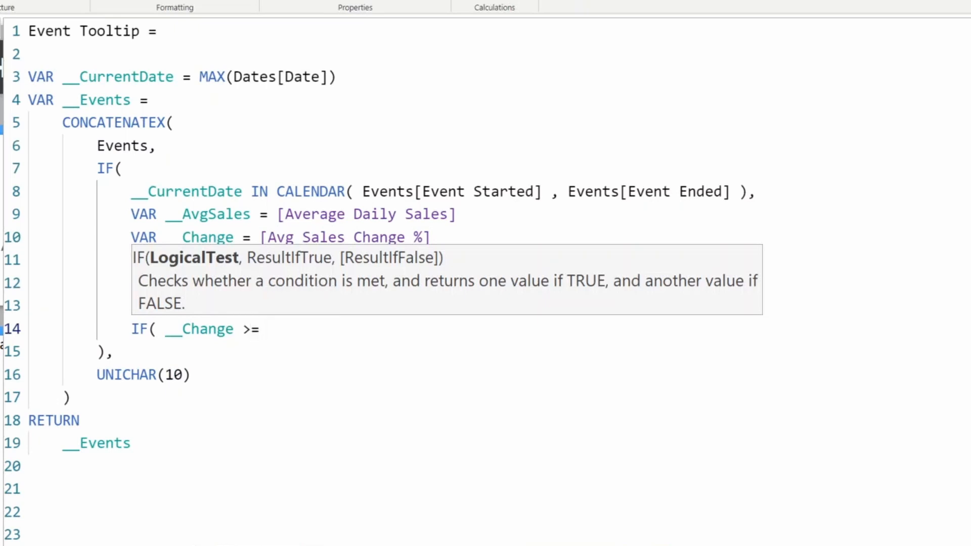
pyautogui.write('0')
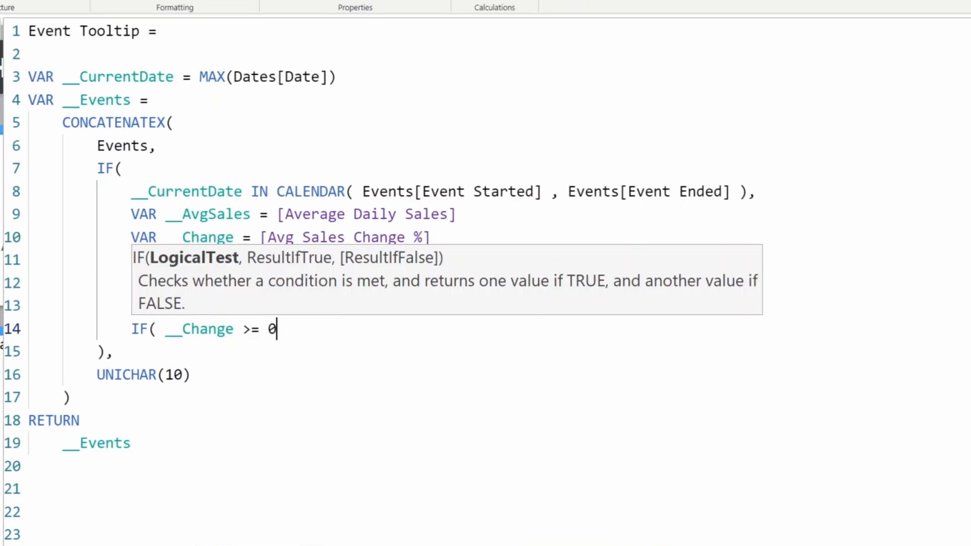
pyautogui.write(',')
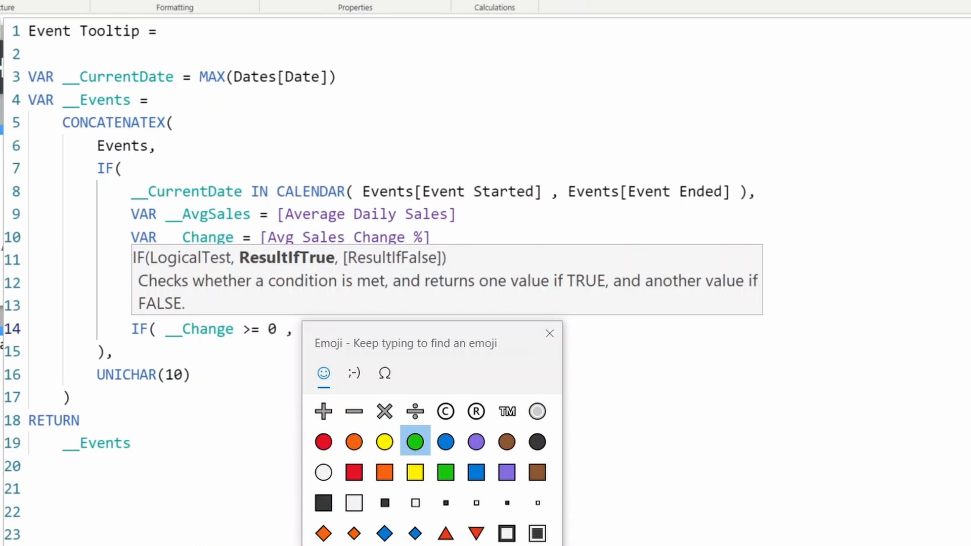
# Insert green/red circle emojis as IF results and append __Change formatted as 0.0%.
pyautogui.click(414, 441)
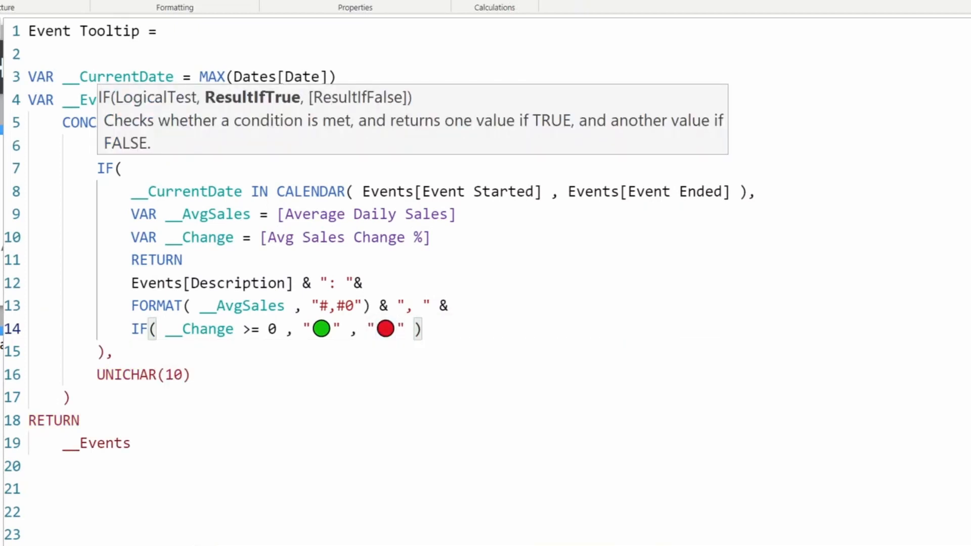
pyautogui.write('&')
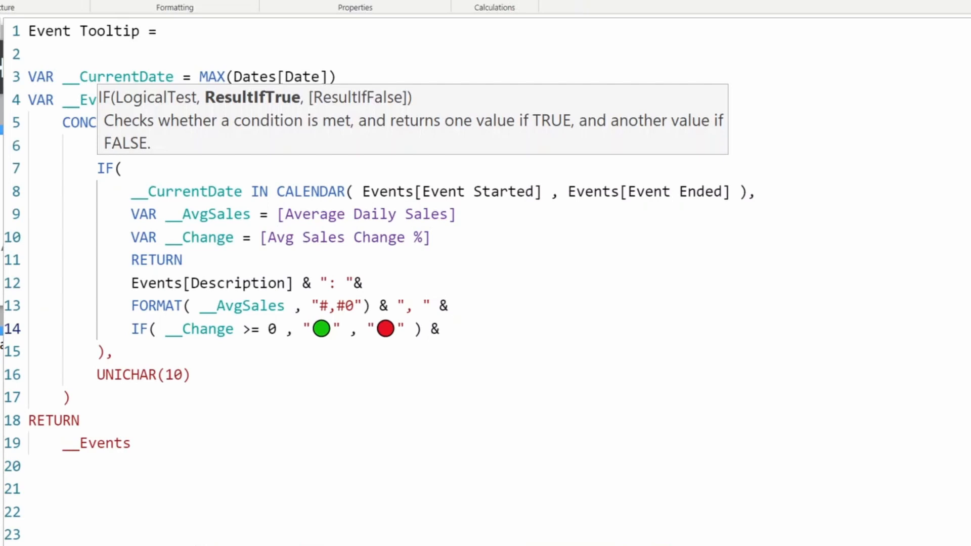
pyautogui.write('" "')
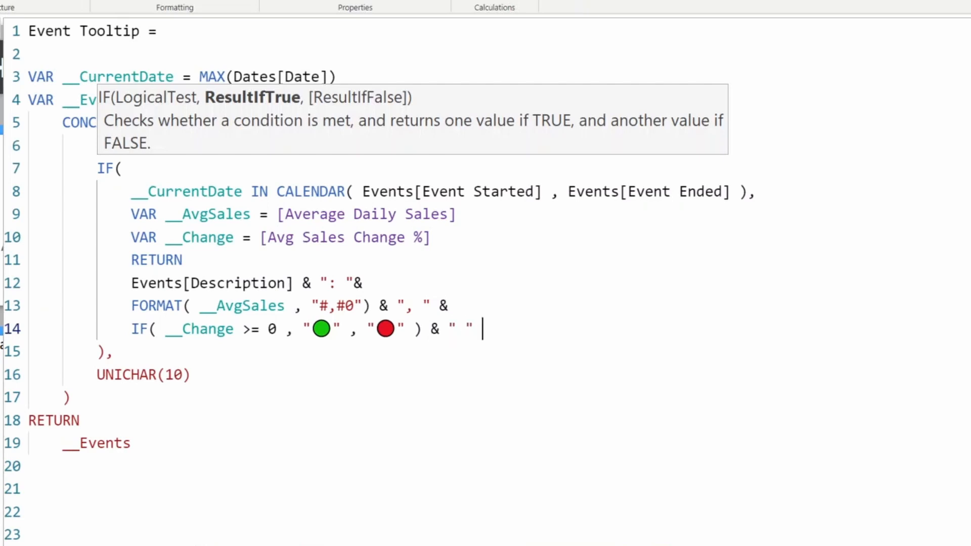
pyautogui.write('&')
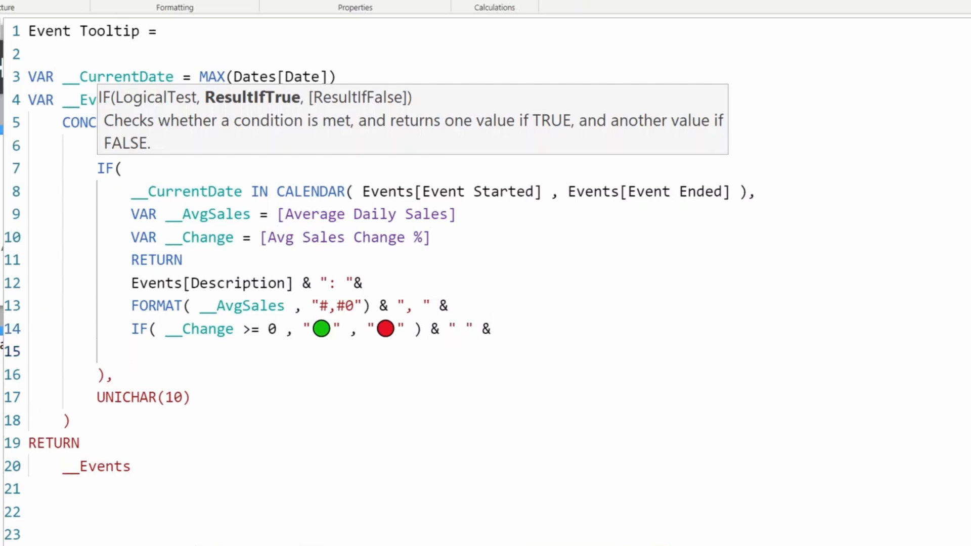
pyautogui.write('FORMAT(')
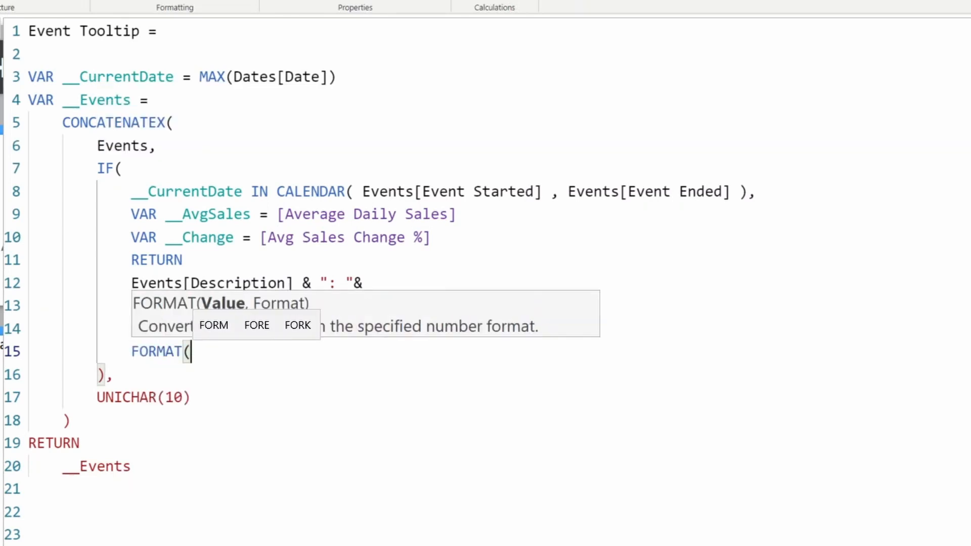
pyautogui.write('__Change')
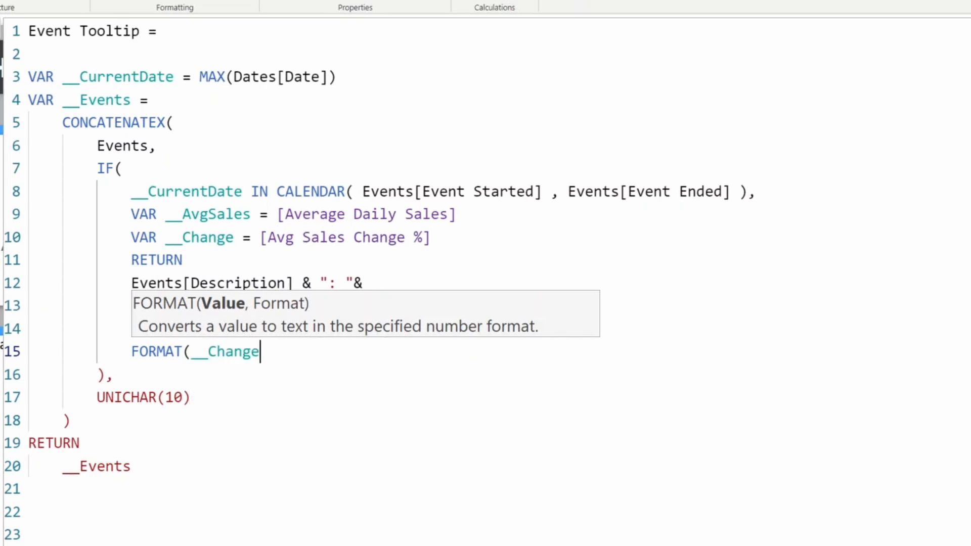
pyautogui.write(', ""')
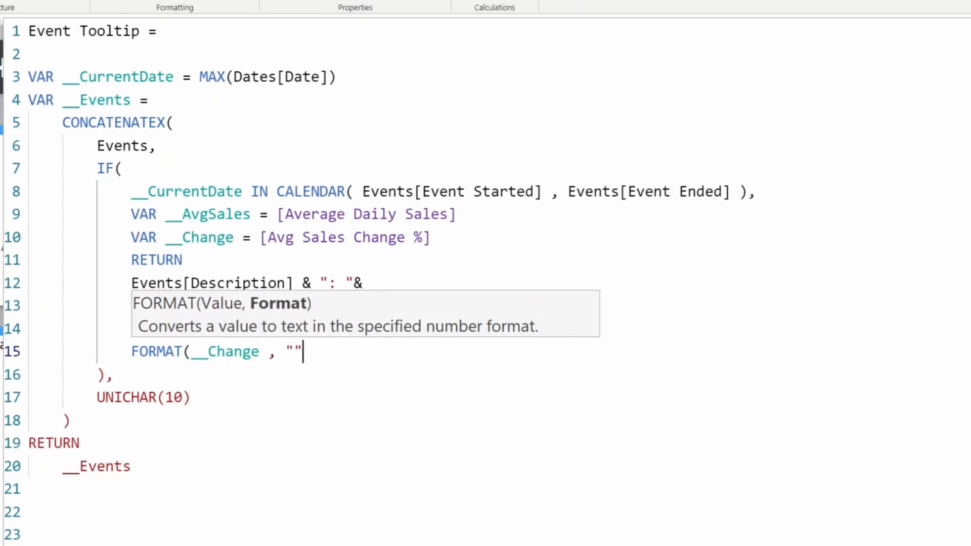
pyautogui.write('0.0')
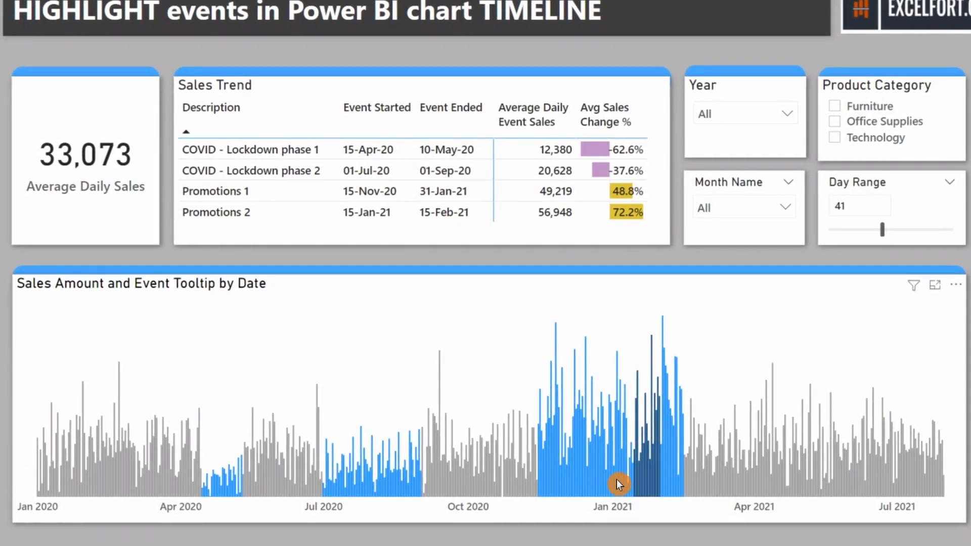
pyautogui.moveTo(595, 485)
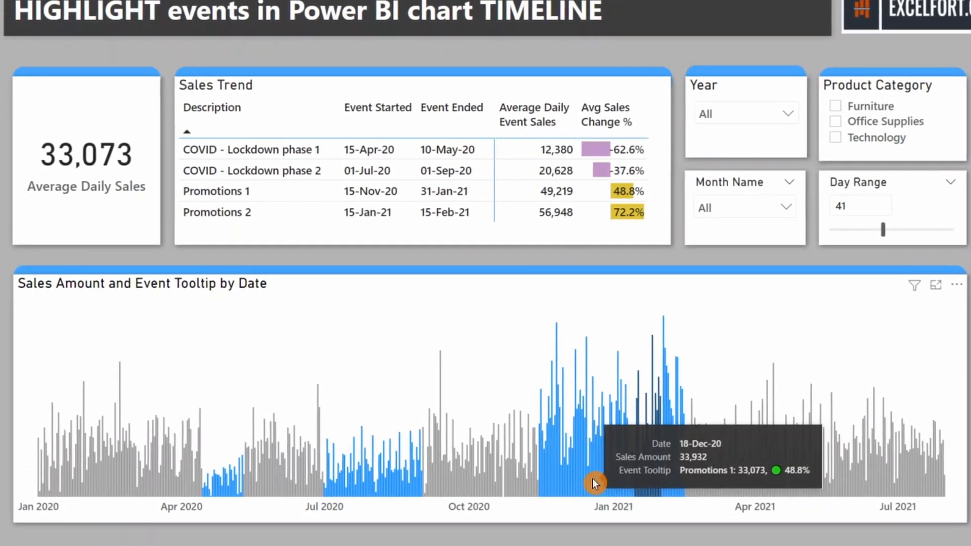
pyautogui.moveTo(607, 480)
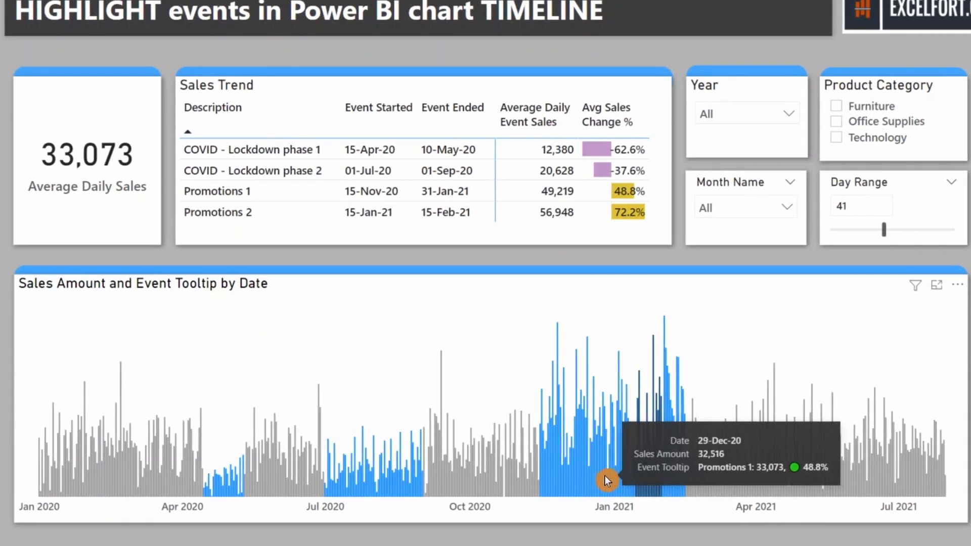
pyautogui.moveTo(650, 486)
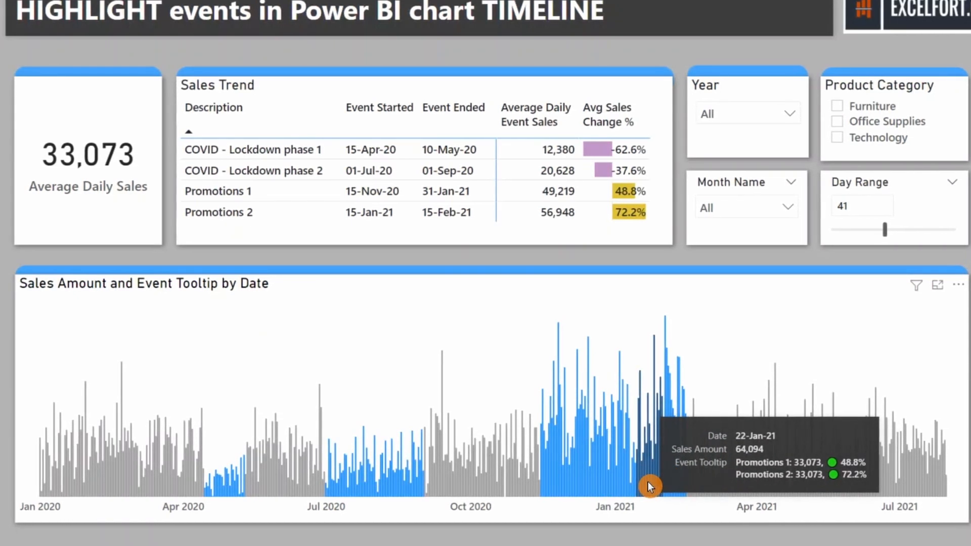
pyautogui.moveTo(654, 487)
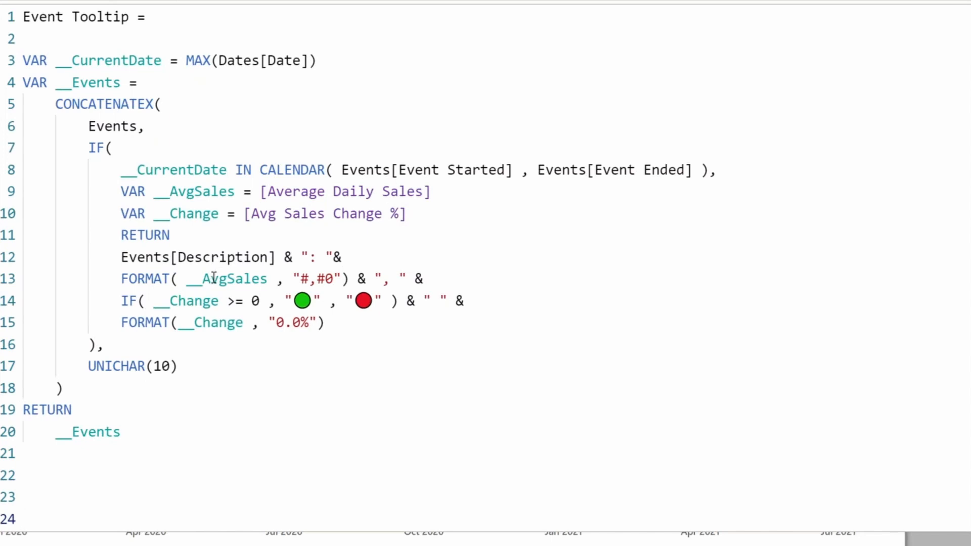
pyautogui.moveTo(353, 214)
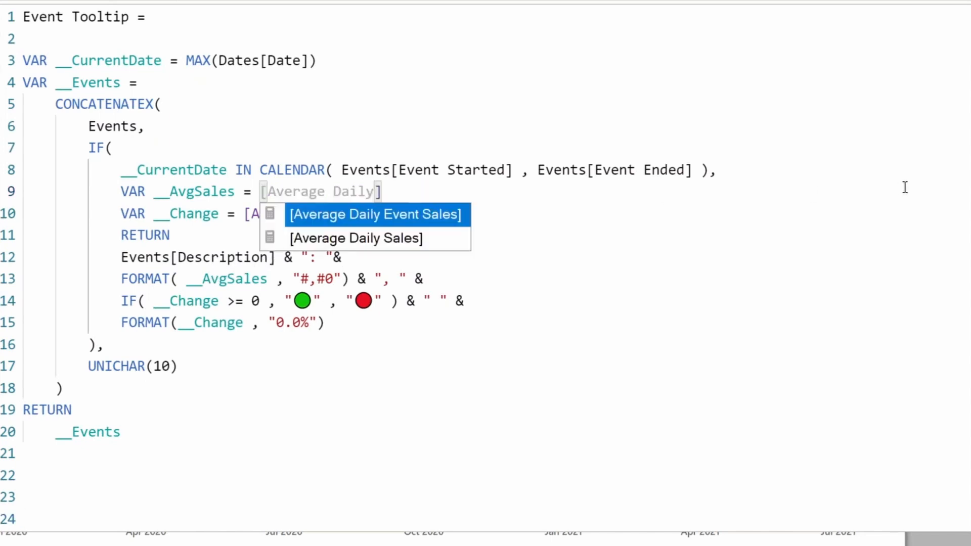
# Switch the tooltip's sales reference to [Average Daily Event Sales].
pyautogui.click(375, 215)
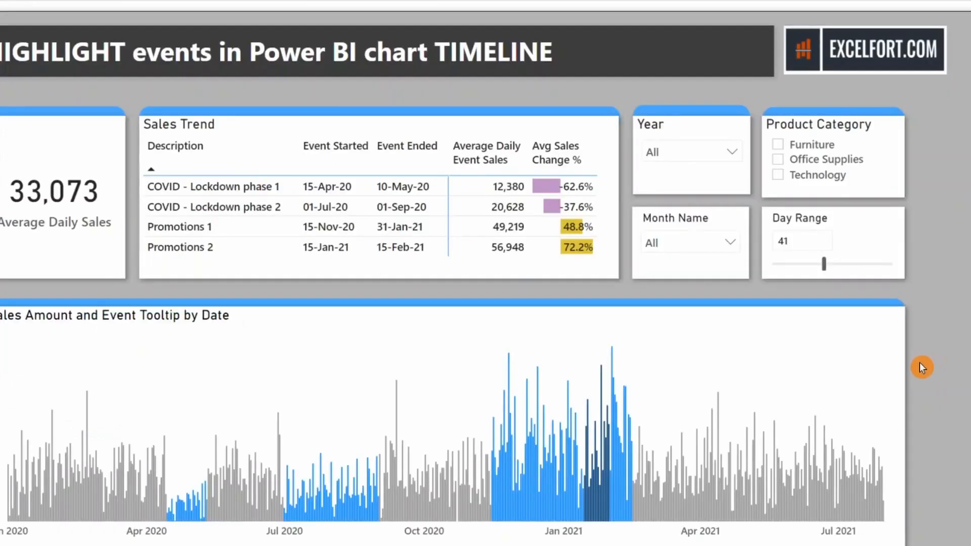
pyautogui.moveTo(837, 362)
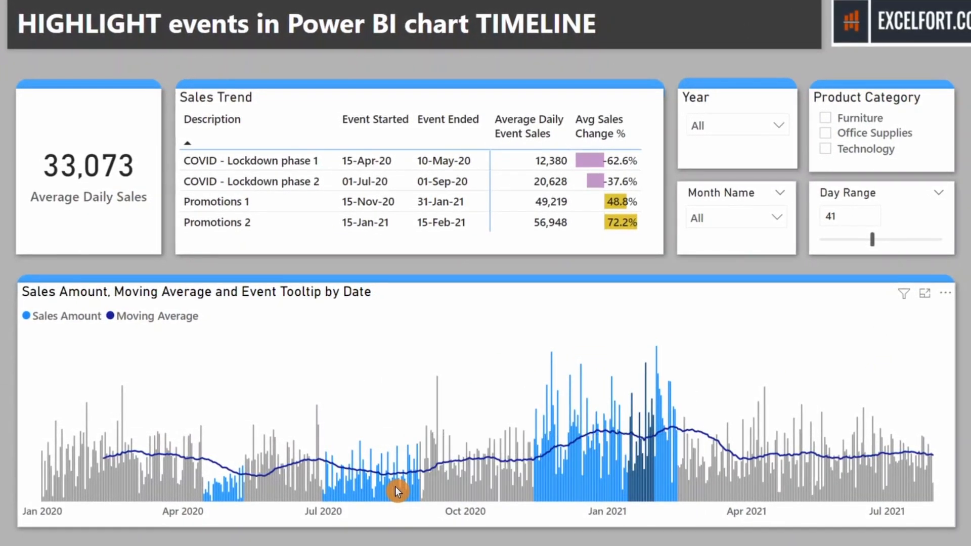
pyautogui.moveTo(398, 494)
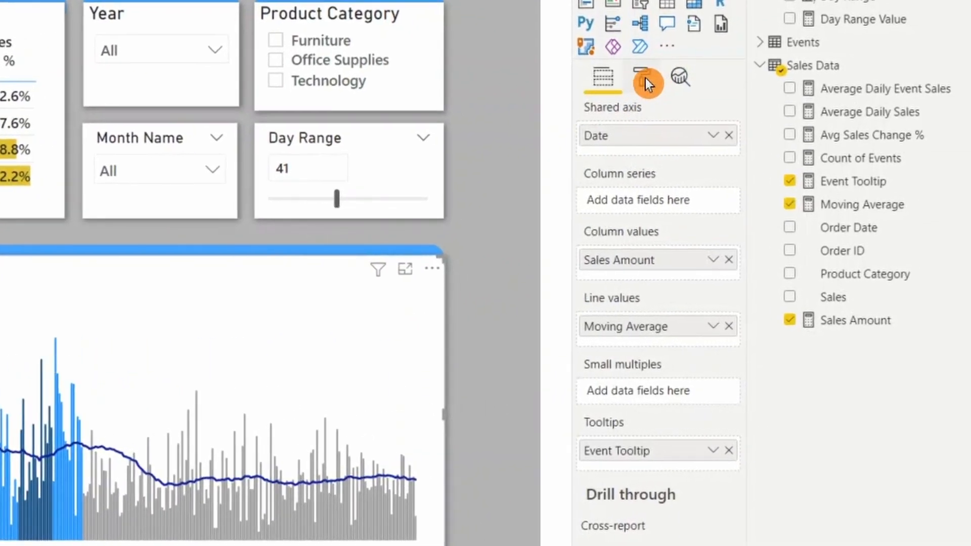
# Set tooltip label text to white, value text to yellow and background to dark navy.
pyautogui.click(642, 78)
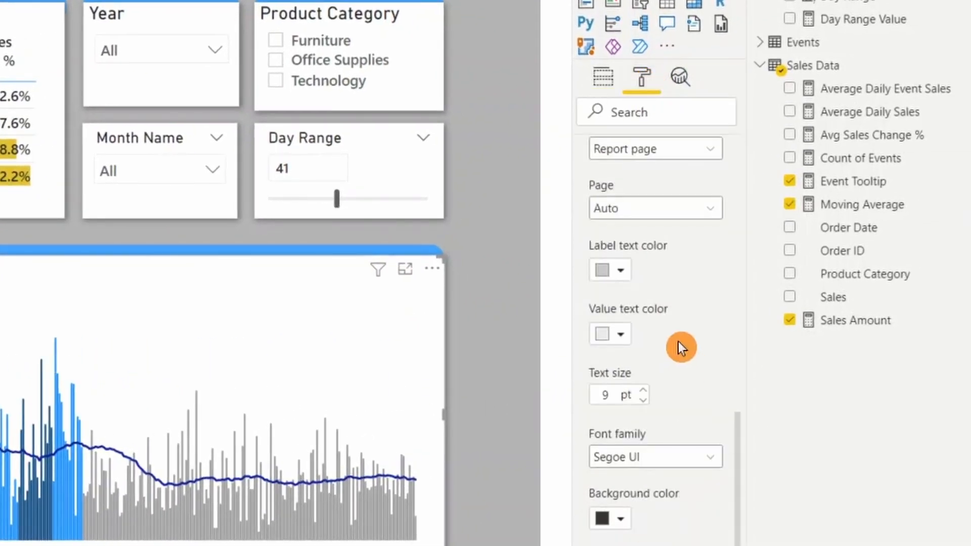
pyautogui.click(622, 269)
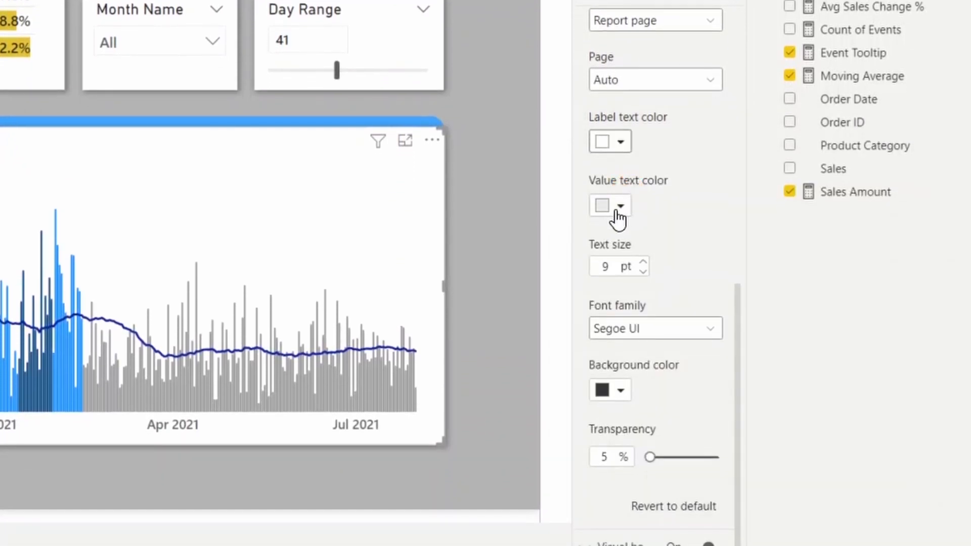
pyautogui.click(620, 205)
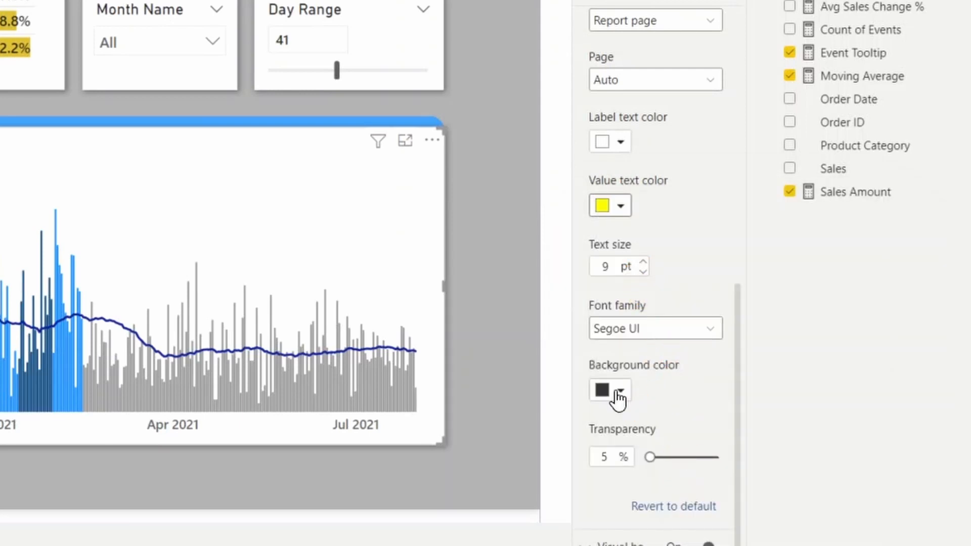
pyautogui.click(604, 392)
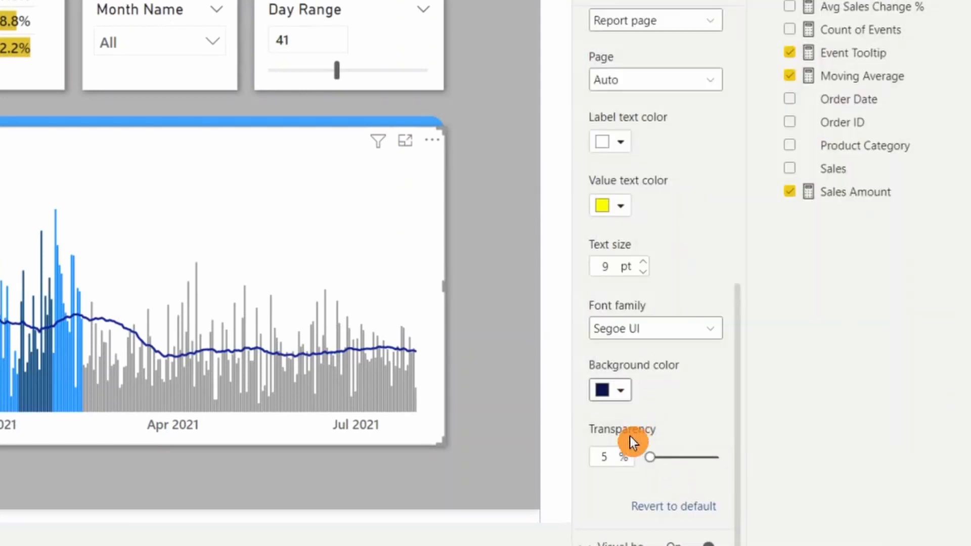
pyautogui.moveTo(649, 458); pyautogui.dragTo(657, 457)
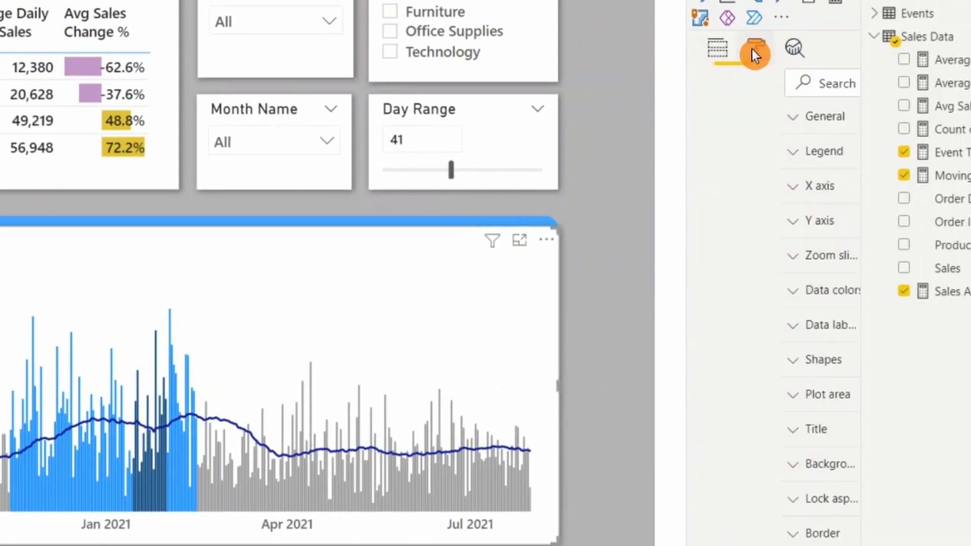
# Turn on the chart's zoom slider and narrow the timeline to end around May 2021.
pyautogui.click(756, 47)
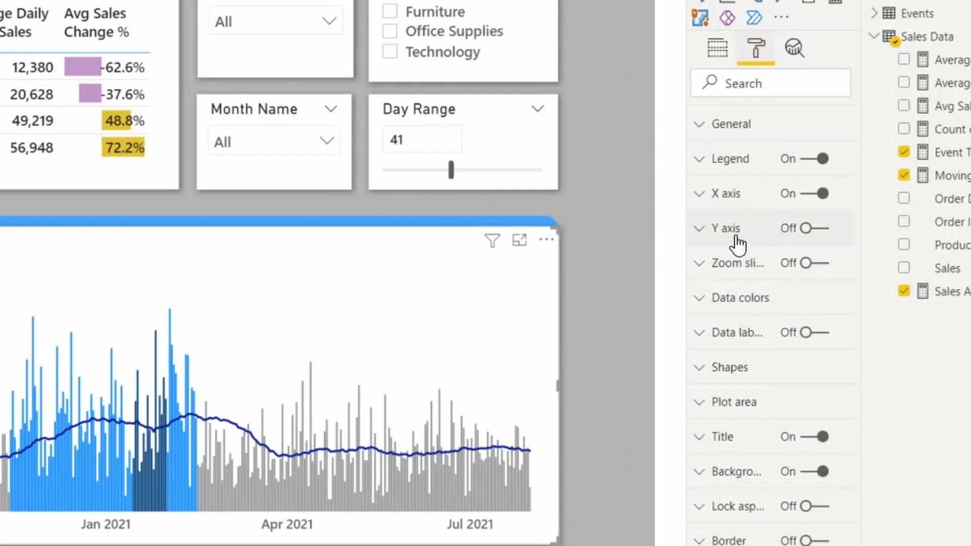
pyautogui.click(824, 262)
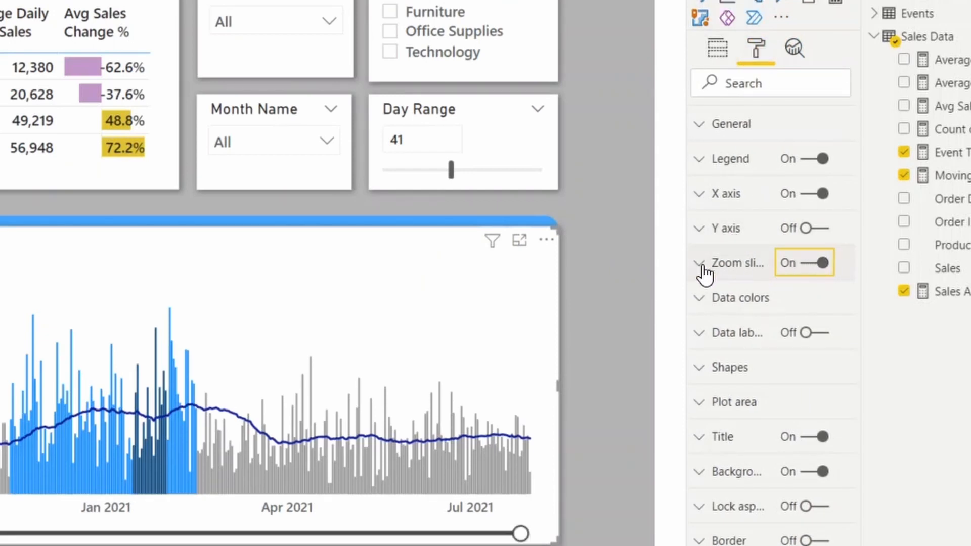
pyautogui.moveTo(647, 281)
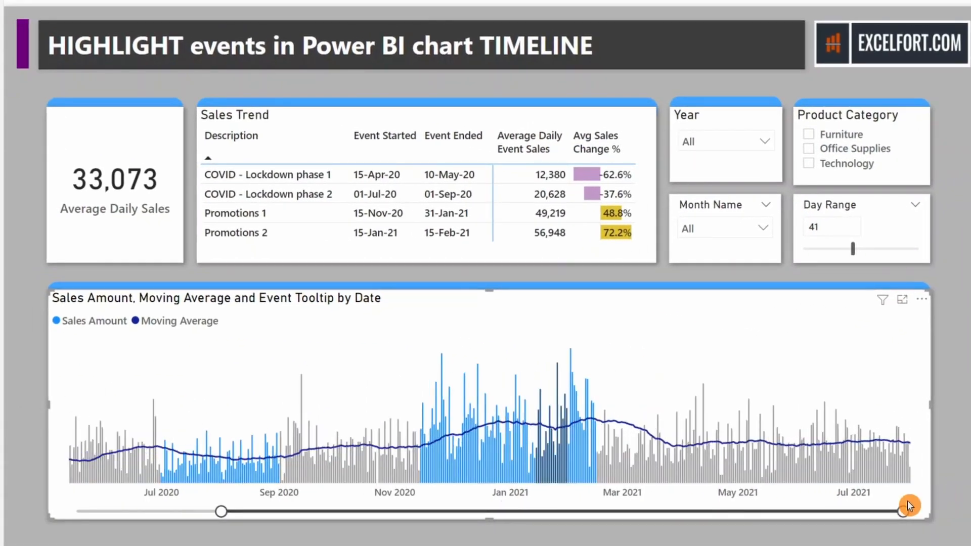
pyautogui.moveTo(902, 512); pyautogui.dragTo(814, 512)
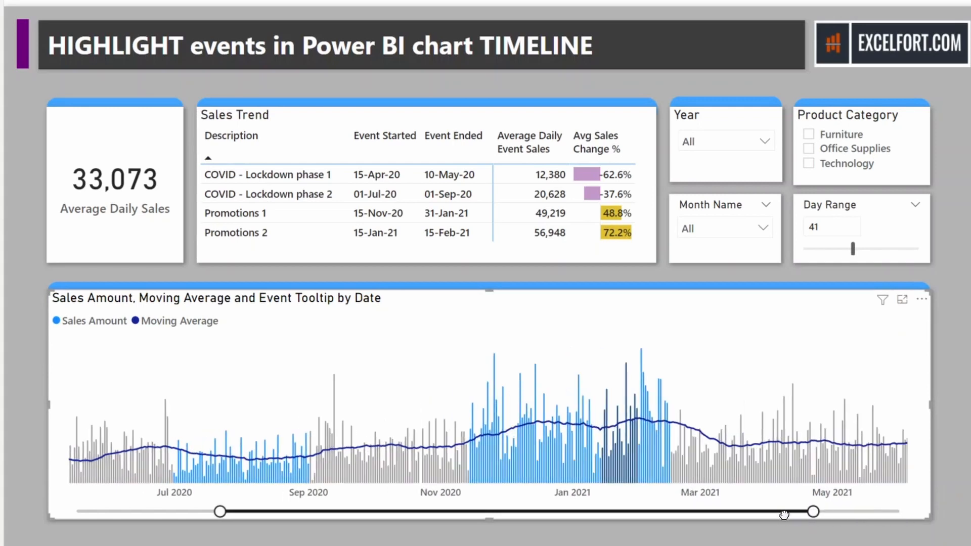
pyautogui.moveTo(632, 474)
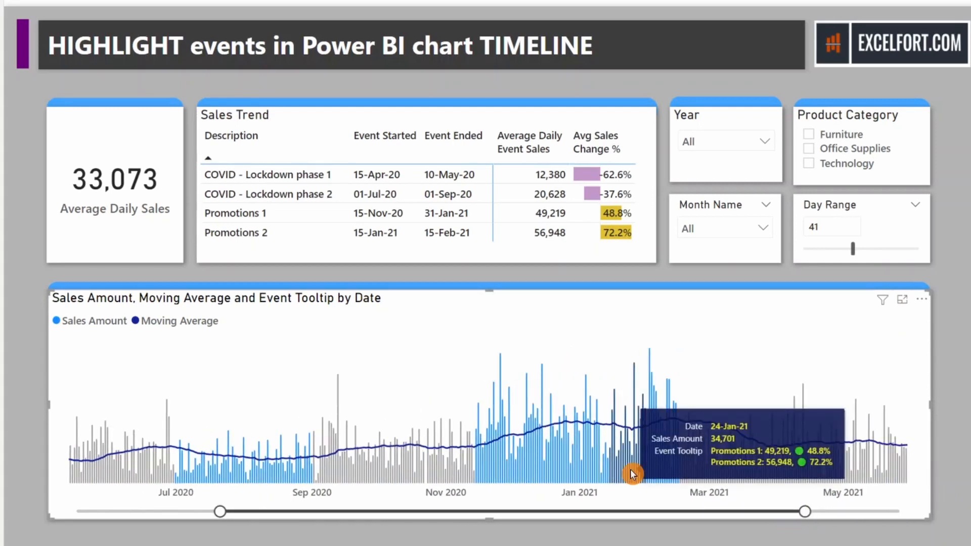